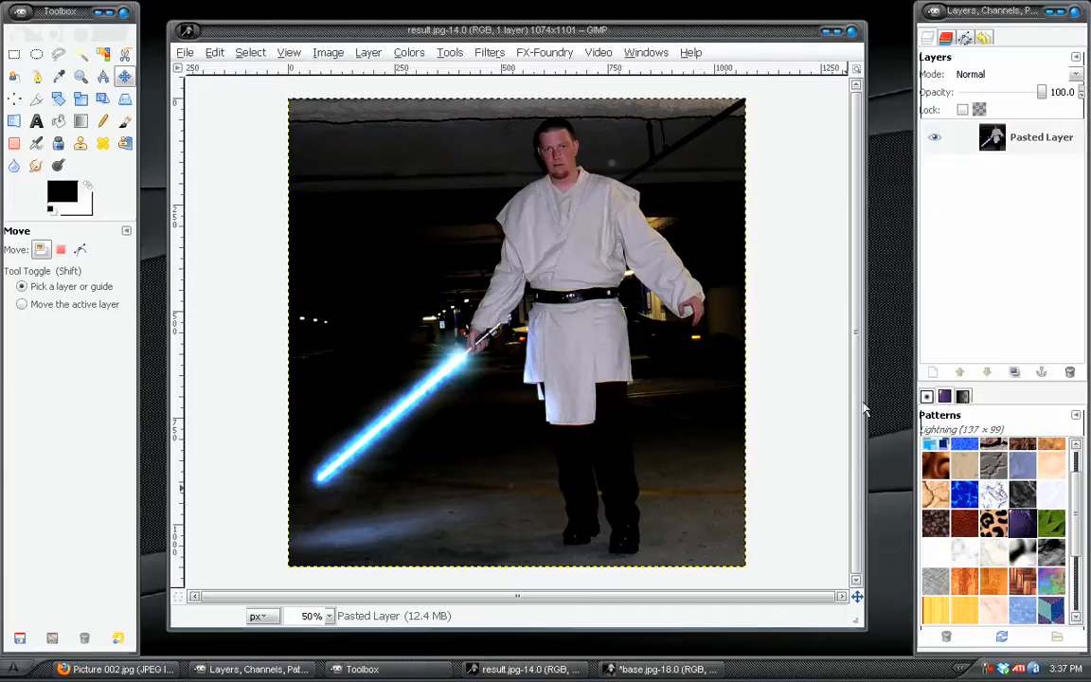
mouse_move(449, 360)
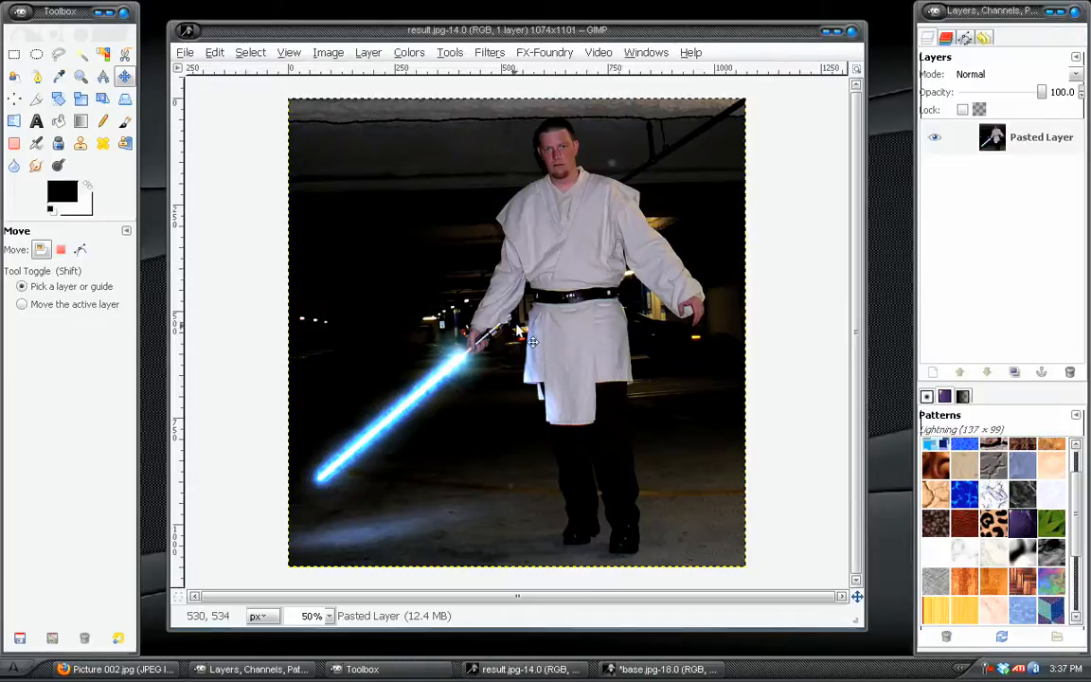
mouse_move(576, 273)
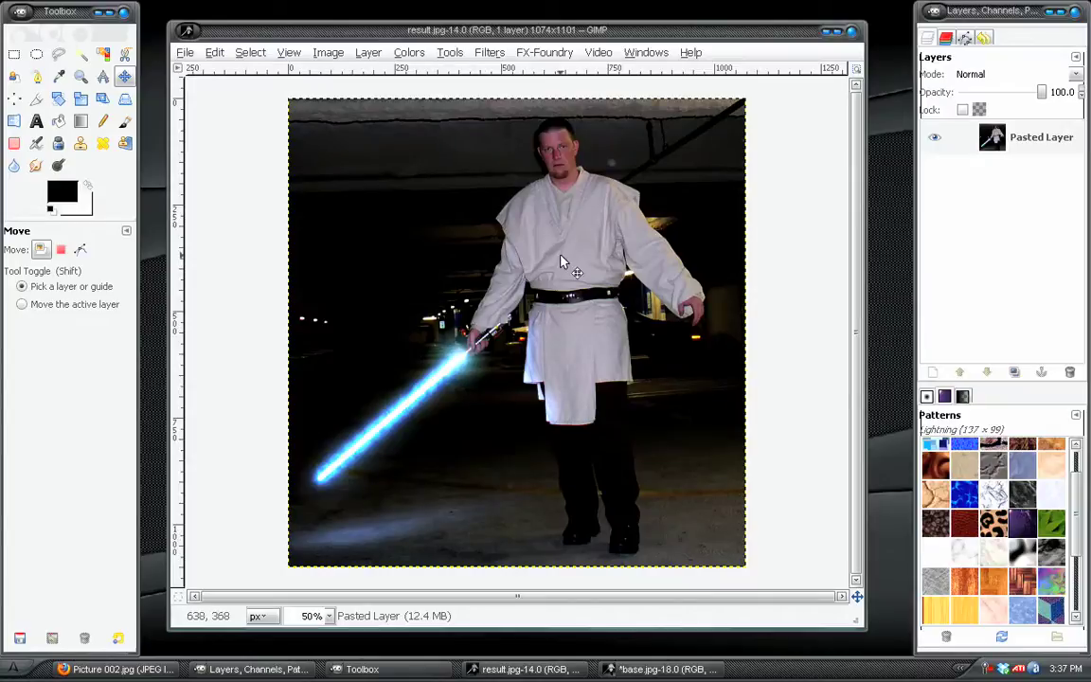
mouse_move(549, 314)
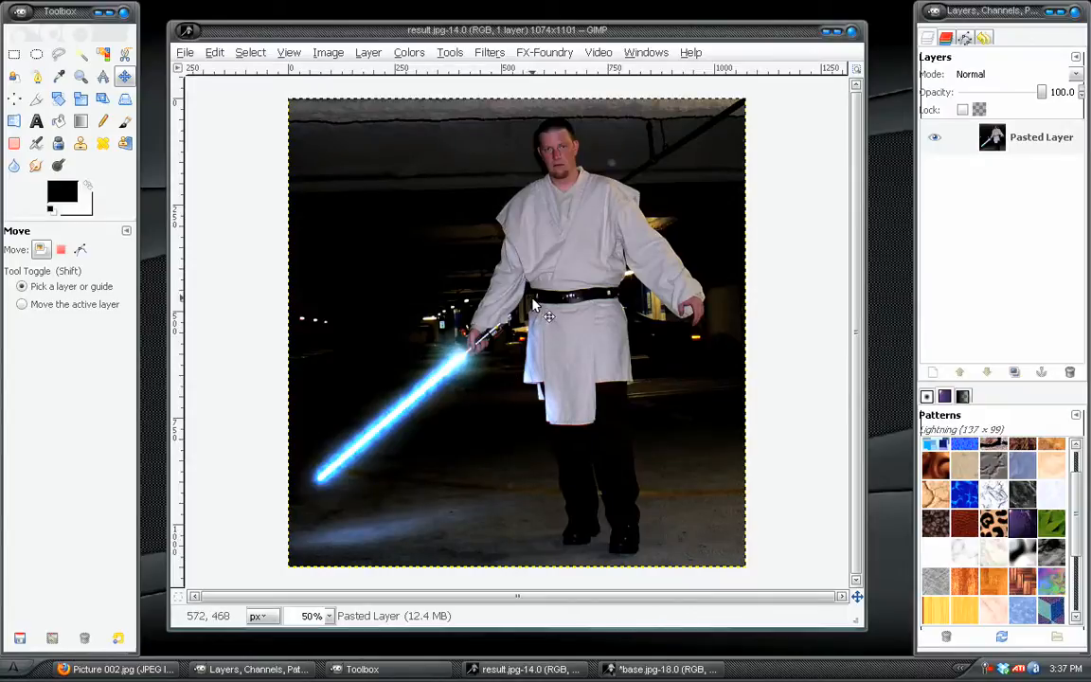
mouse_move(542, 417)
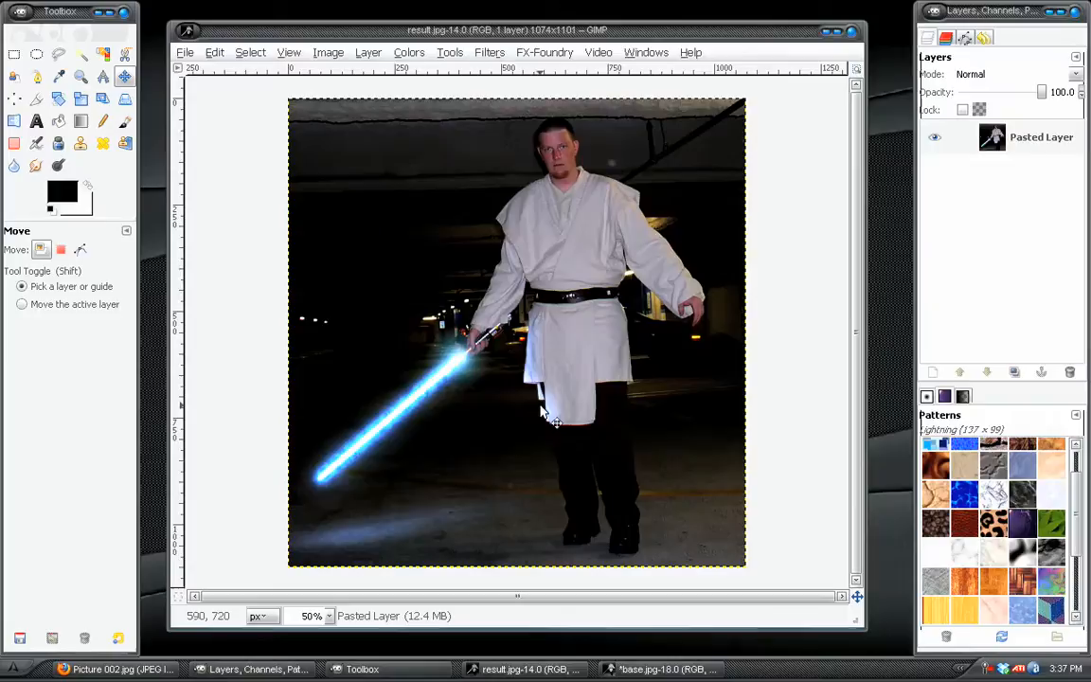
mouse_move(564, 523)
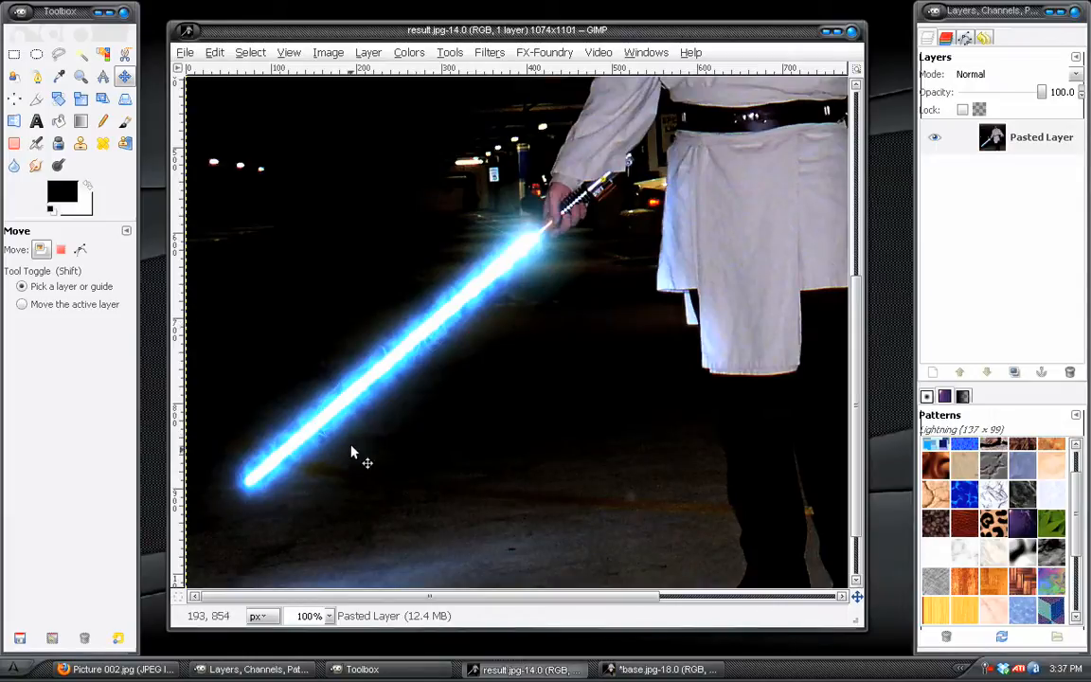
mouse_move(390, 315)
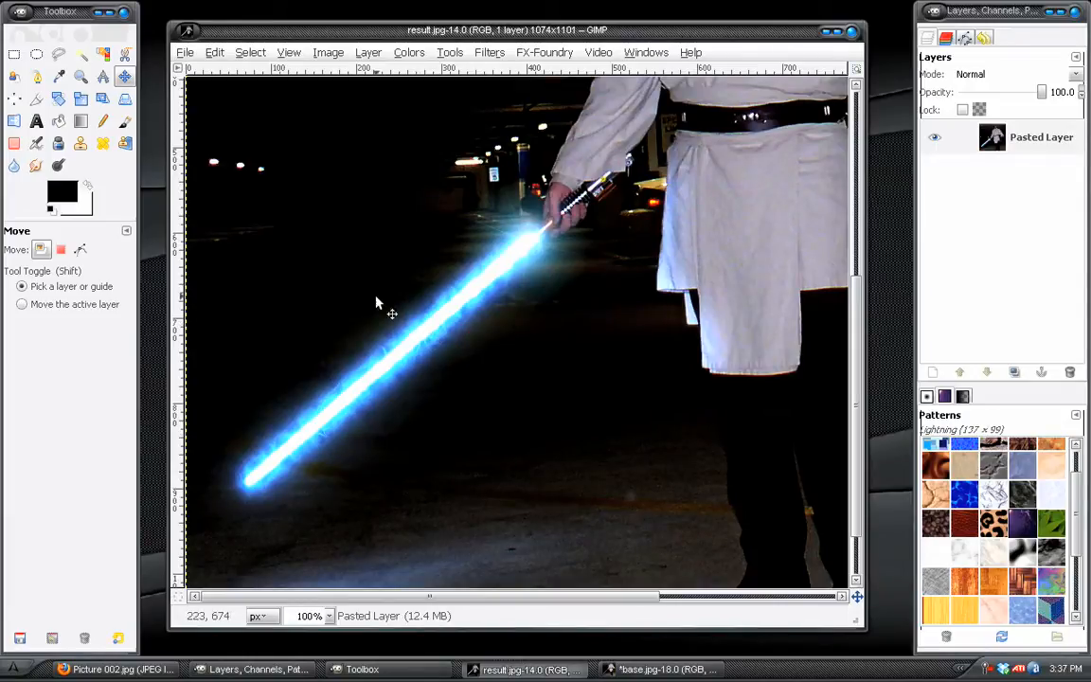
mouse_move(482, 349)
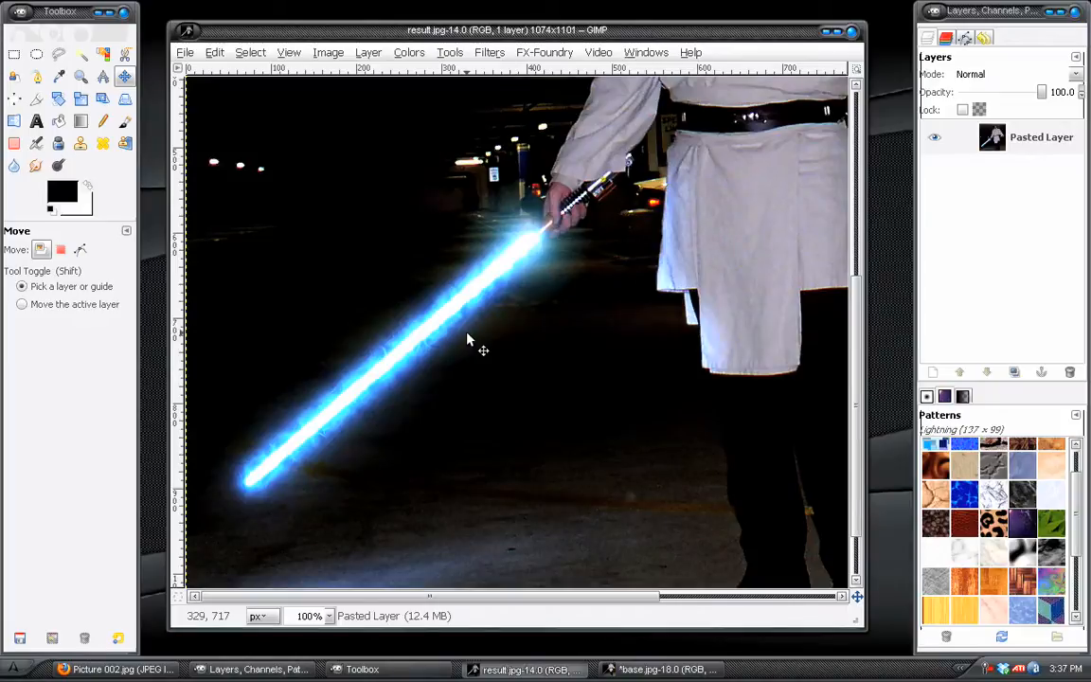
mouse_move(315, 565)
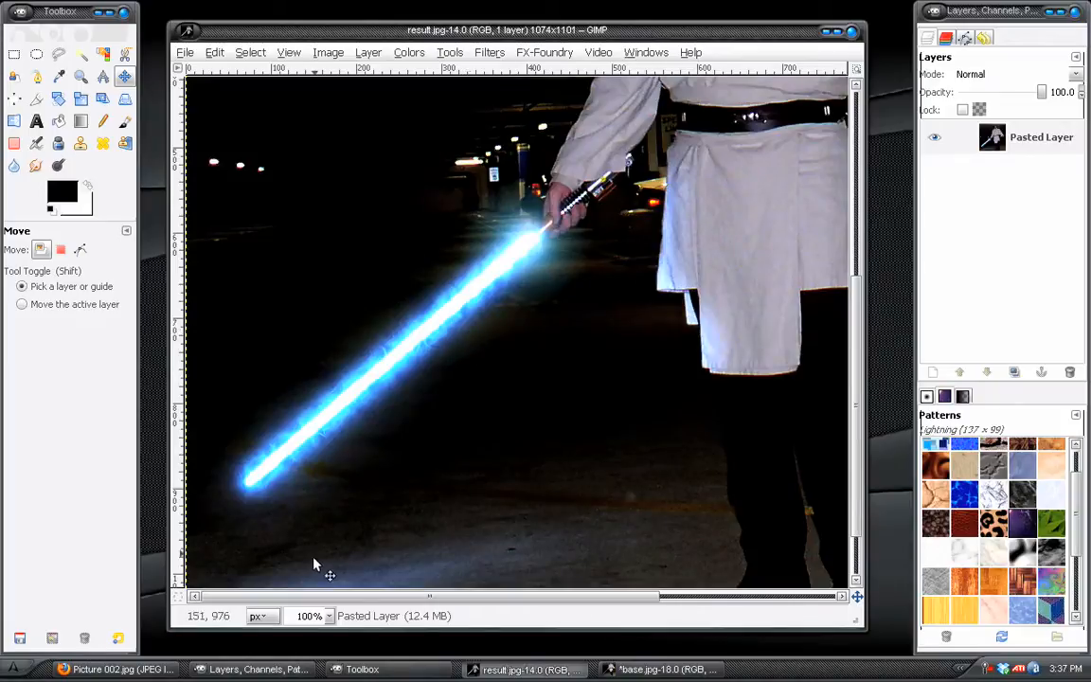
Show the base.jpg photo whole at 50% zoom
click(330, 617)
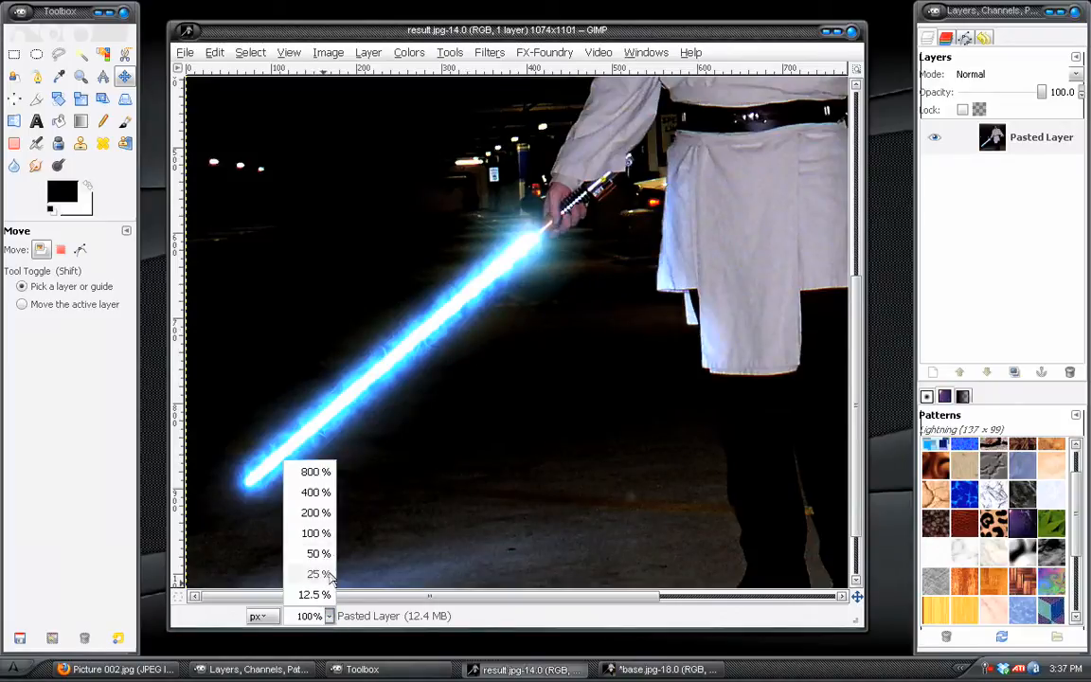
mouse_move(320, 553)
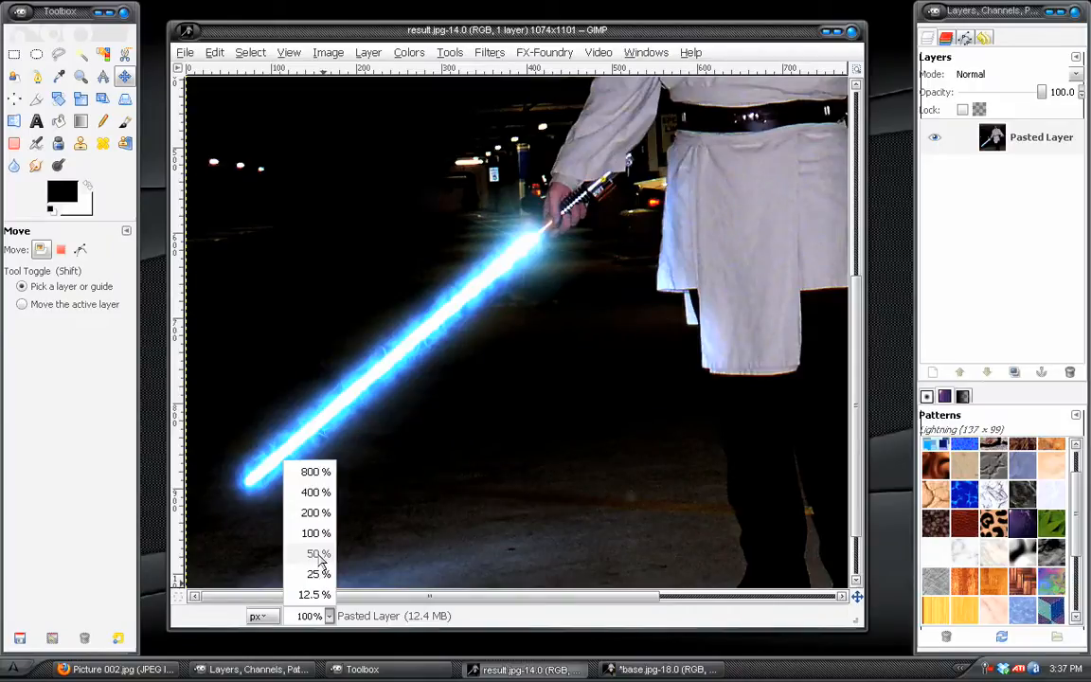
click(313, 553)
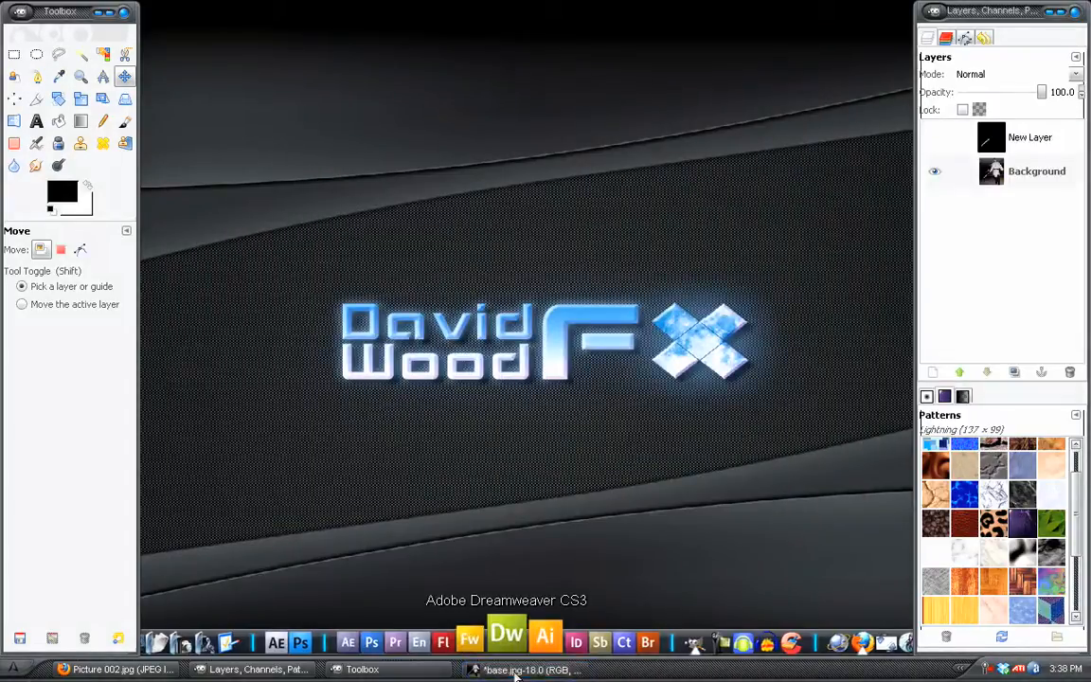
click(530, 671)
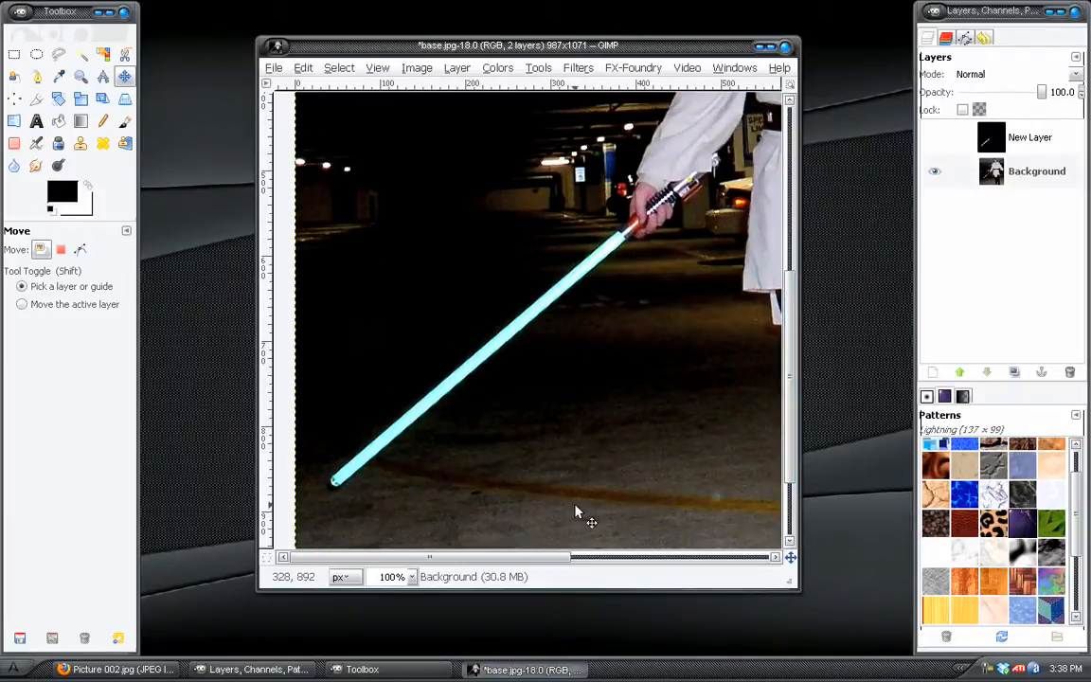
click(413, 576)
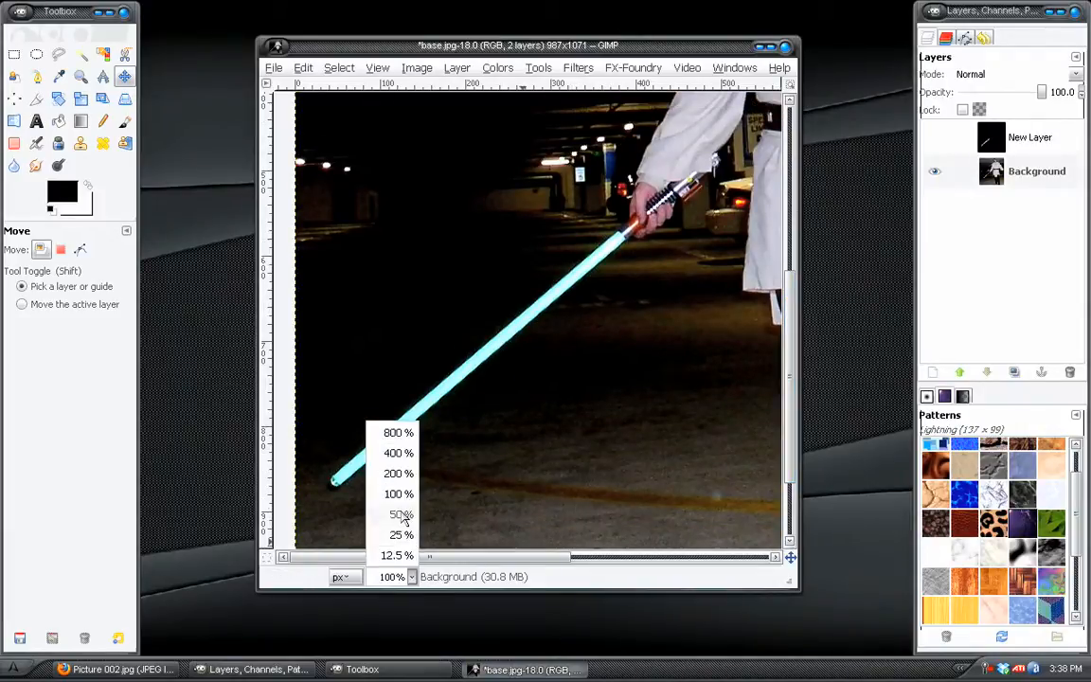
click(394, 515)
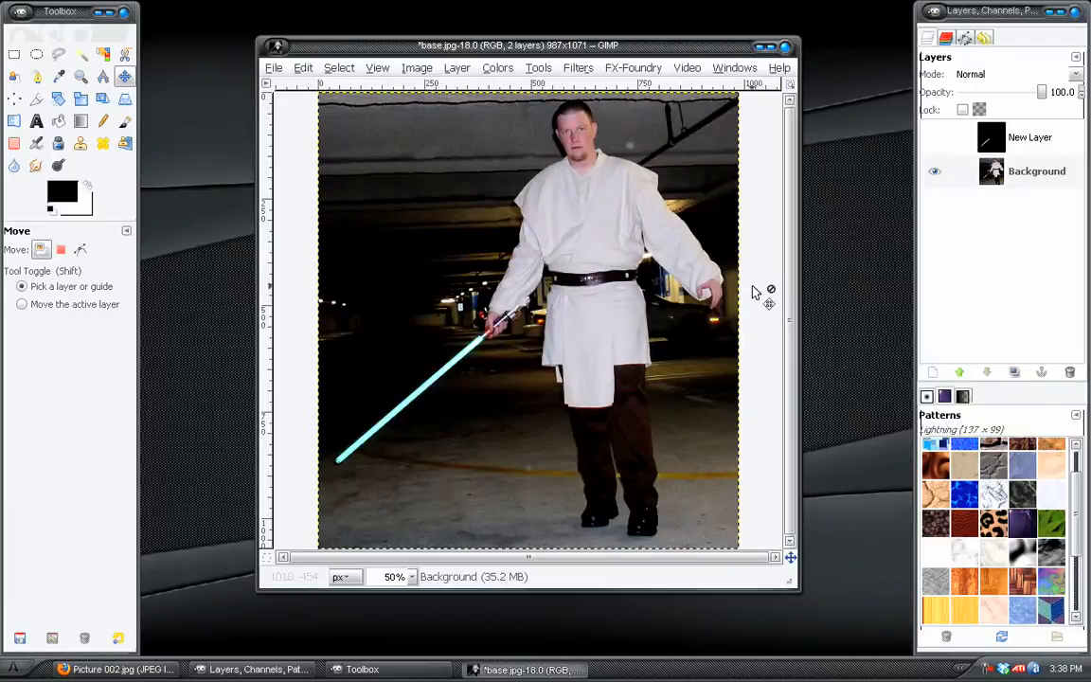
mouse_move(646, 244)
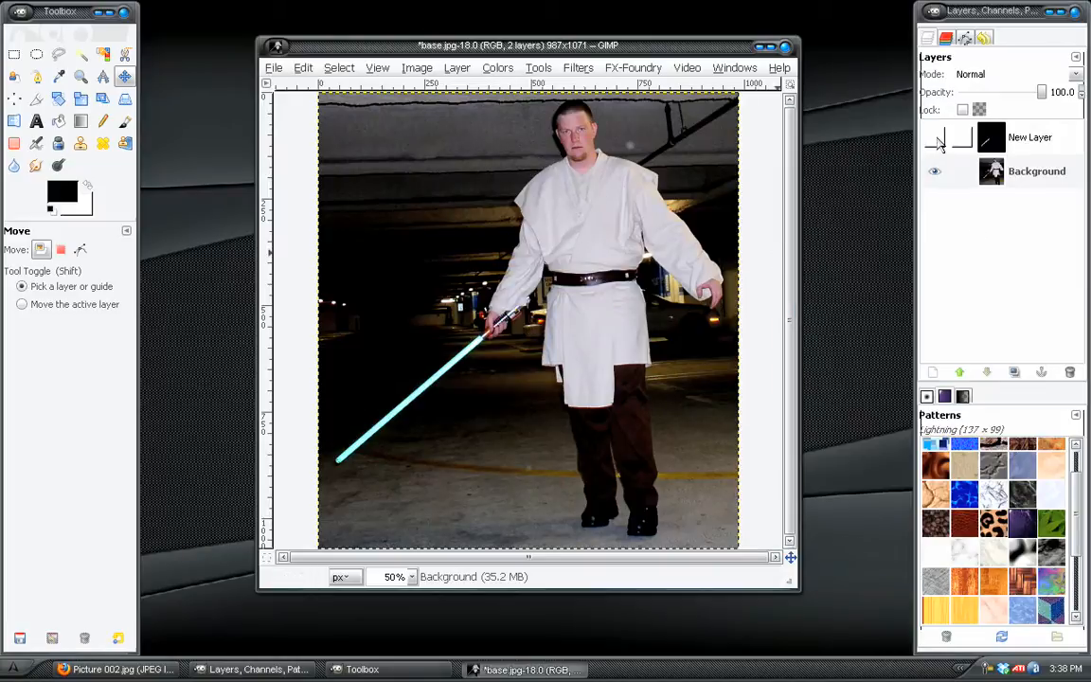
Make the saber glow layer visible in Normal mode and select it for a new layer
click(1029, 136)
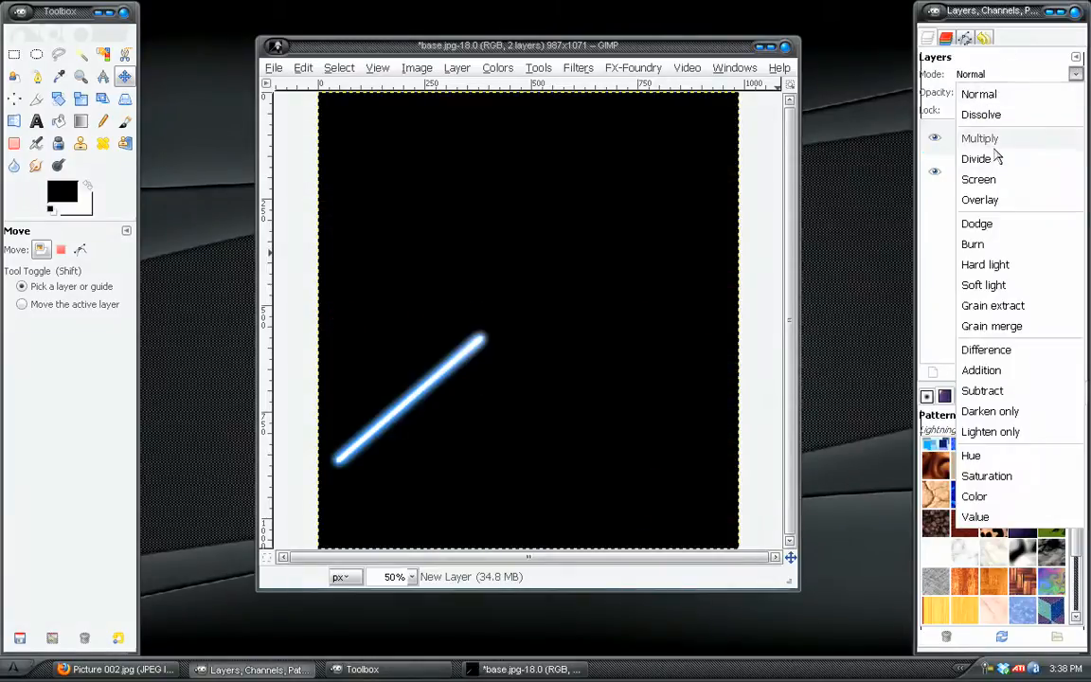
click(980, 178)
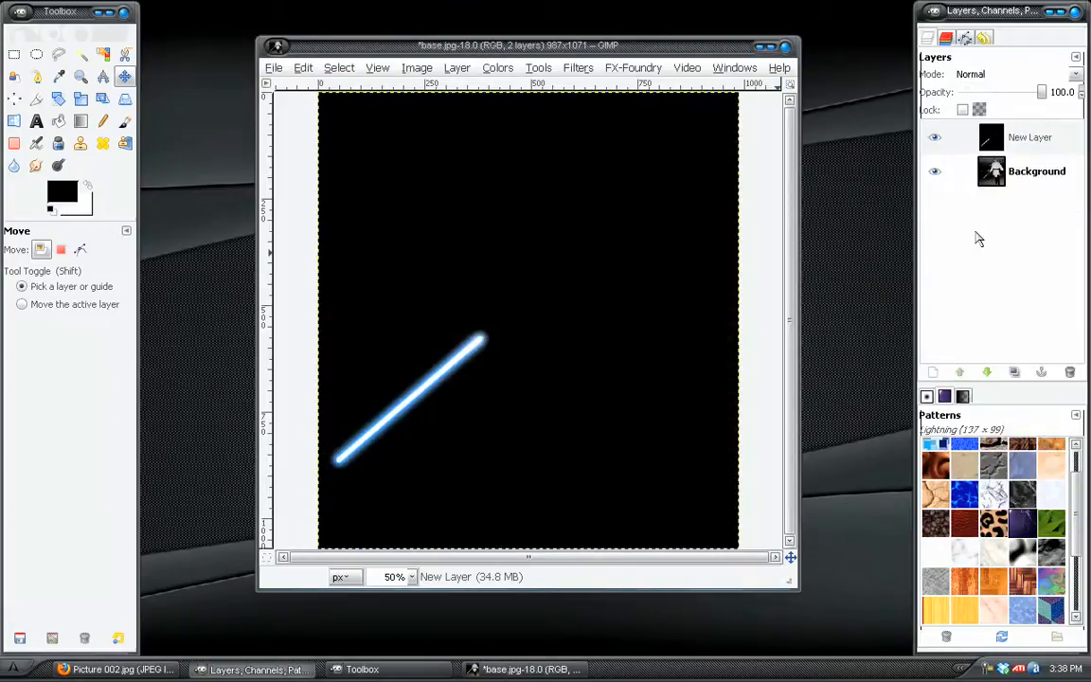
click(411, 578)
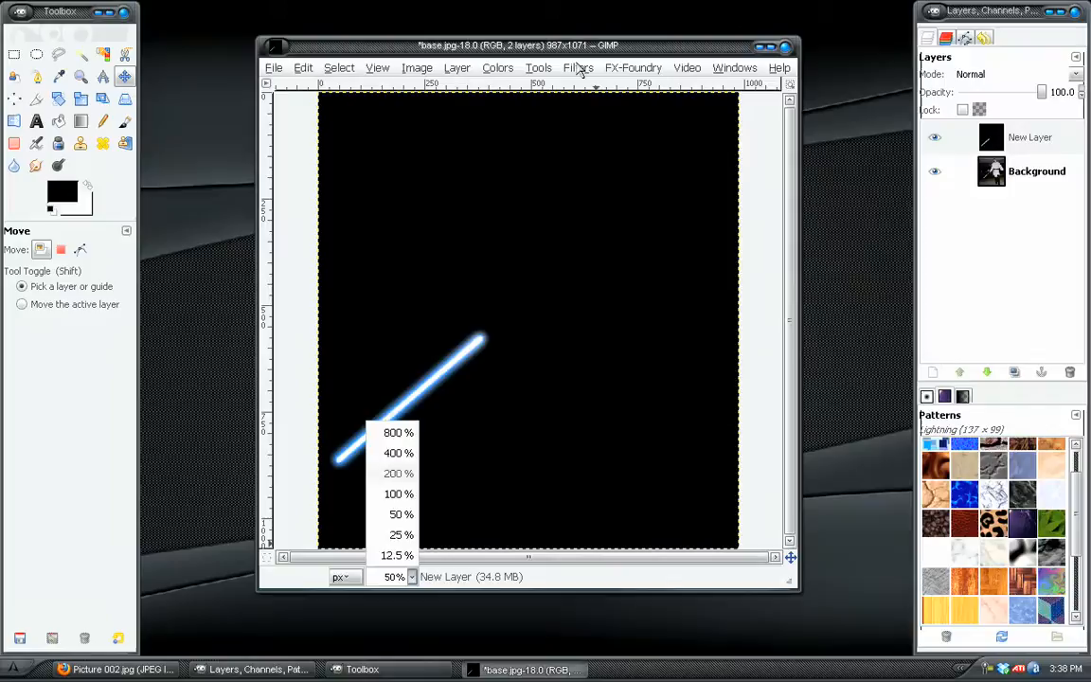
click(576, 68)
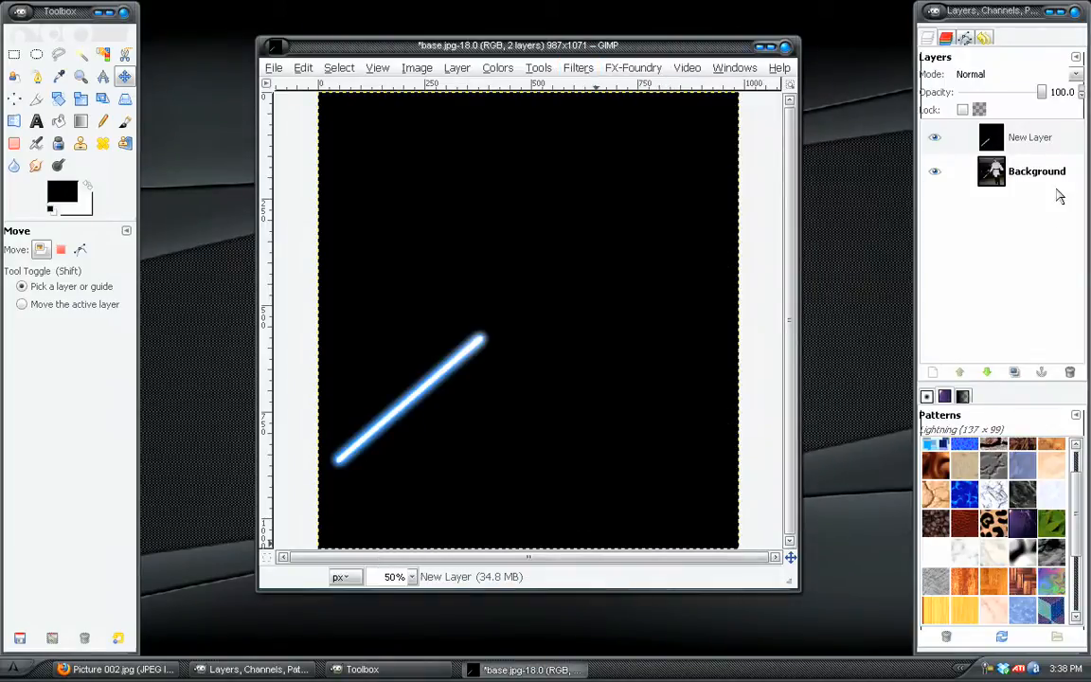
click(1026, 137)
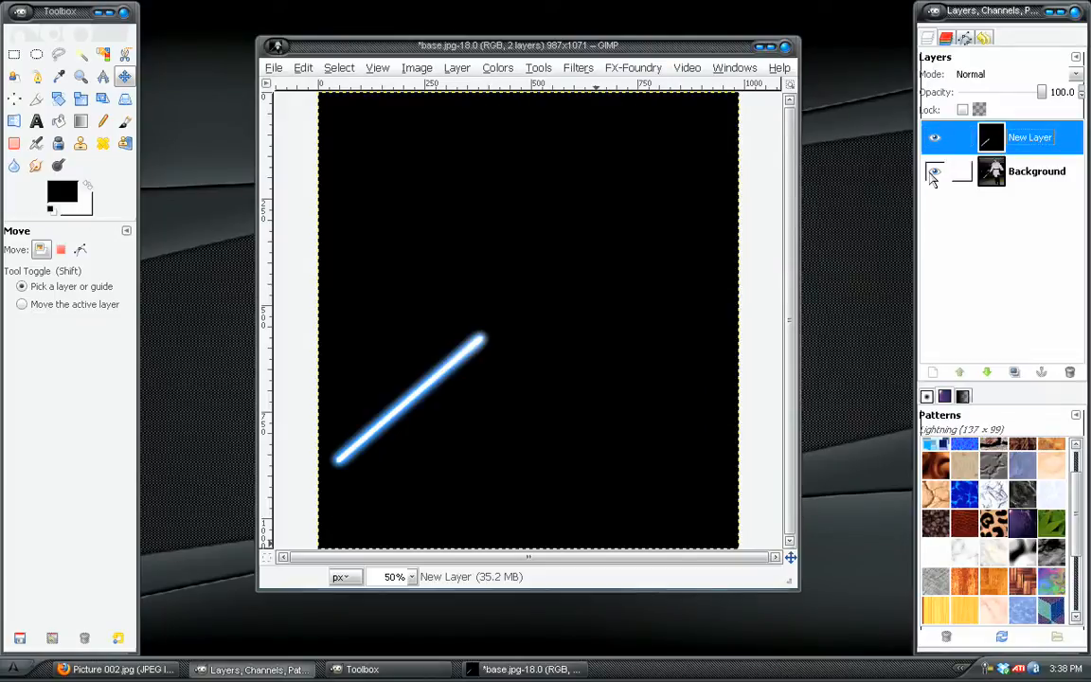
click(417, 576)
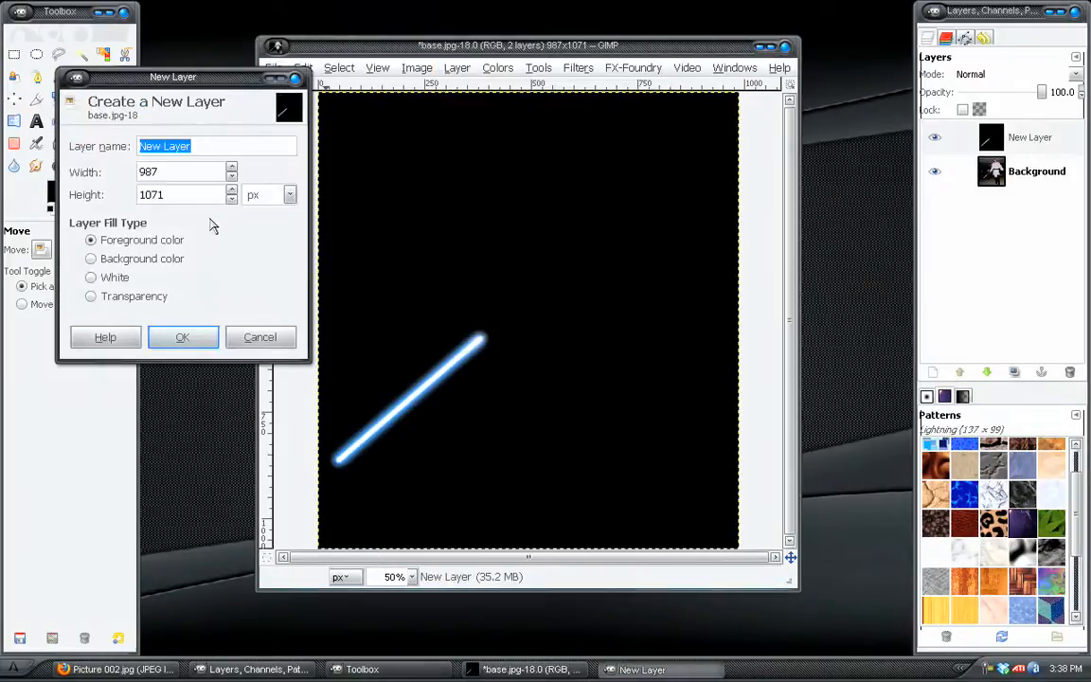
Add a black-filled layer and render non-turbulent Solid Noise clouds onto it
click(182, 337)
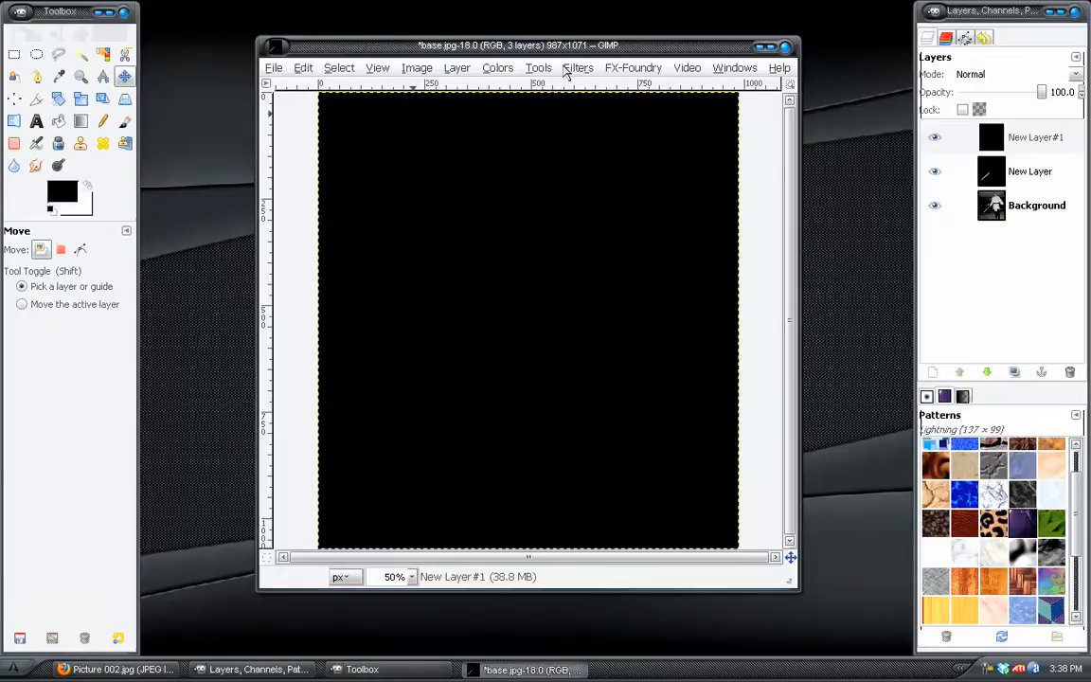
click(578, 68)
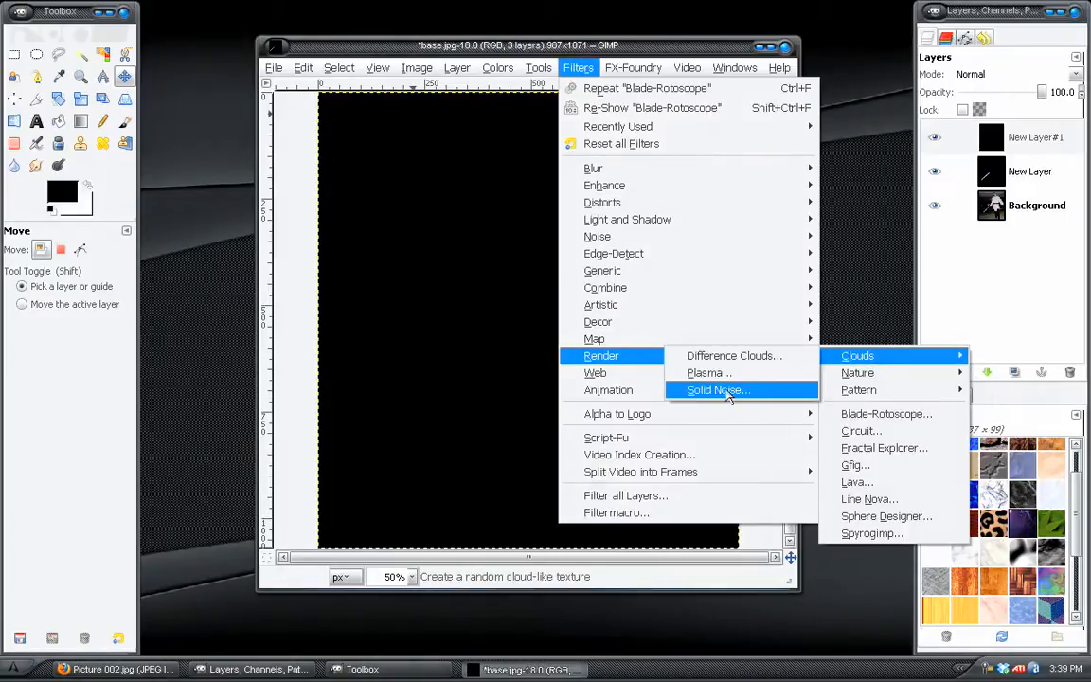
click(717, 391)
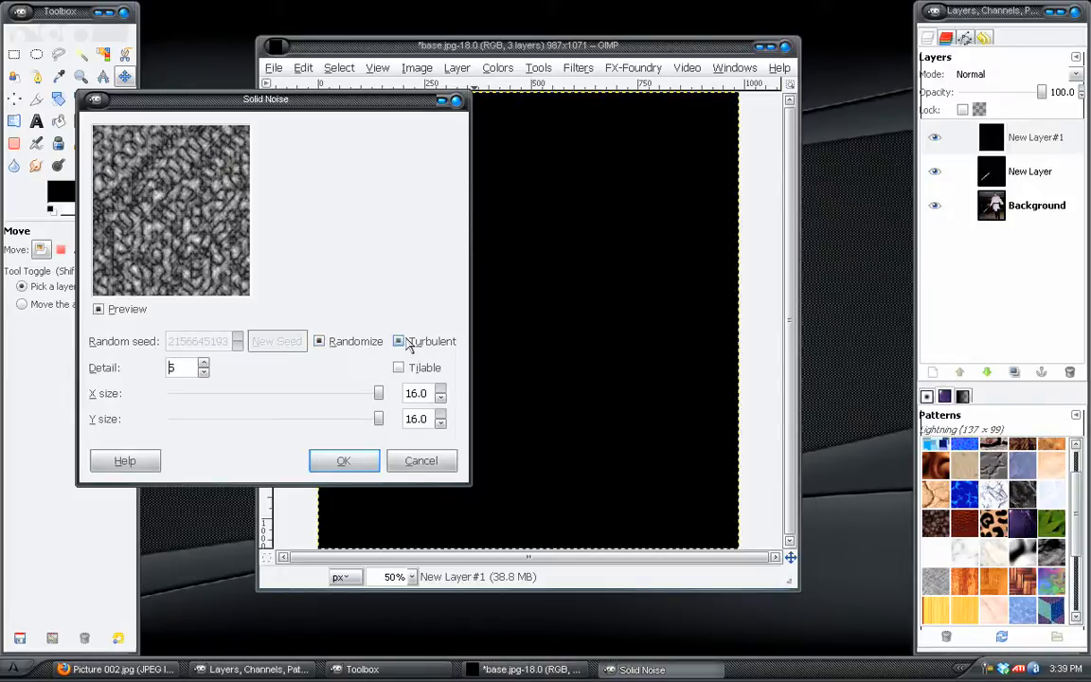
click(398, 341)
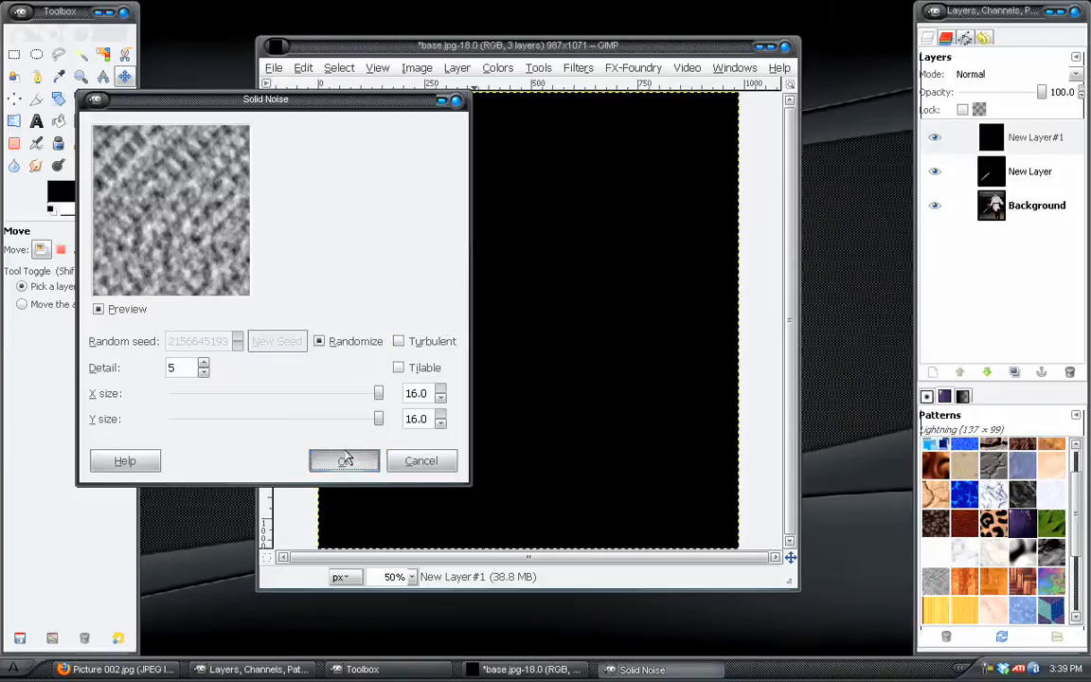
click(345, 461)
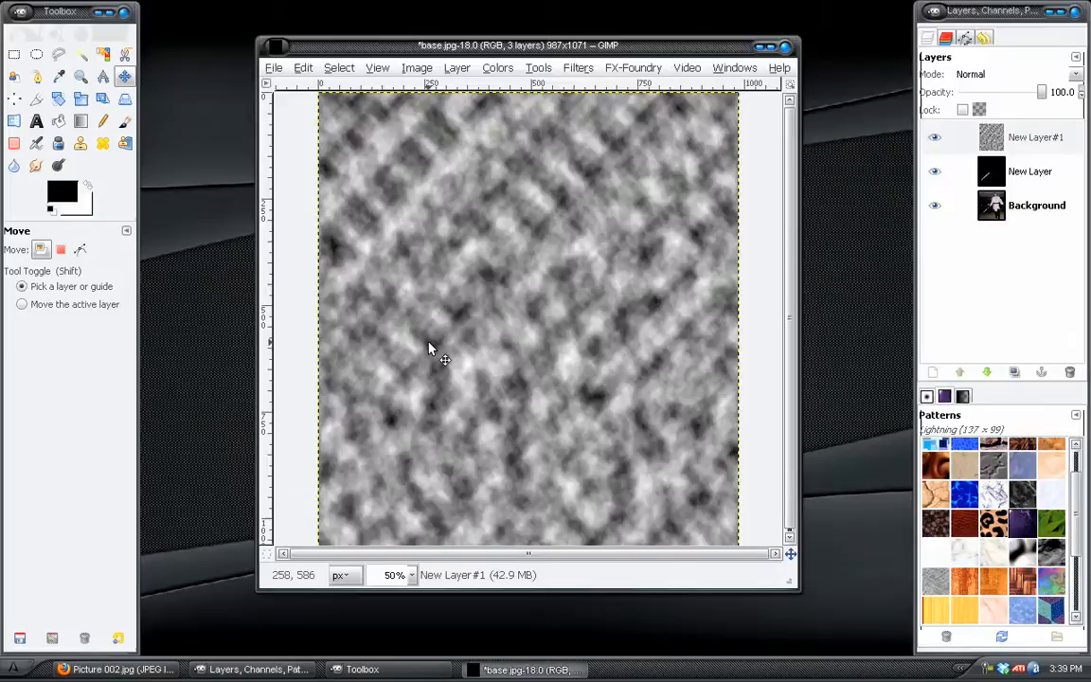
Render a Difference Clouds pass onto the cloud layer for a marbled texture
click(578, 68)
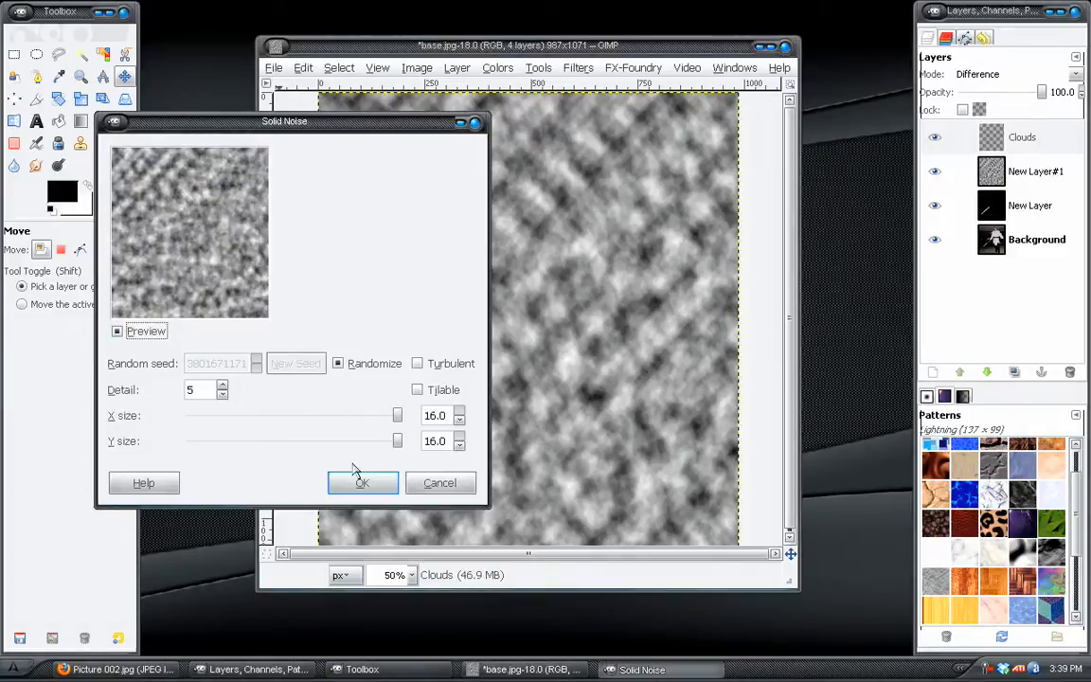
click(364, 483)
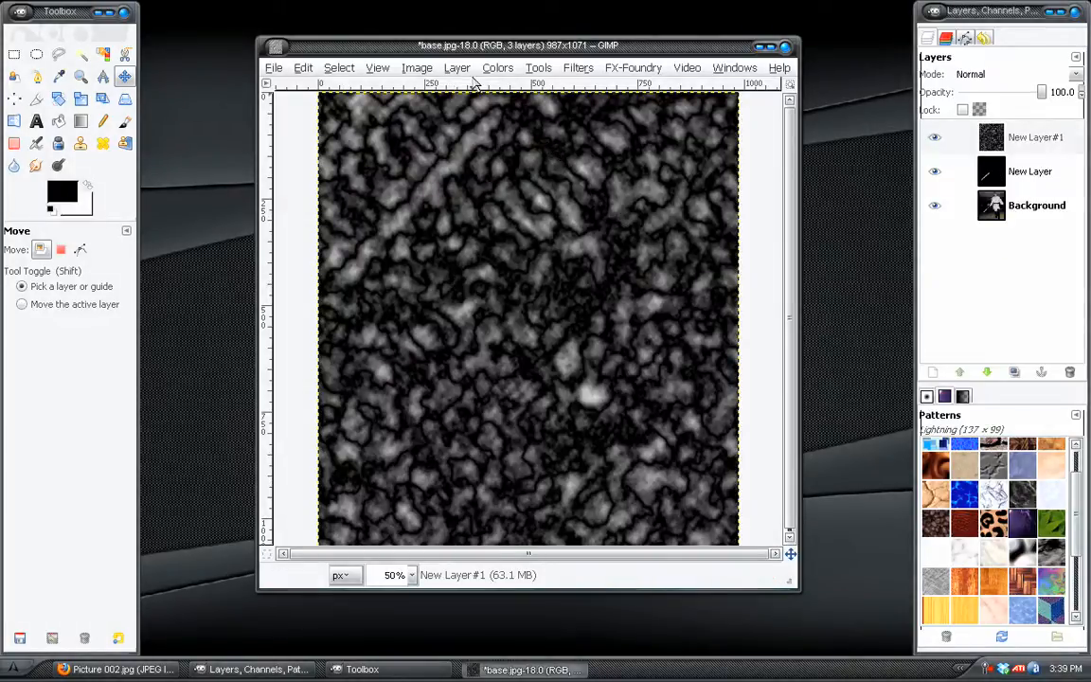
Invert the cloud texture and lower Levels midtones to about 0.15 for white veins on black
click(496, 68)
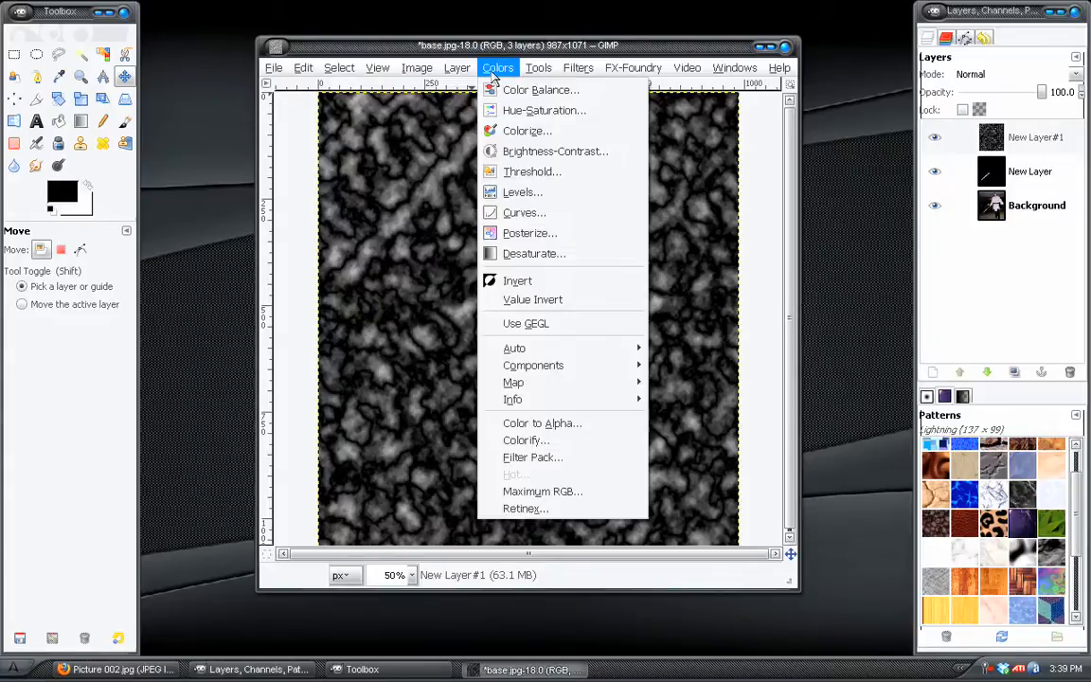
click(517, 280)
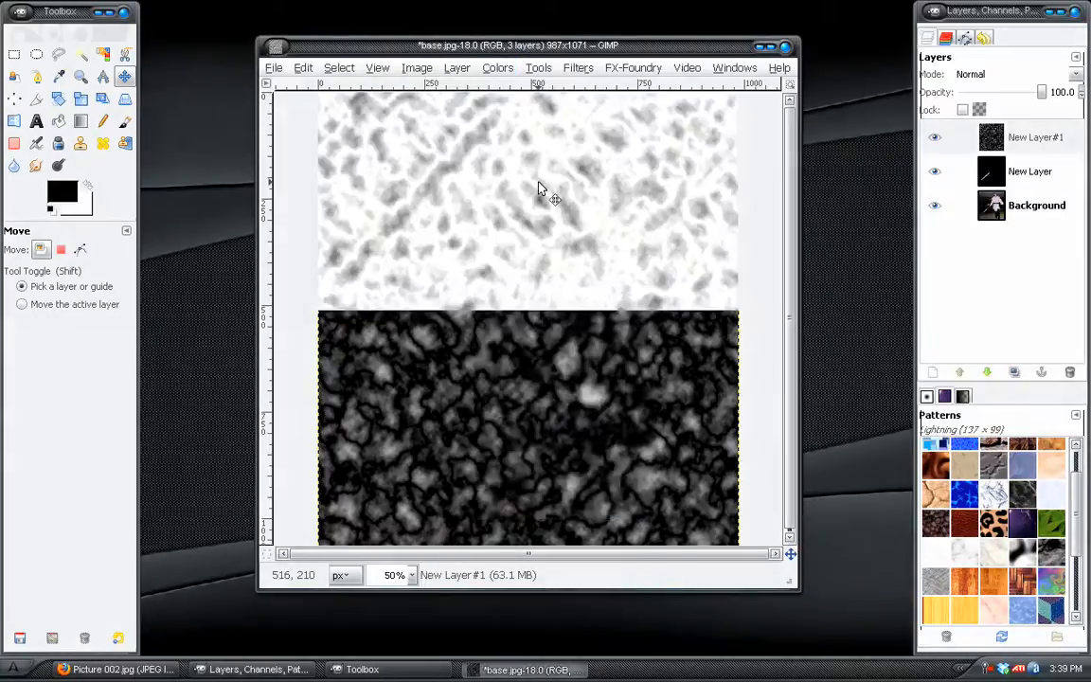
click(496, 68)
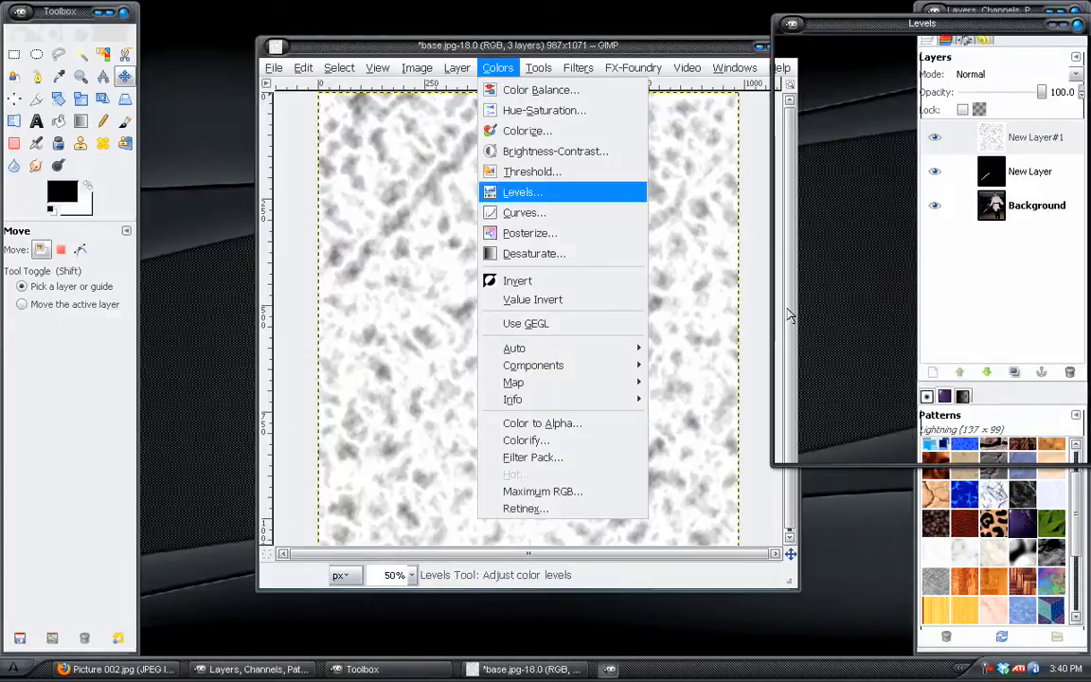
click(523, 191)
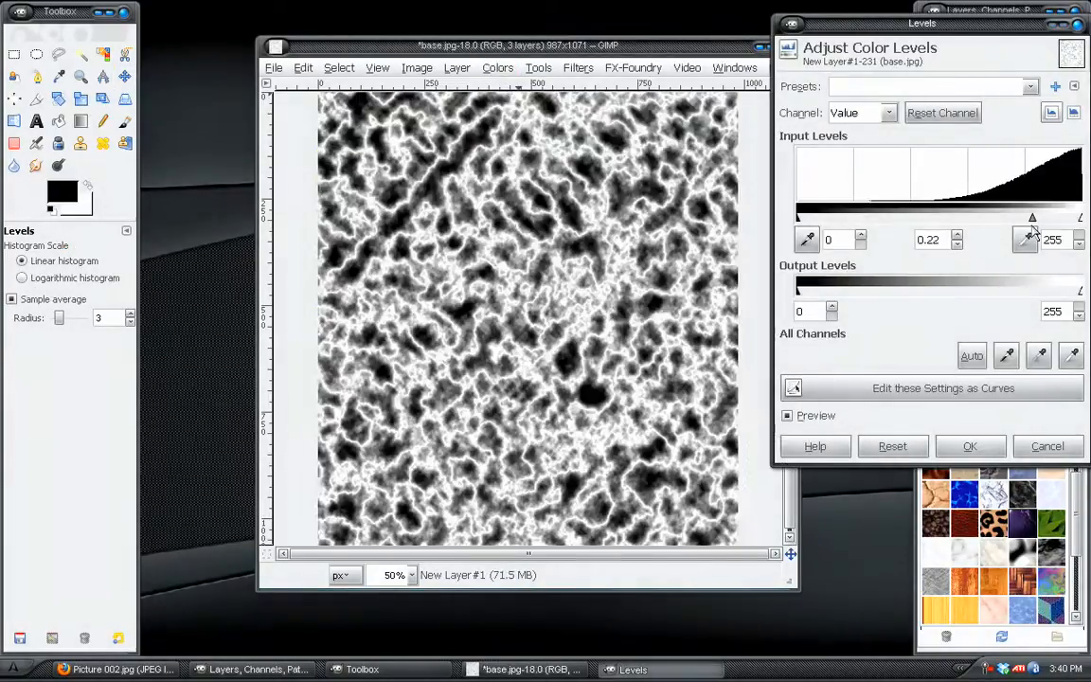
drag(1032, 218, 1025, 218)
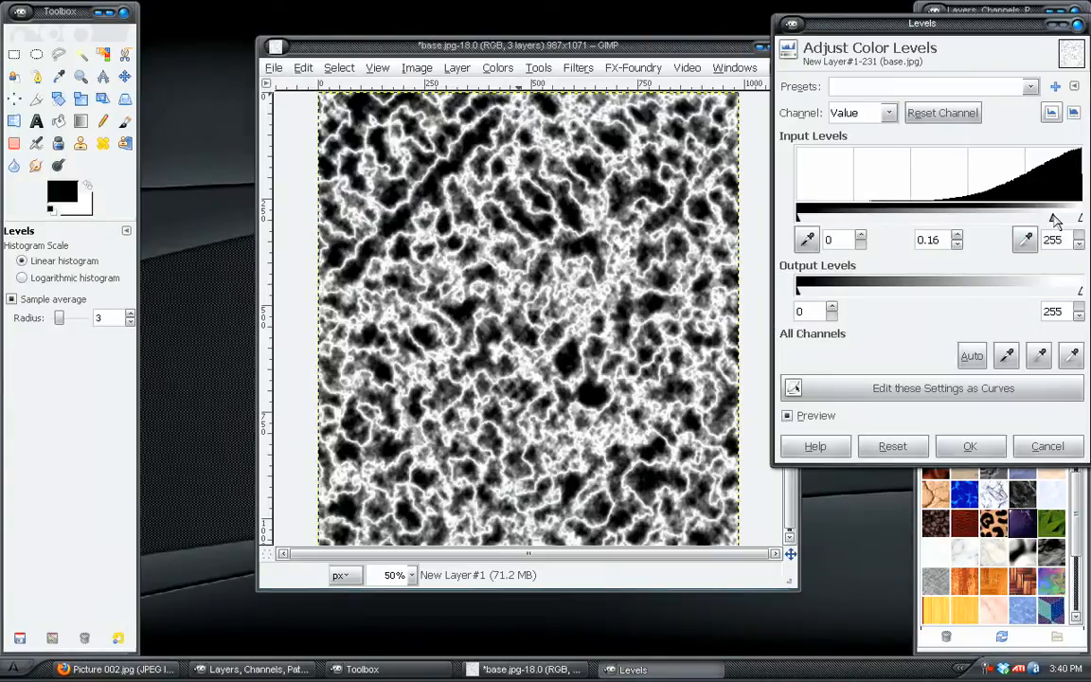
click(955, 235)
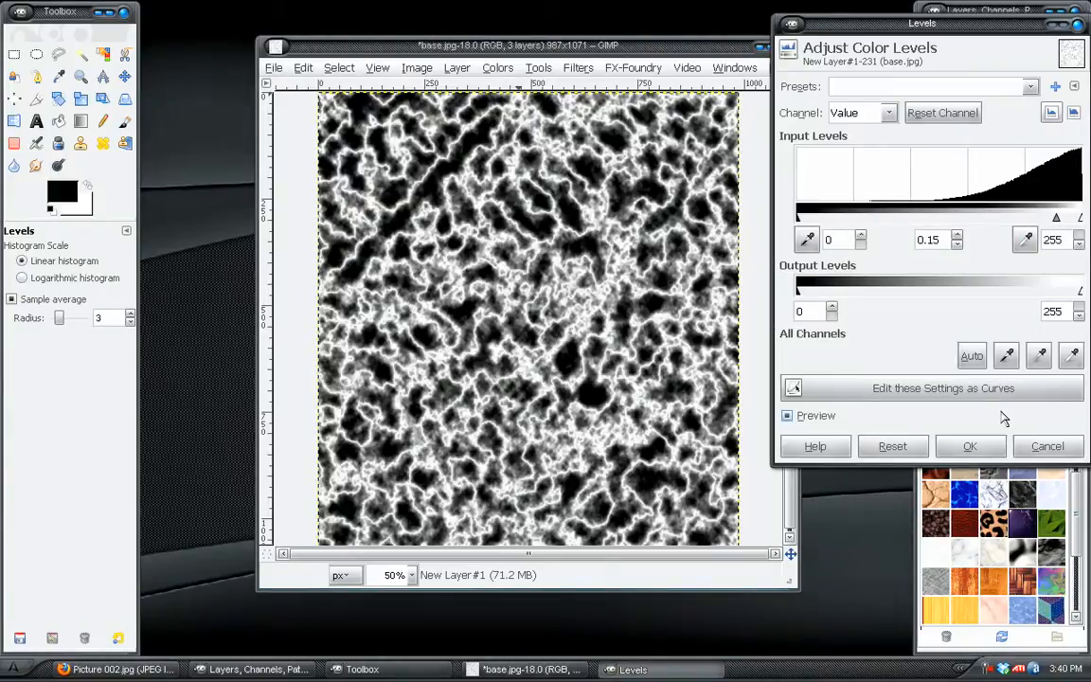
click(970, 447)
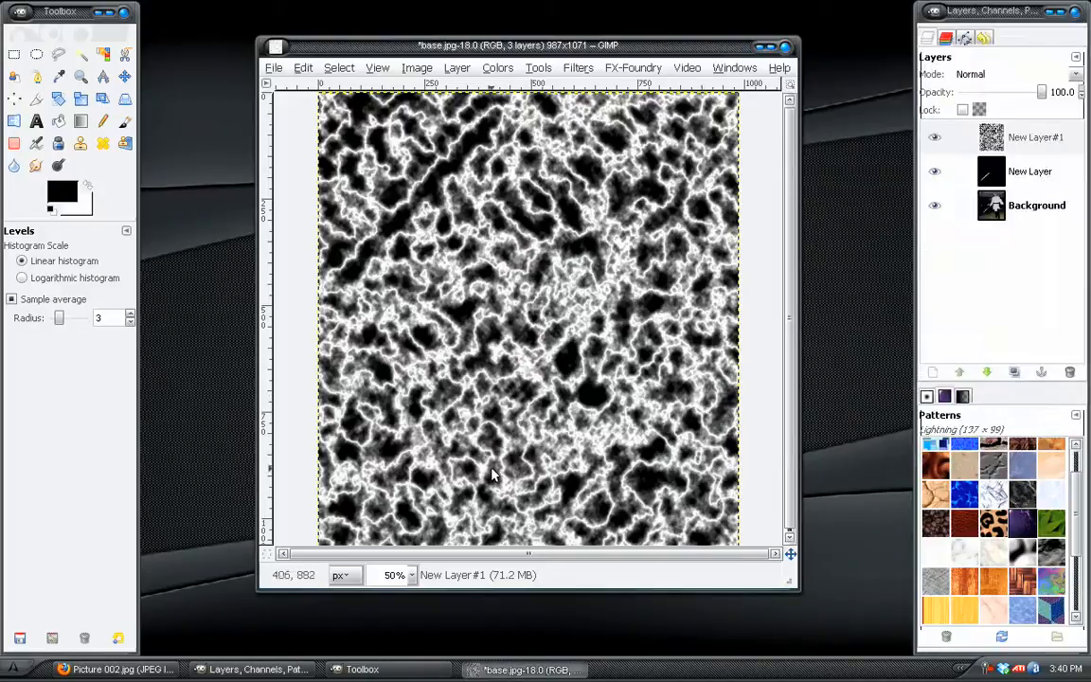
mouse_move(1004, 314)
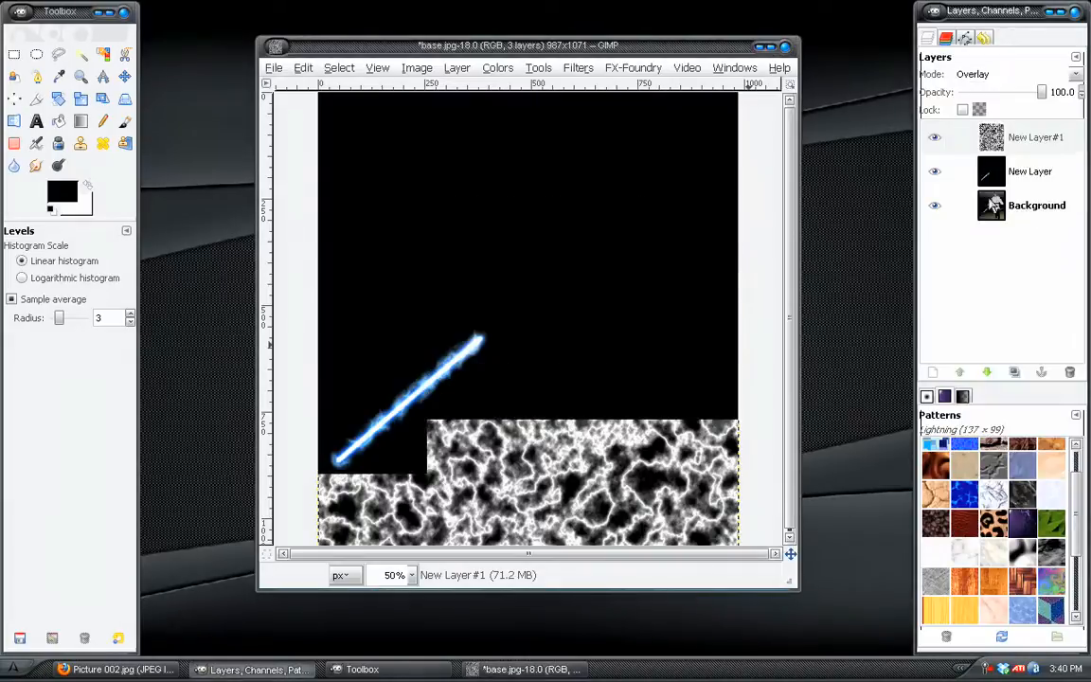
View the electrified blade at 100% zoom
click(410, 576)
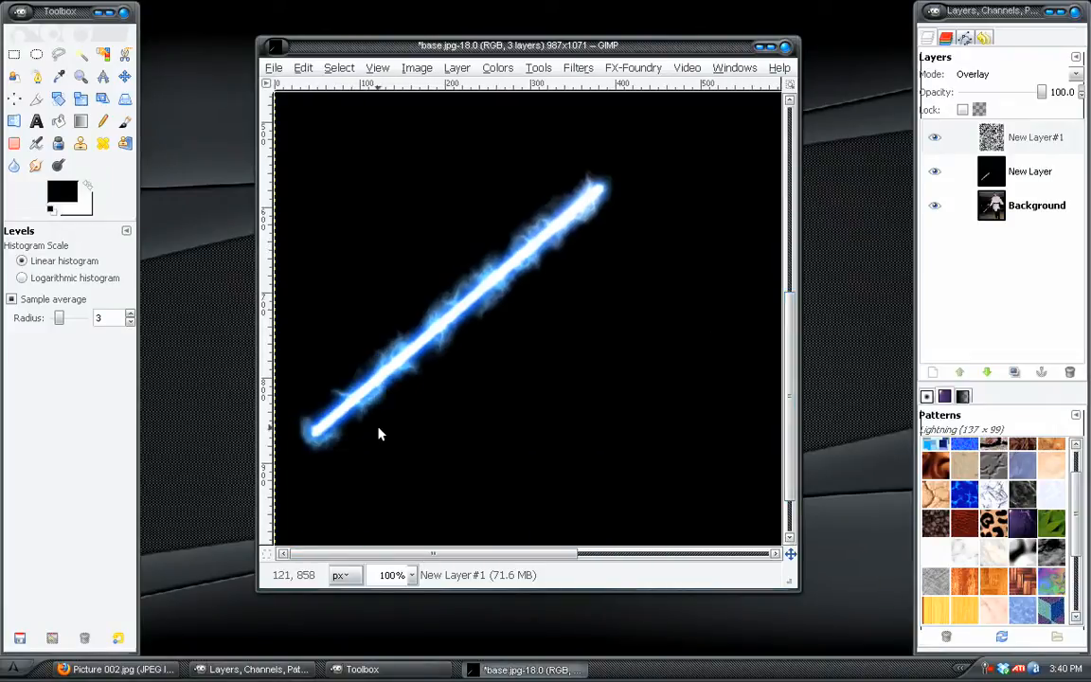
mouse_move(621, 175)
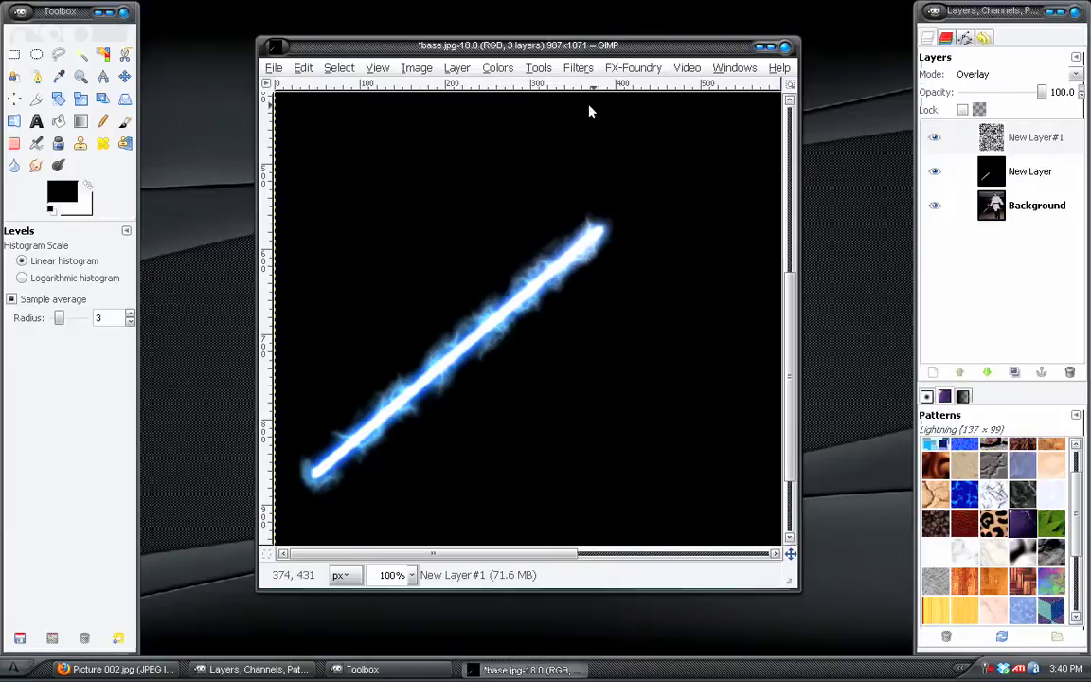
Add another layer and render Solid Noise onto it from the recent filters
click(456, 69)
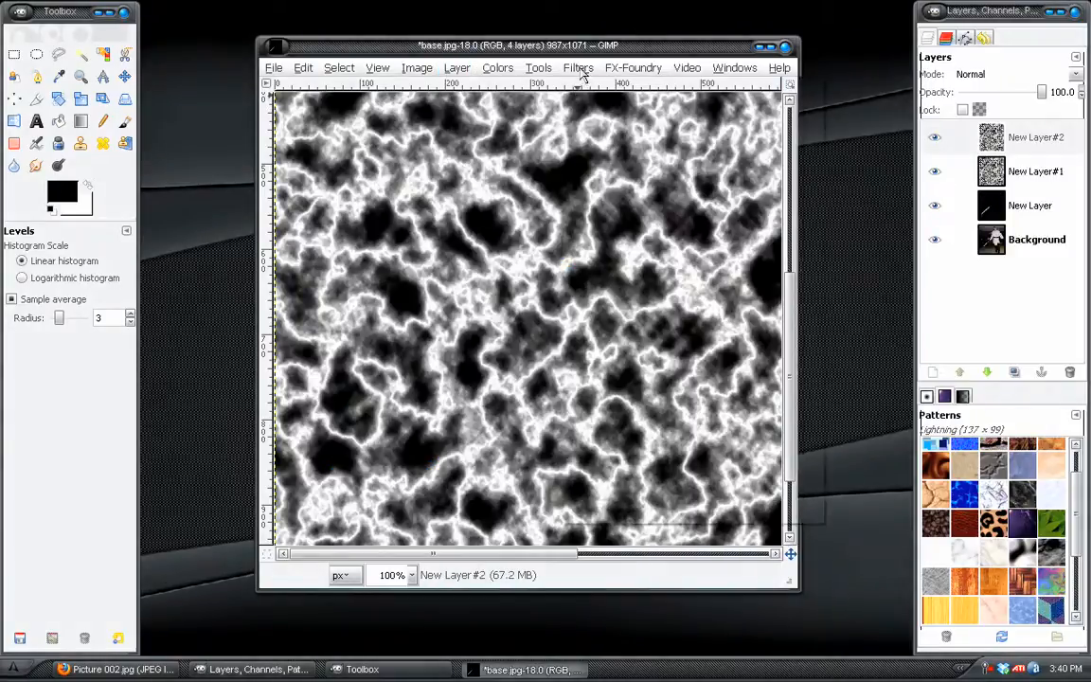
click(576, 68)
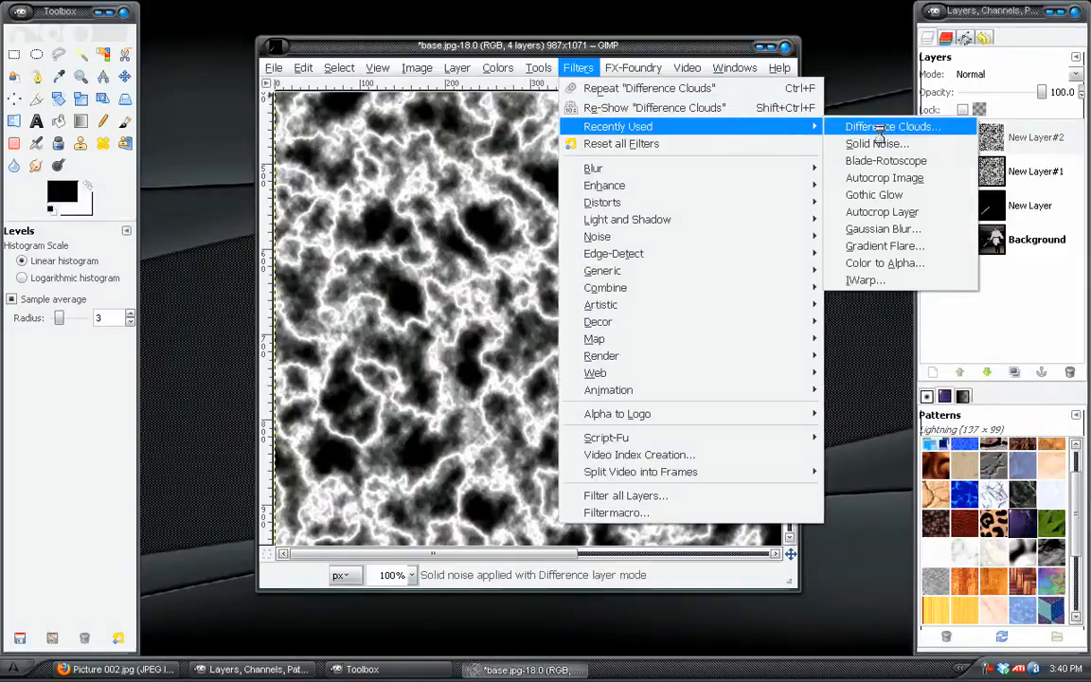
click(877, 144)
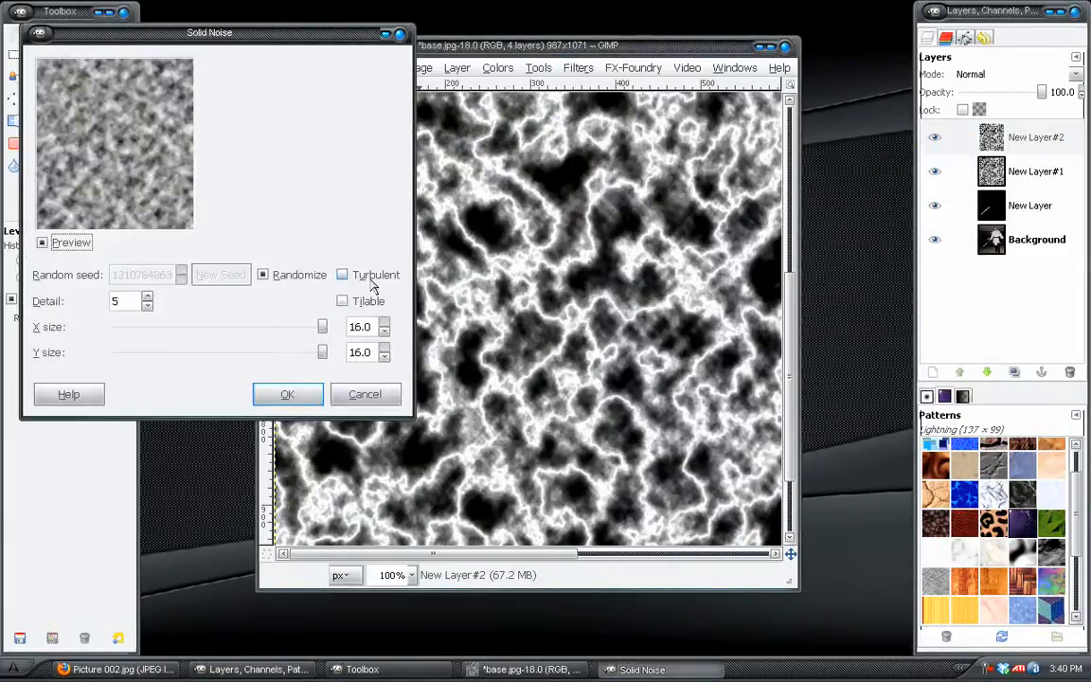
click(288, 394)
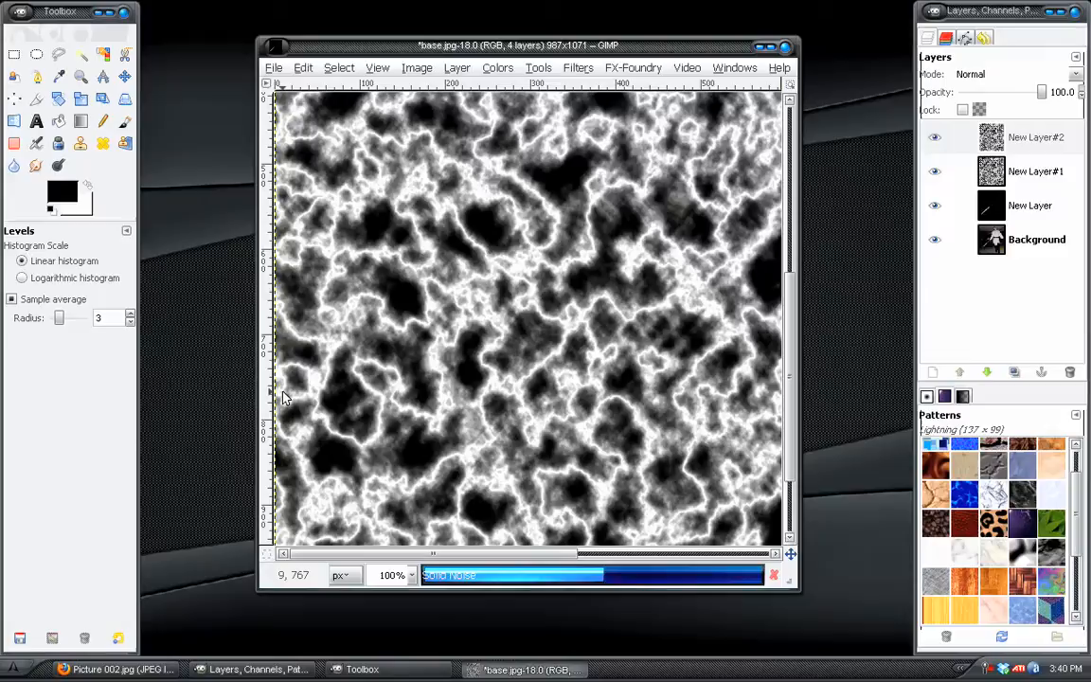
mouse_move(600, 200)
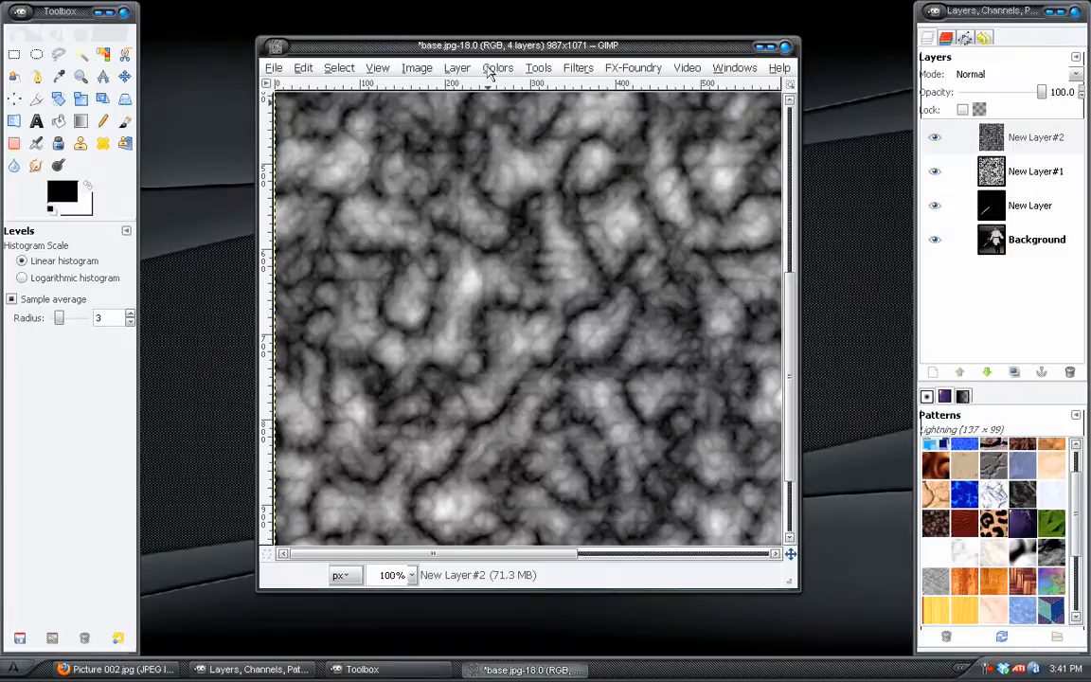
Invert and level the new texture, then blend it in Overlay mode
click(497, 68)
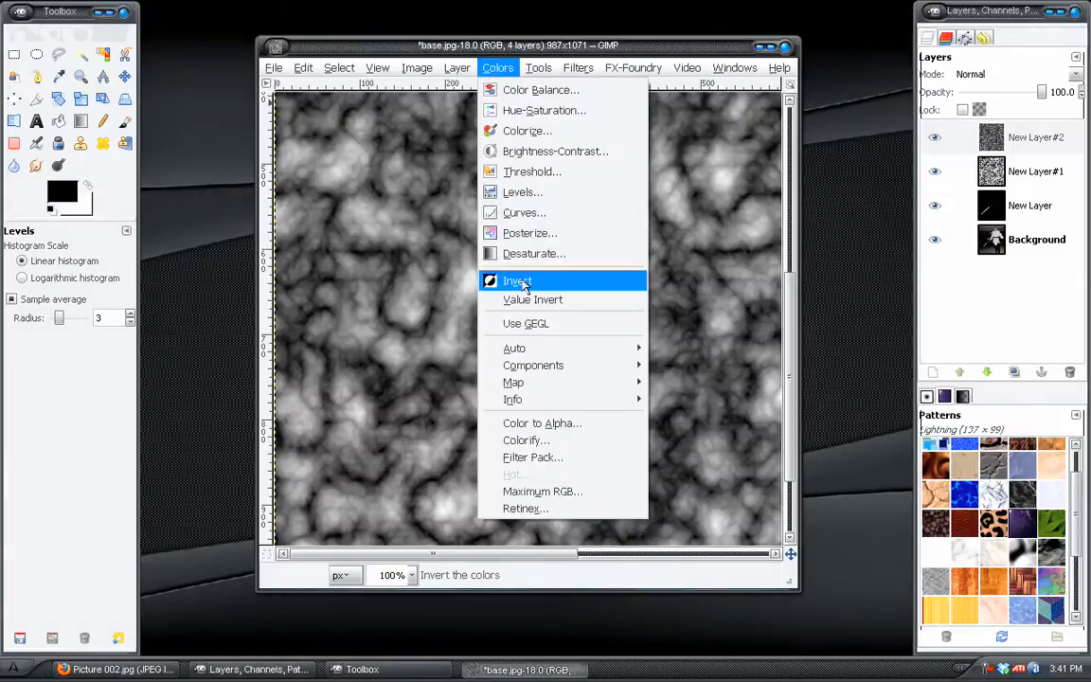
click(517, 280)
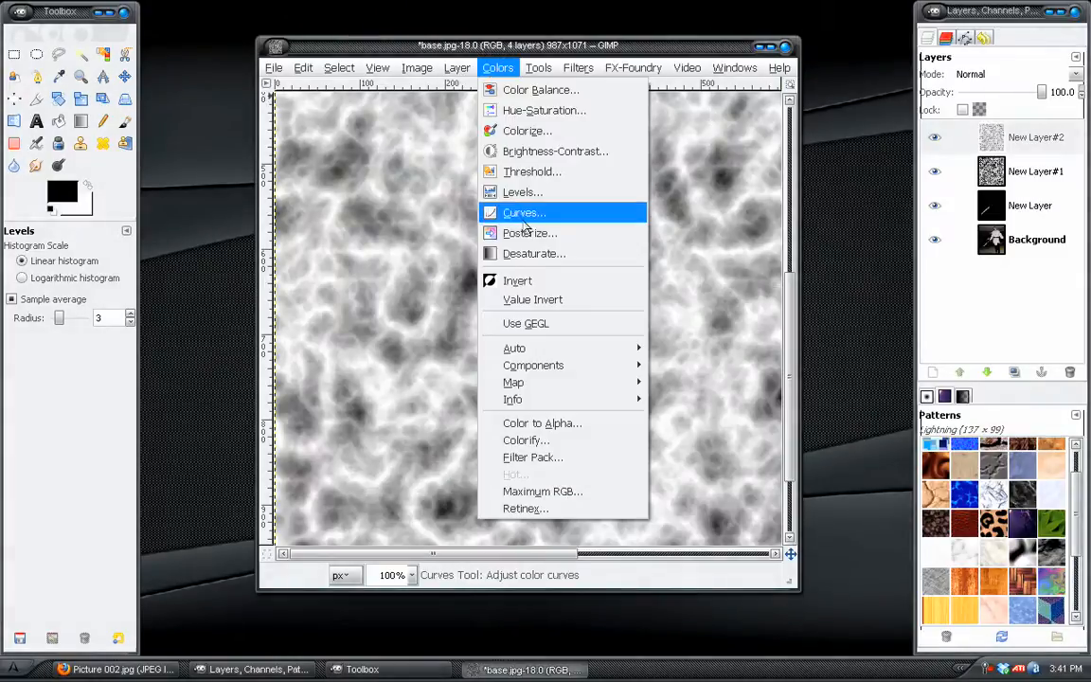
click(523, 191)
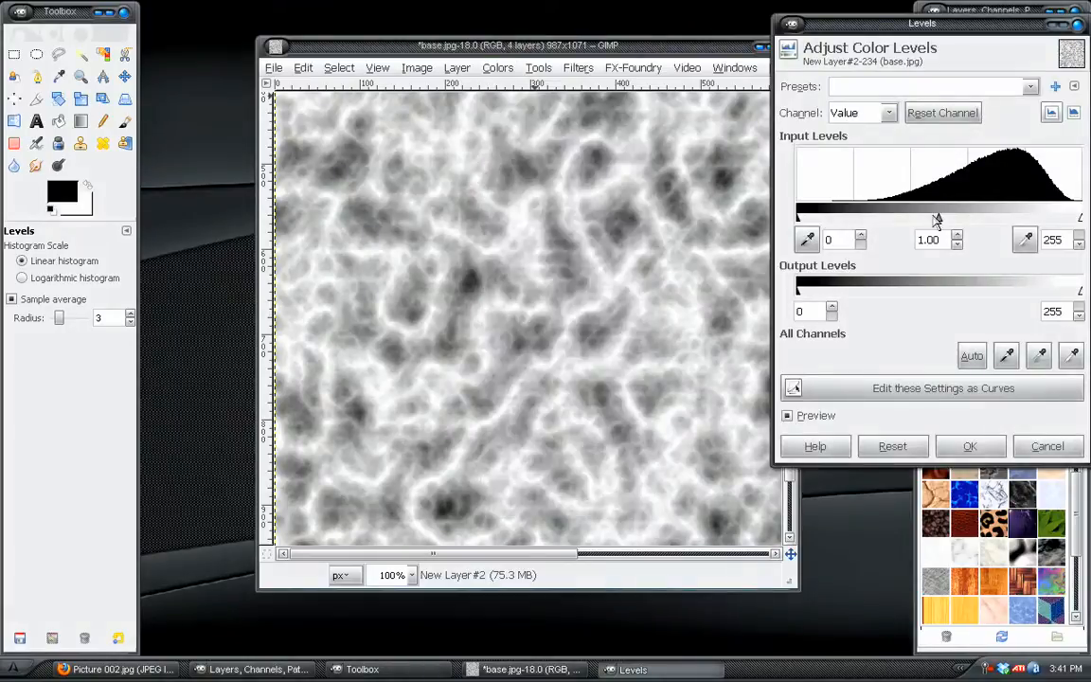
click(970, 447)
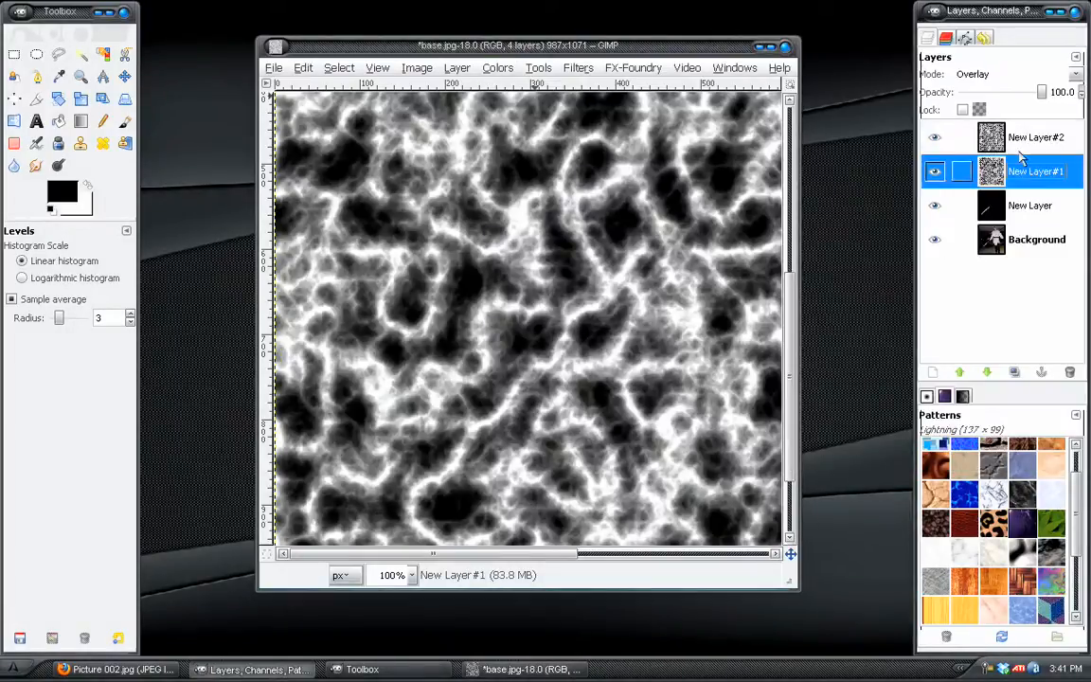
click(1038, 136)
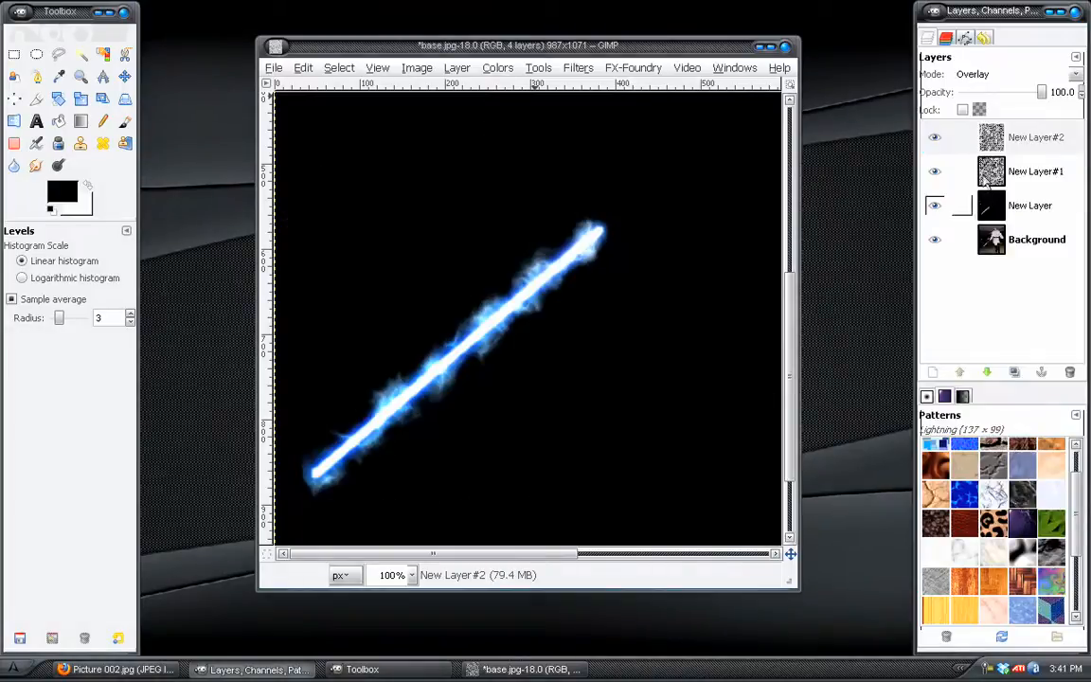
click(1038, 137)
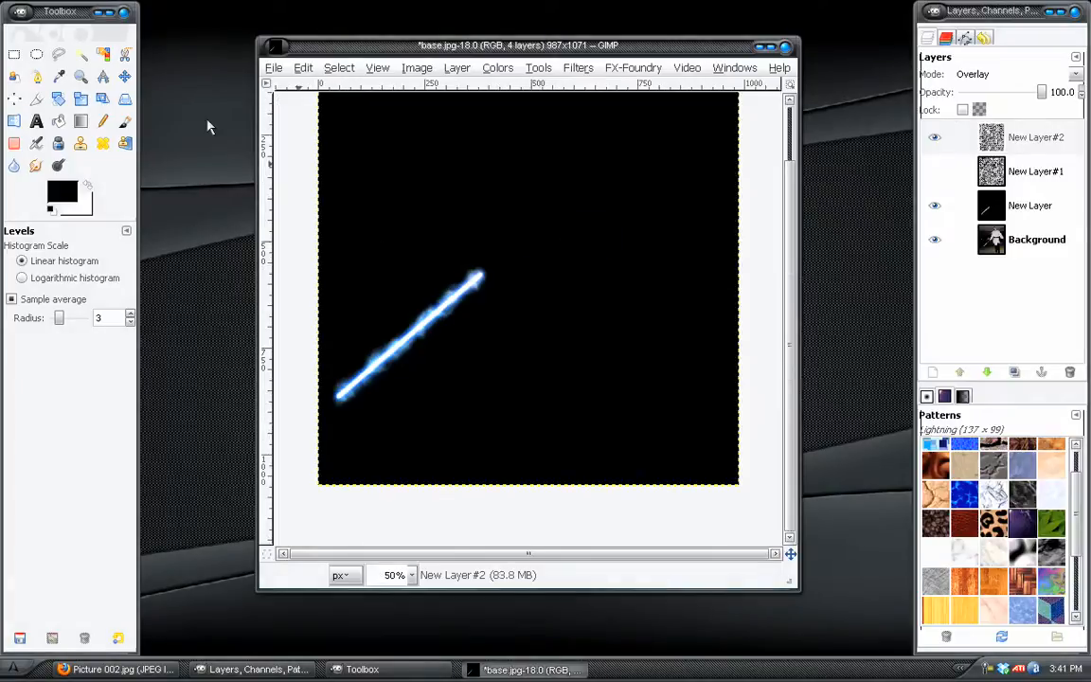
Scale the second texture layer smaller around the blade and view it at 100%
click(80, 99)
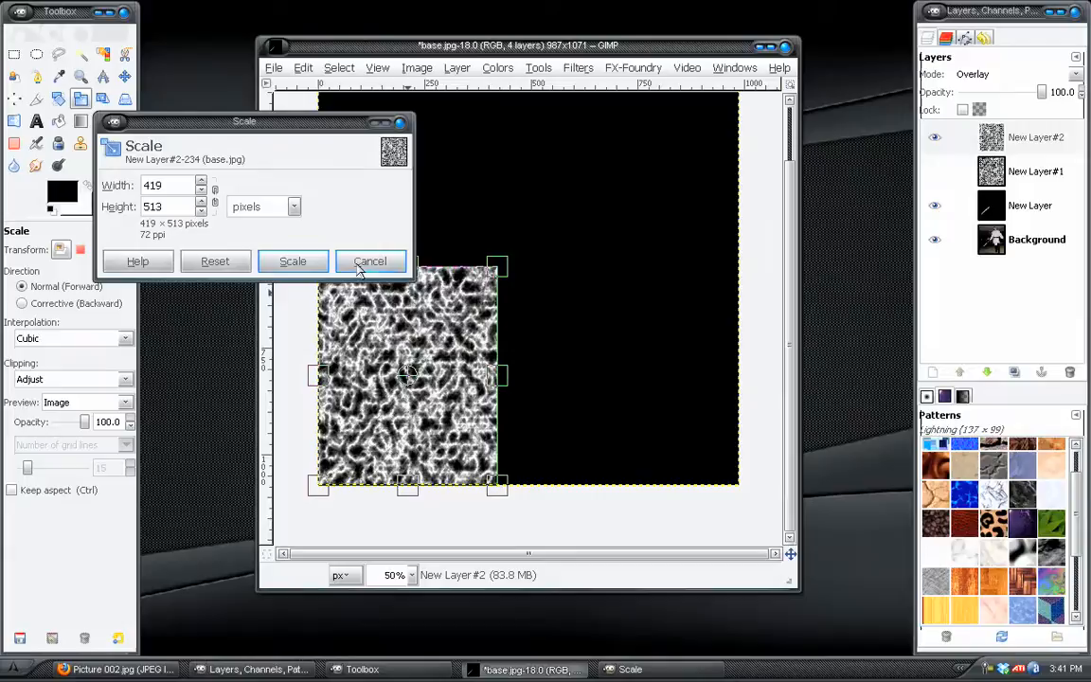
click(291, 262)
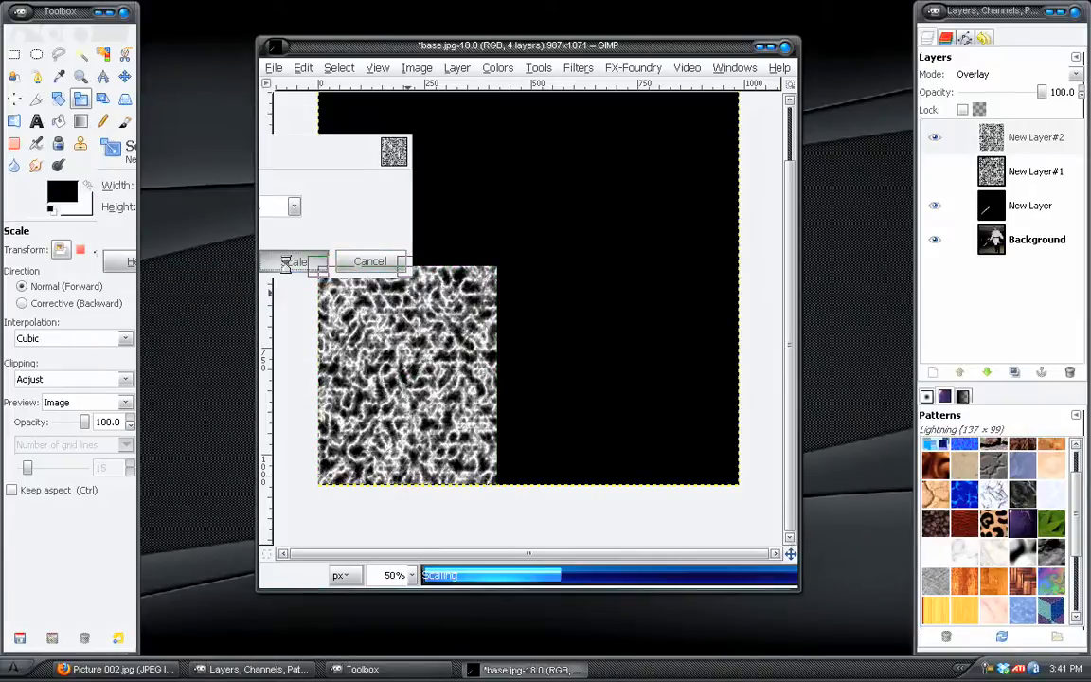
click(296, 261)
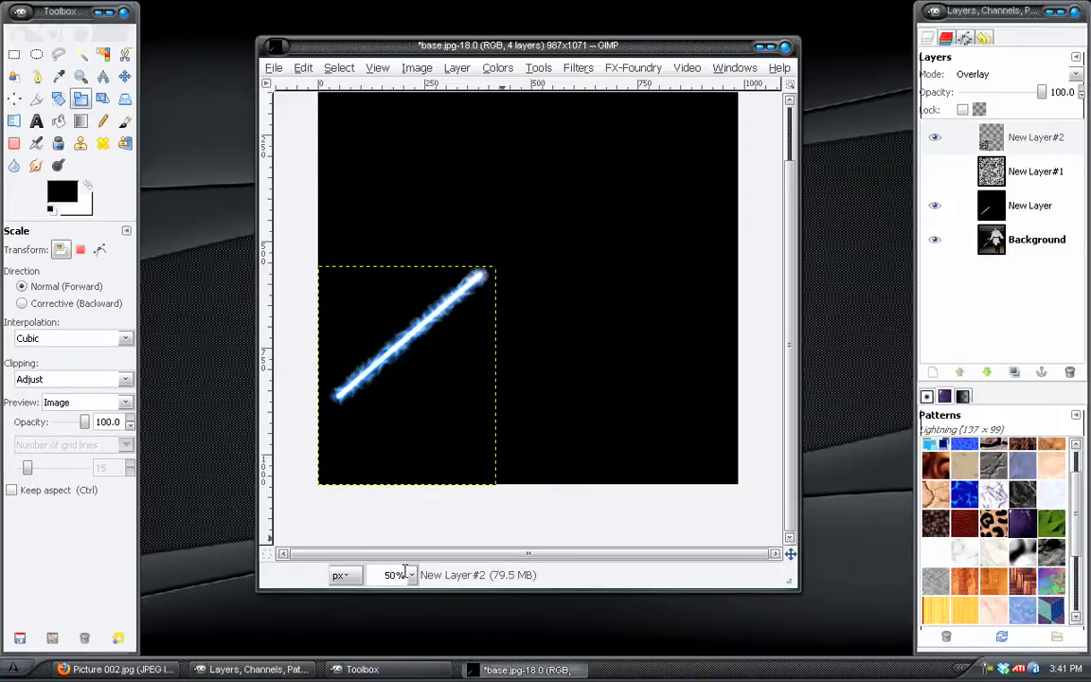
click(413, 576)
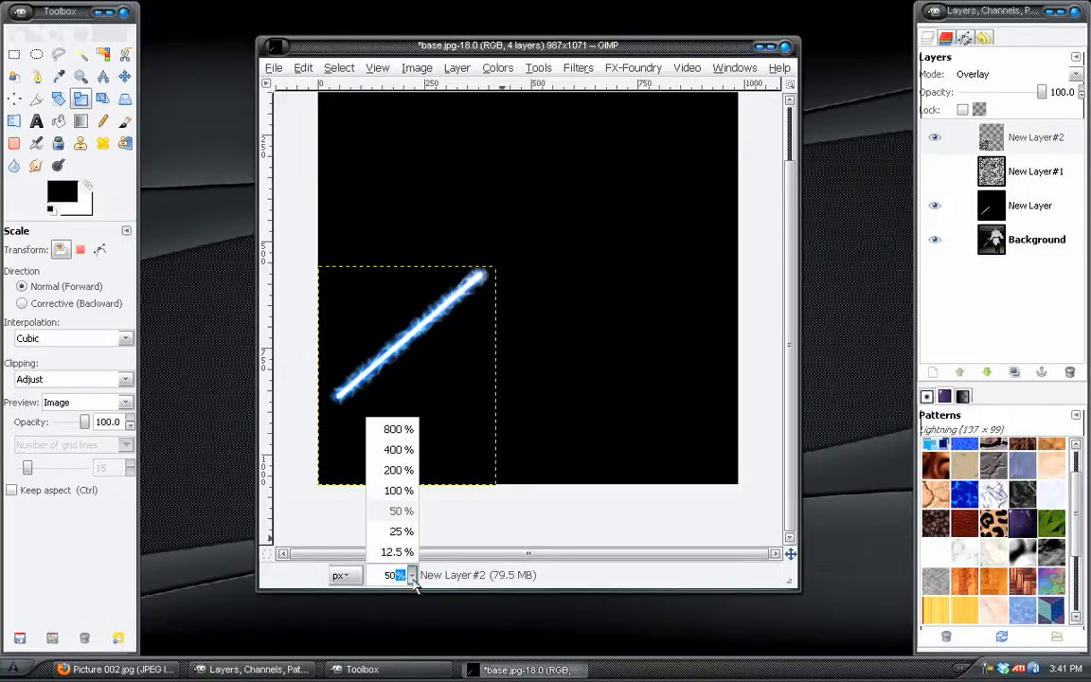
click(398, 488)
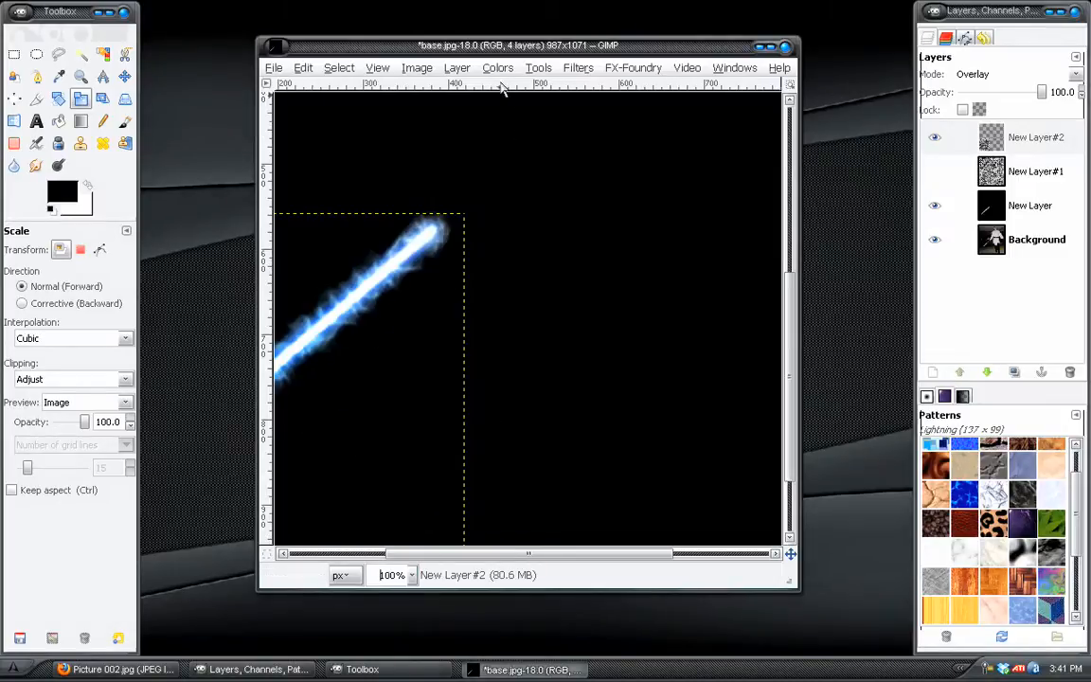
Apply Levels (gamma 2.05) to the scaled texture and show the other texture layer
click(496, 68)
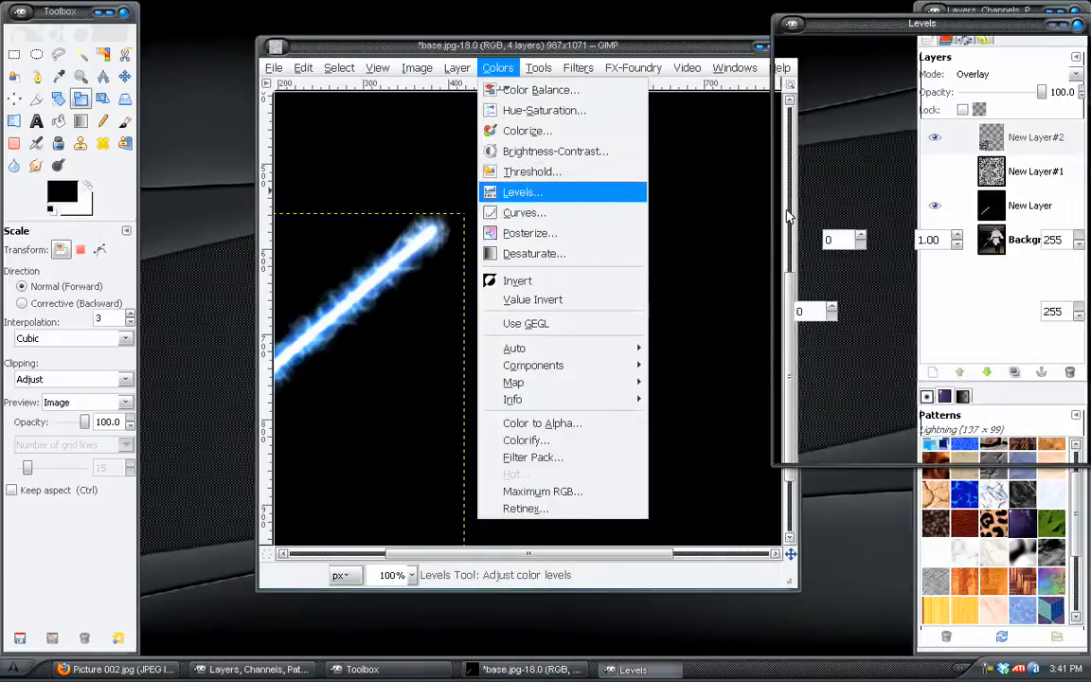
click(523, 193)
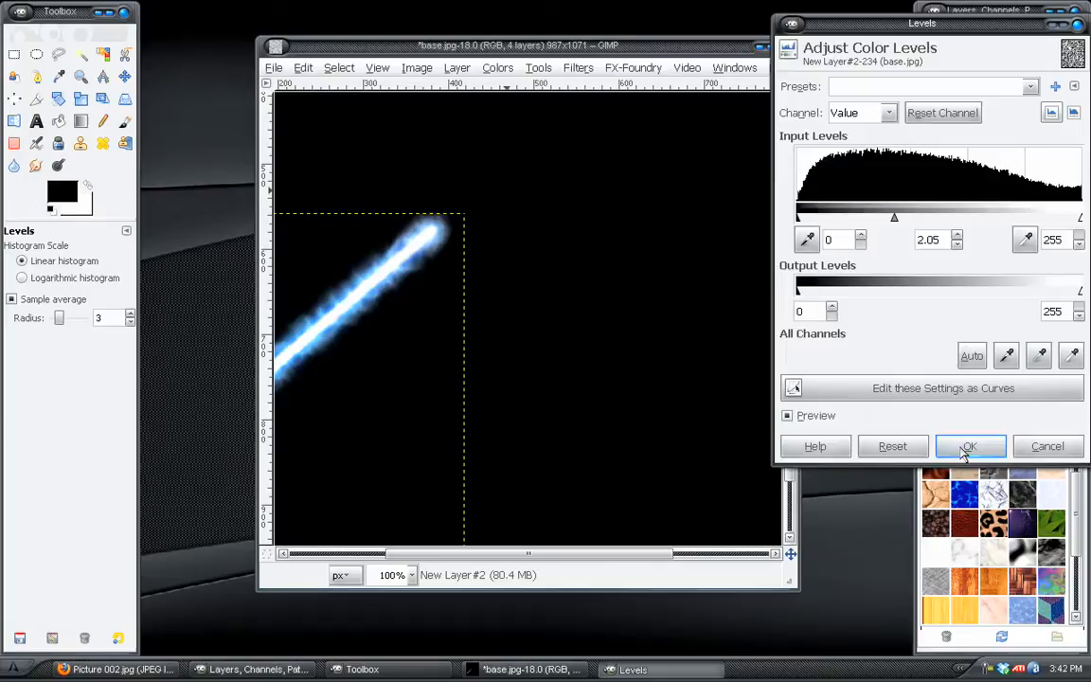
click(970, 447)
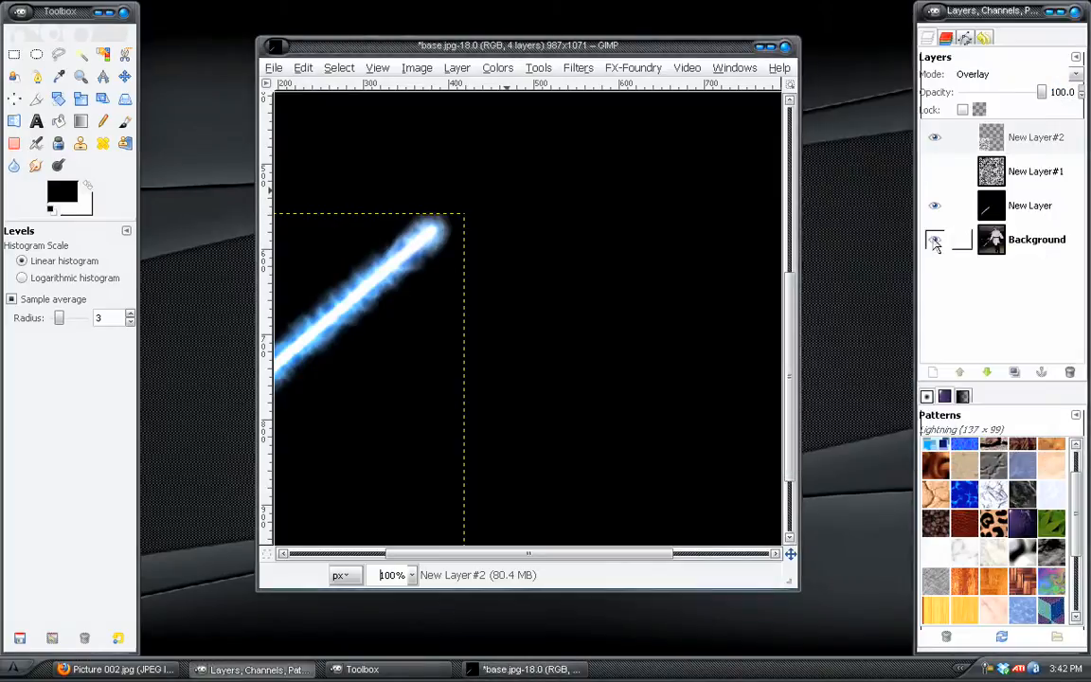
click(1039, 136)
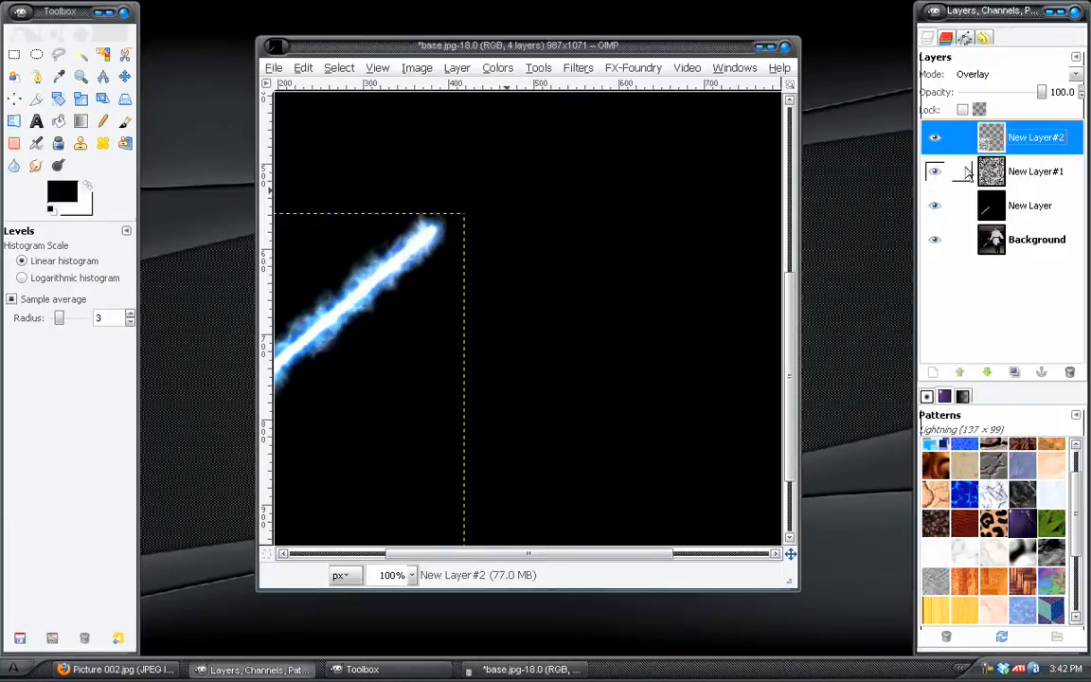
Scale New Layer#1 to 478×519 with the Scale tool and tidy the layer stack
click(1034, 170)
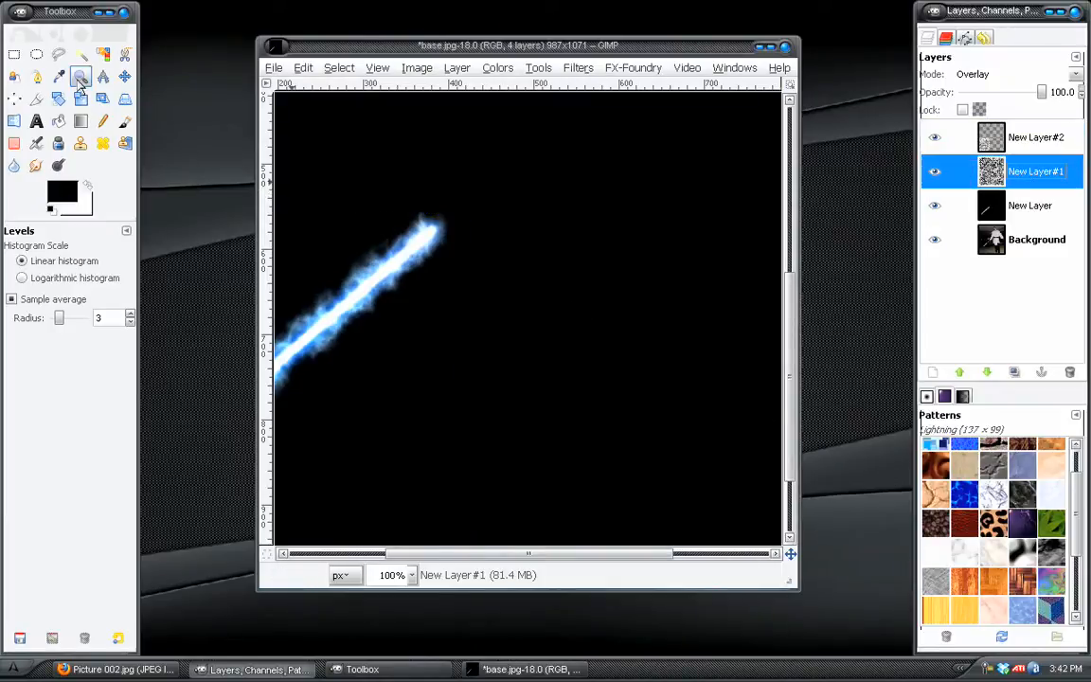
click(75, 95)
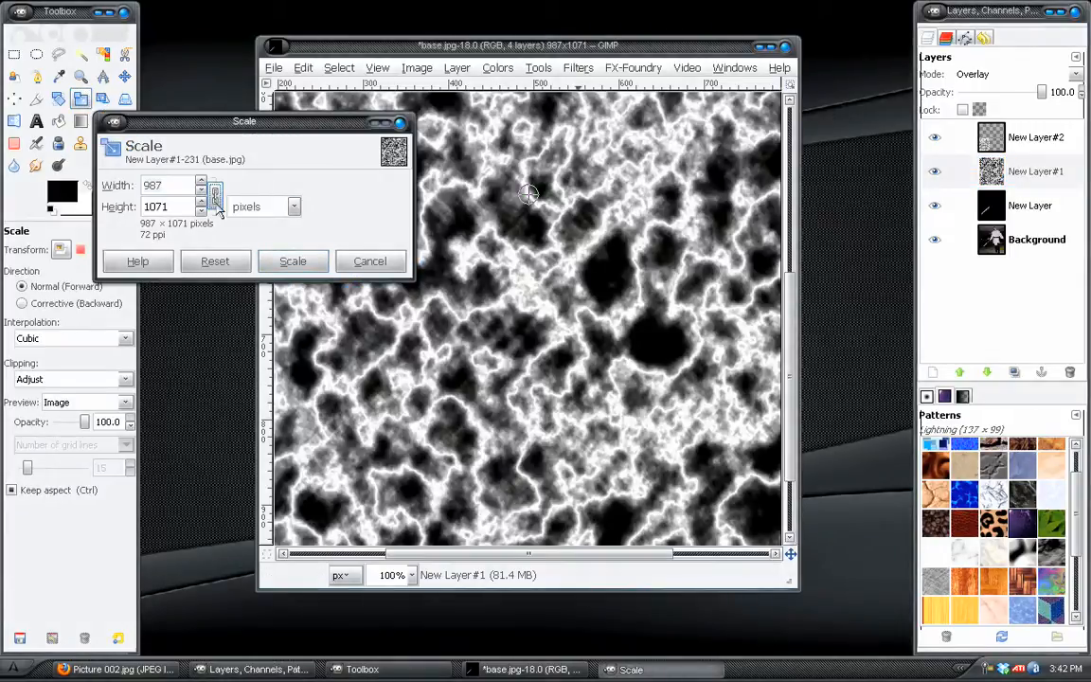
click(413, 576)
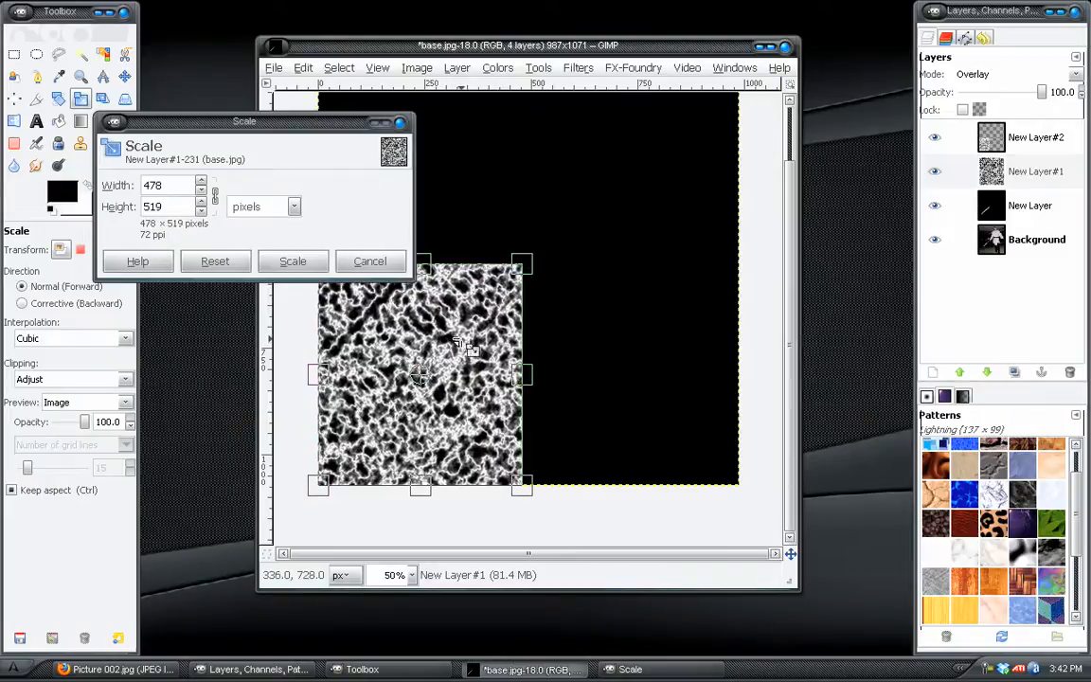
click(292, 261)
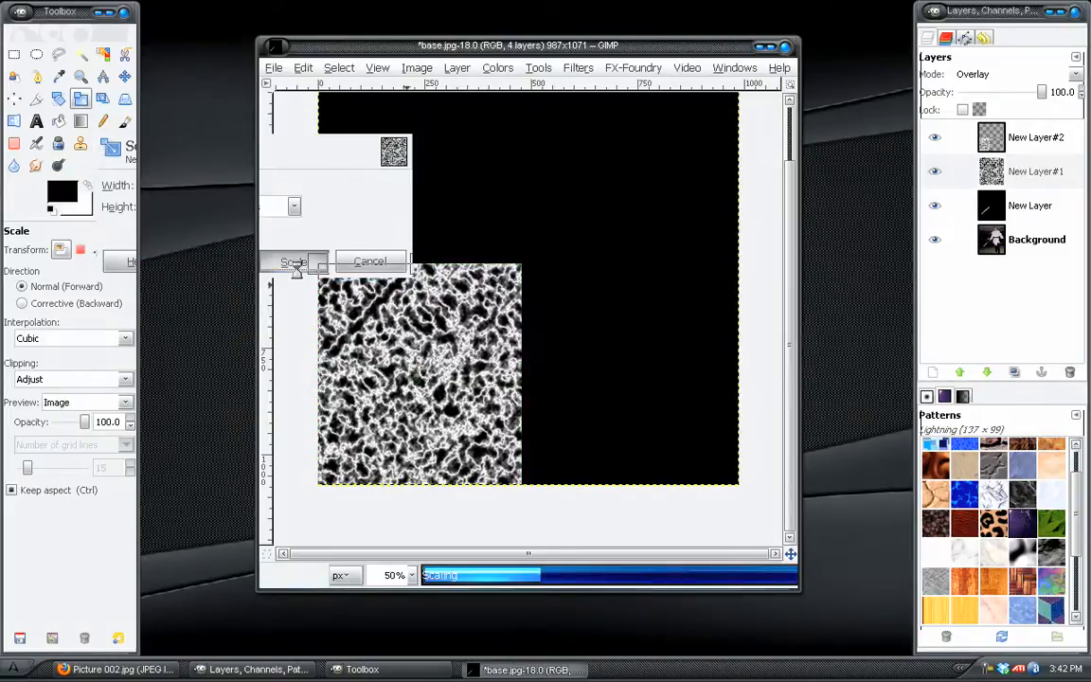
click(295, 262)
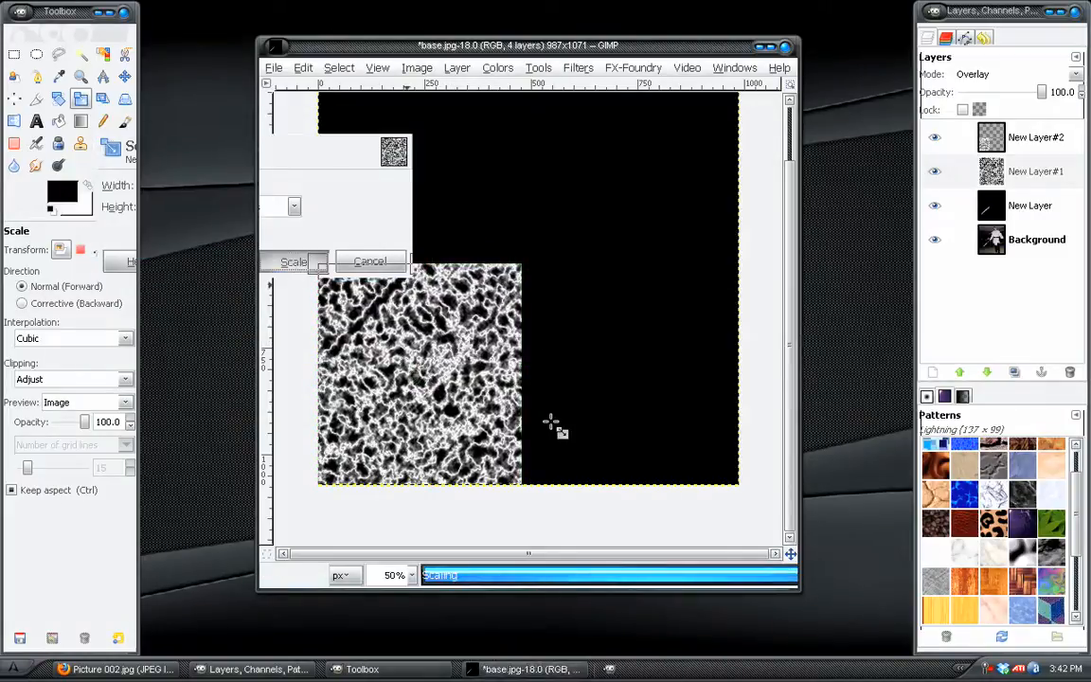
click(409, 576)
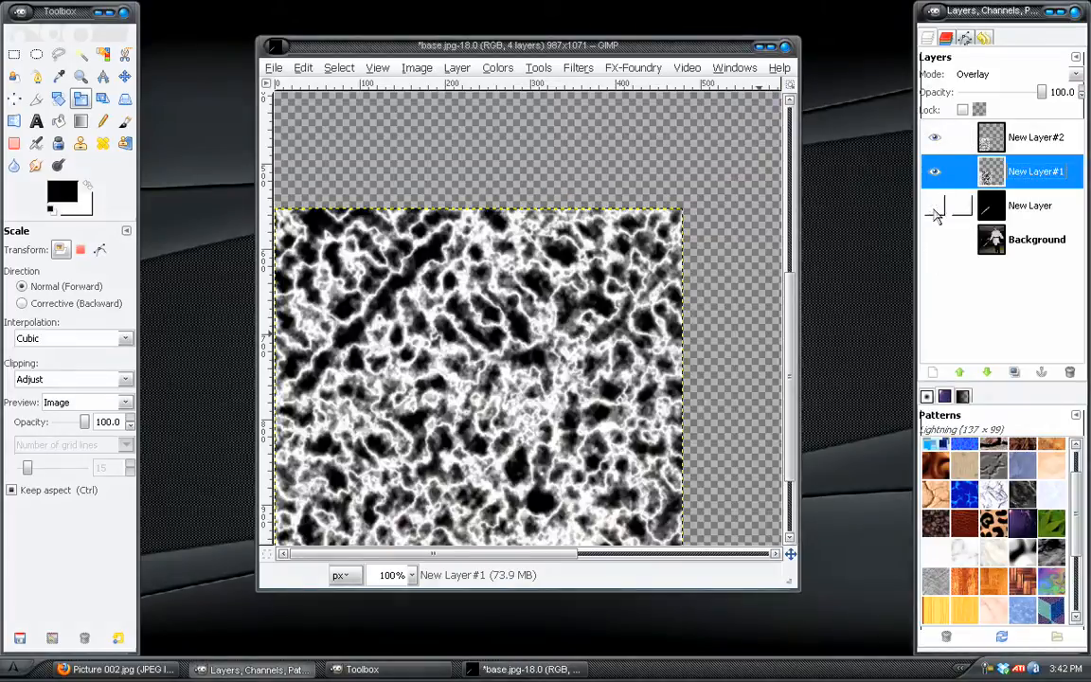
click(1046, 136)
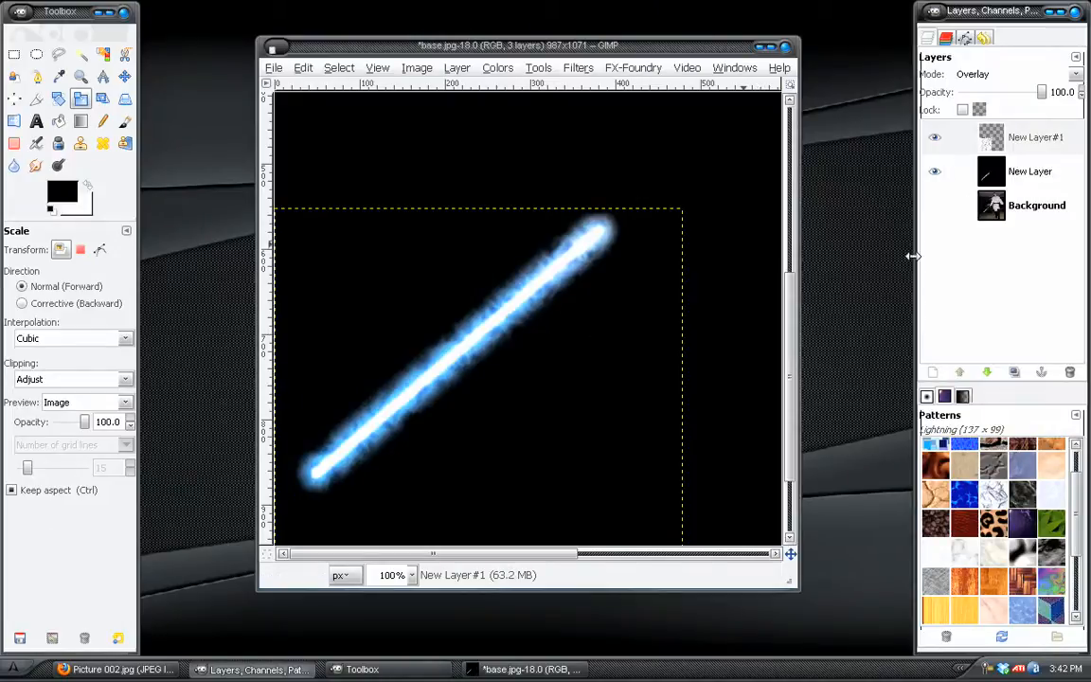
Reorder the saber layer in the stack, keep its mode, and duplicate the lightning texture layer
click(1030, 170)
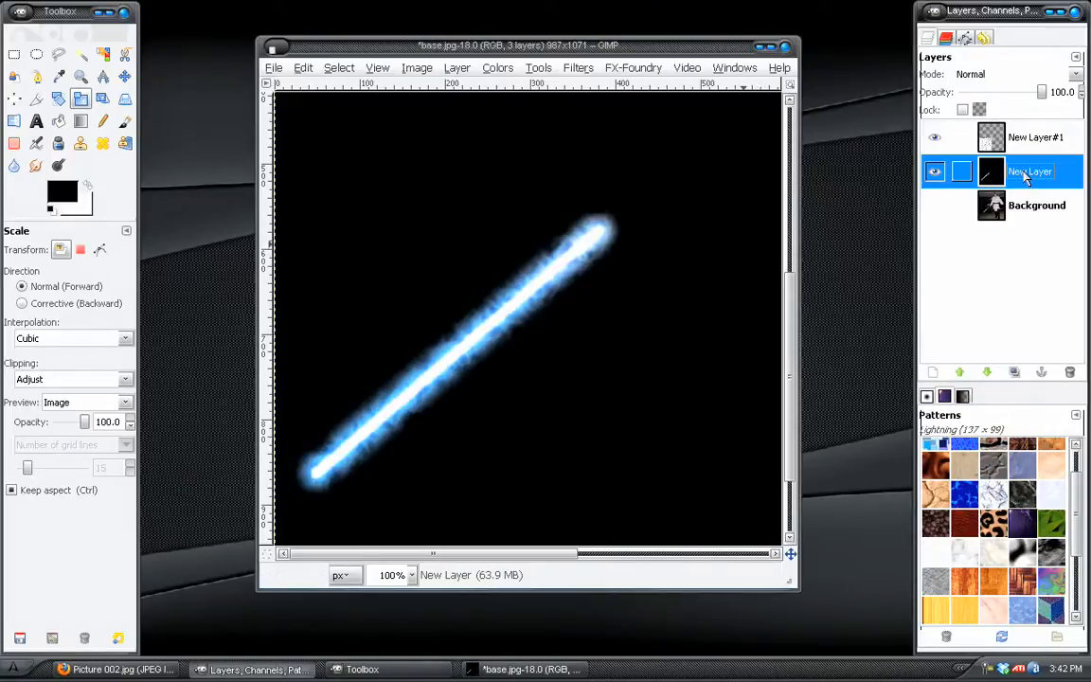
click(935, 136)
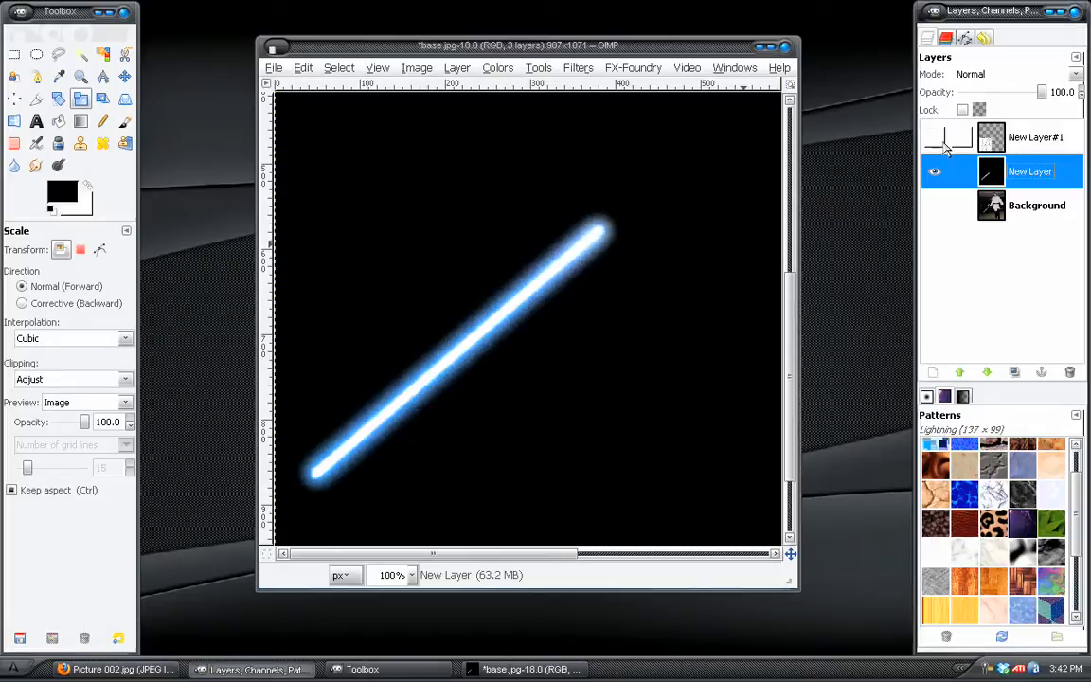
click(1013, 136)
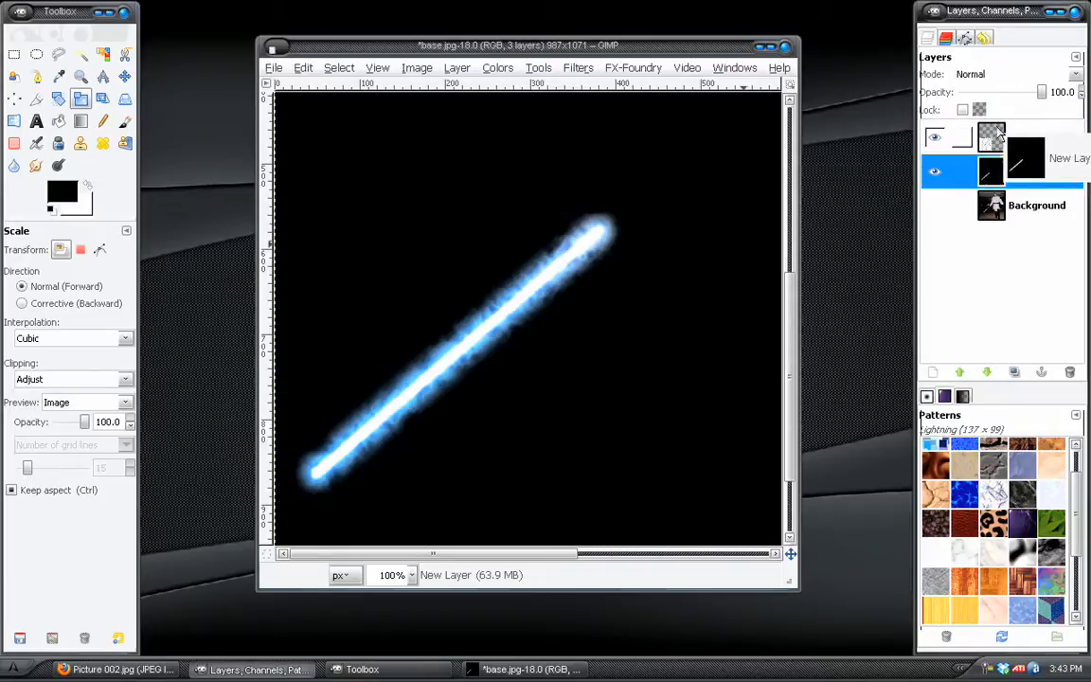
click(455, 68)
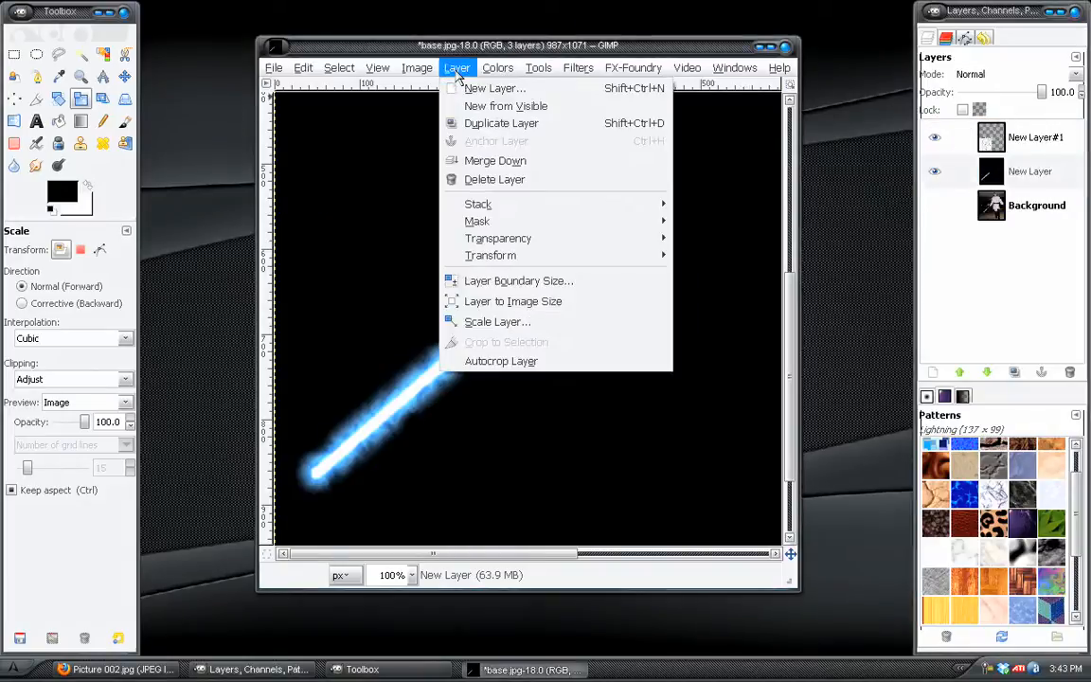
mouse_move(477, 219)
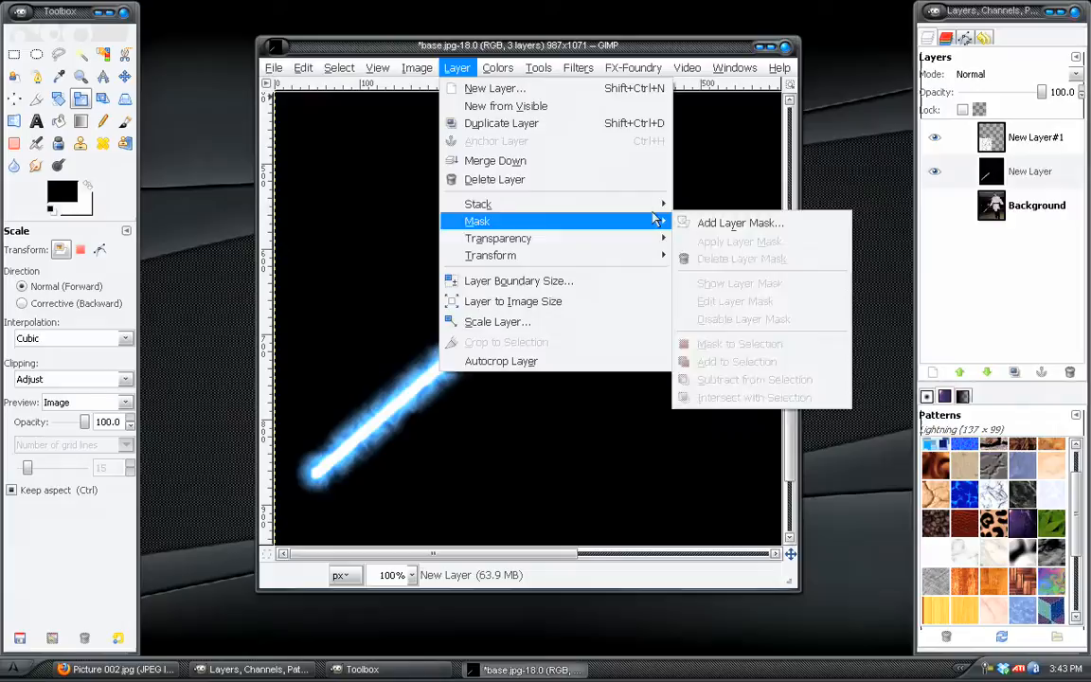
mouse_move(478, 202)
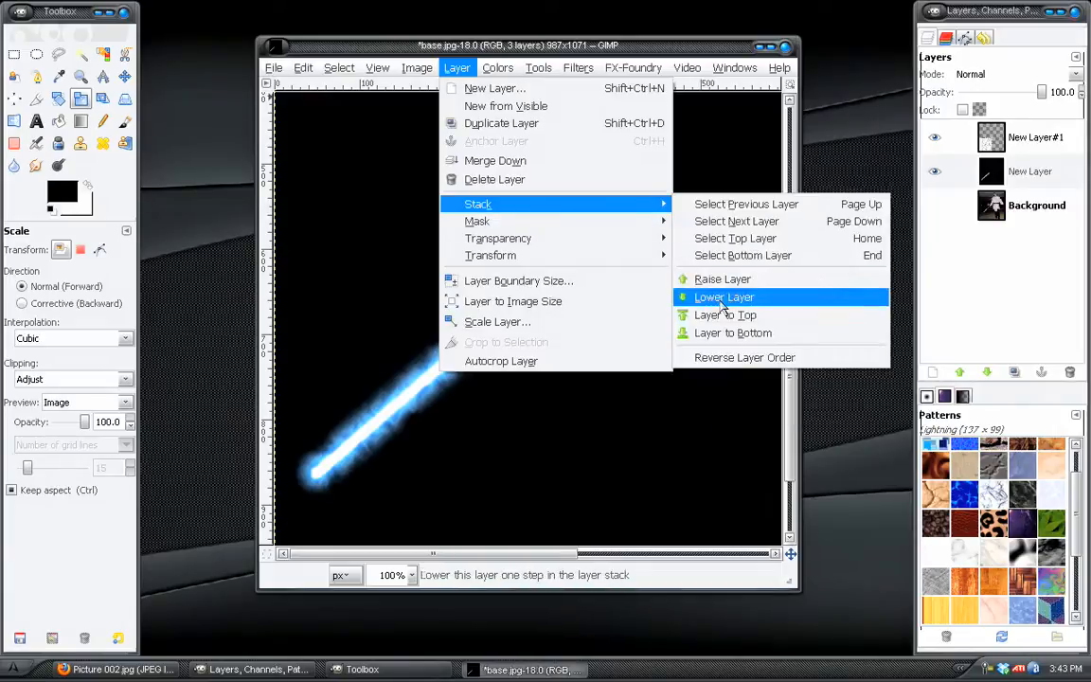
click(724, 295)
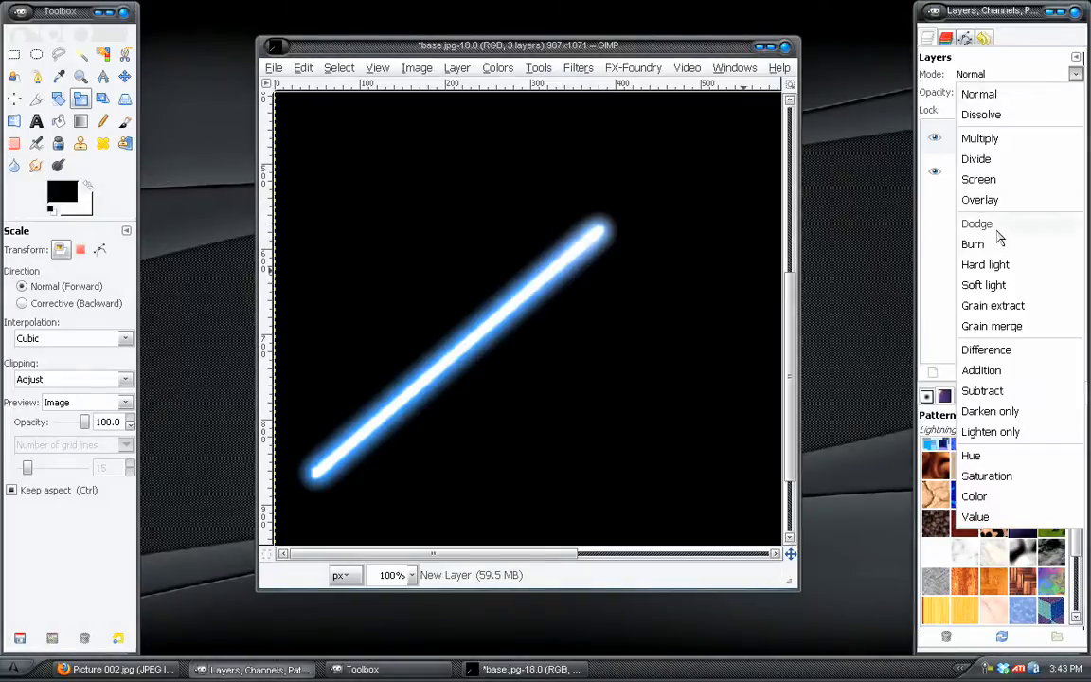
click(986, 265)
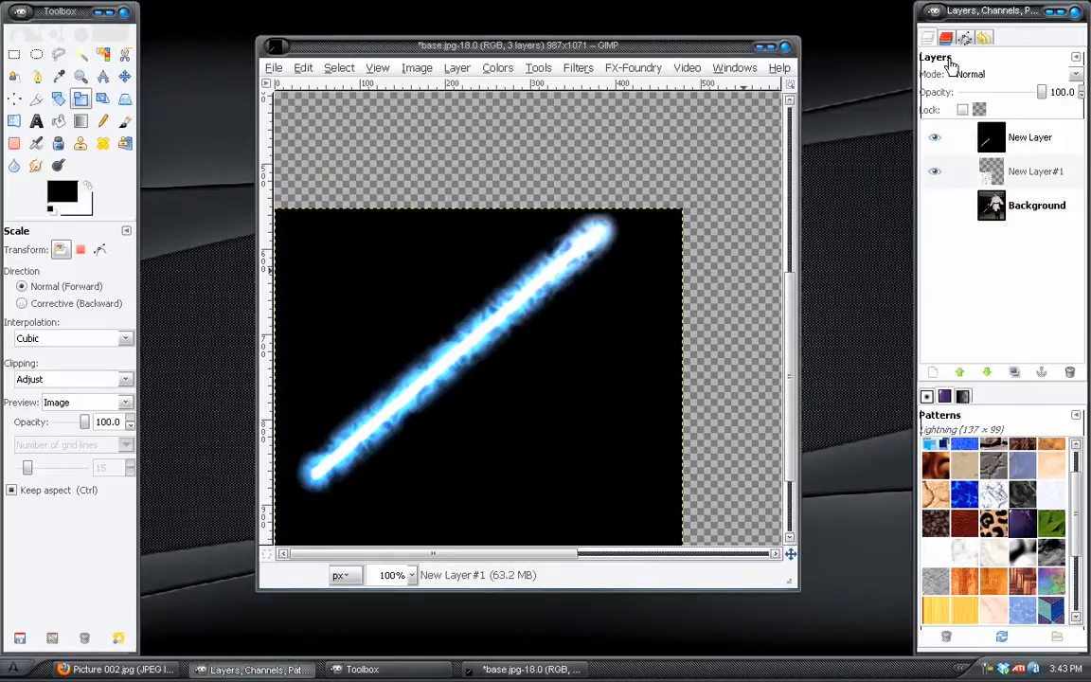
click(455, 68)
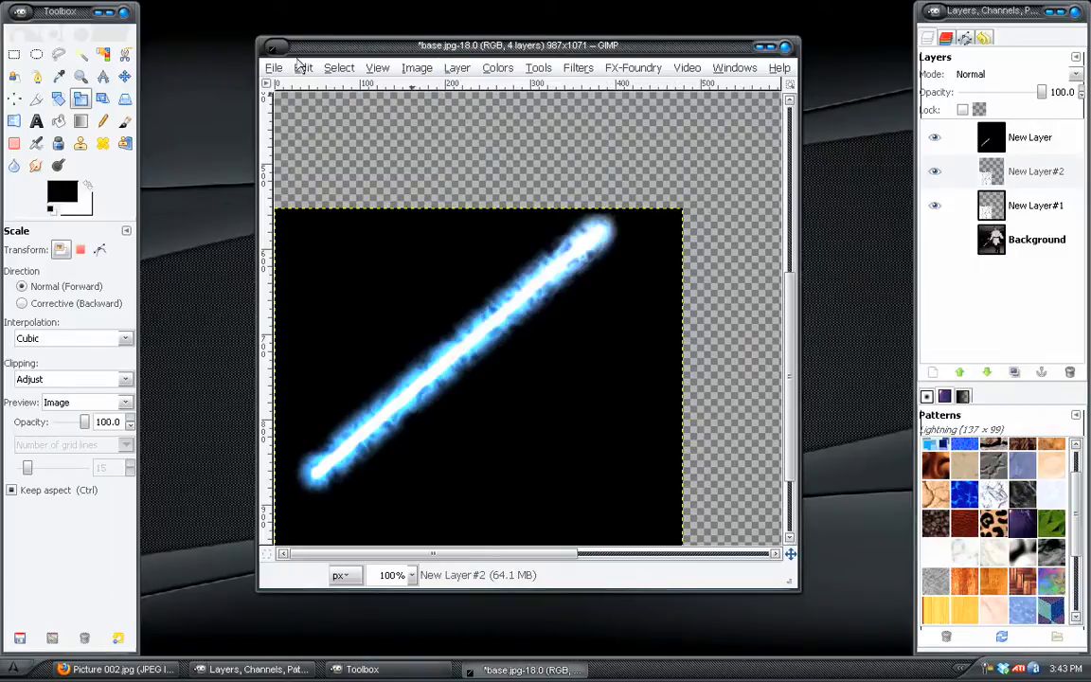
click(416, 68)
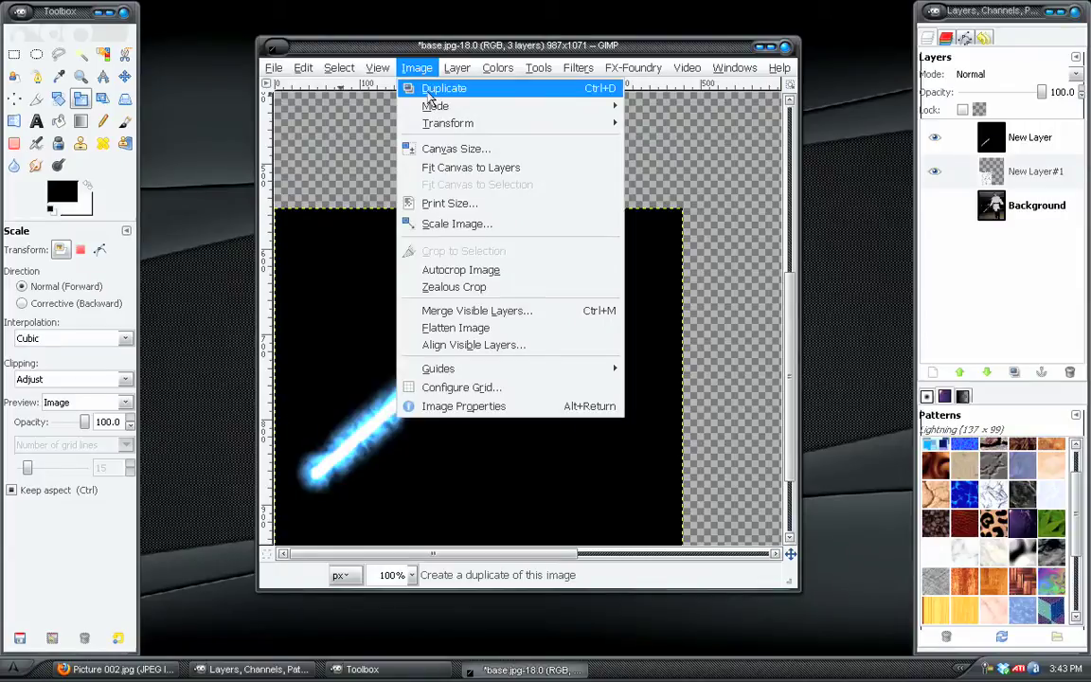
Duplicate the image, raise its texture layer one step and compare at actual size
click(444, 87)
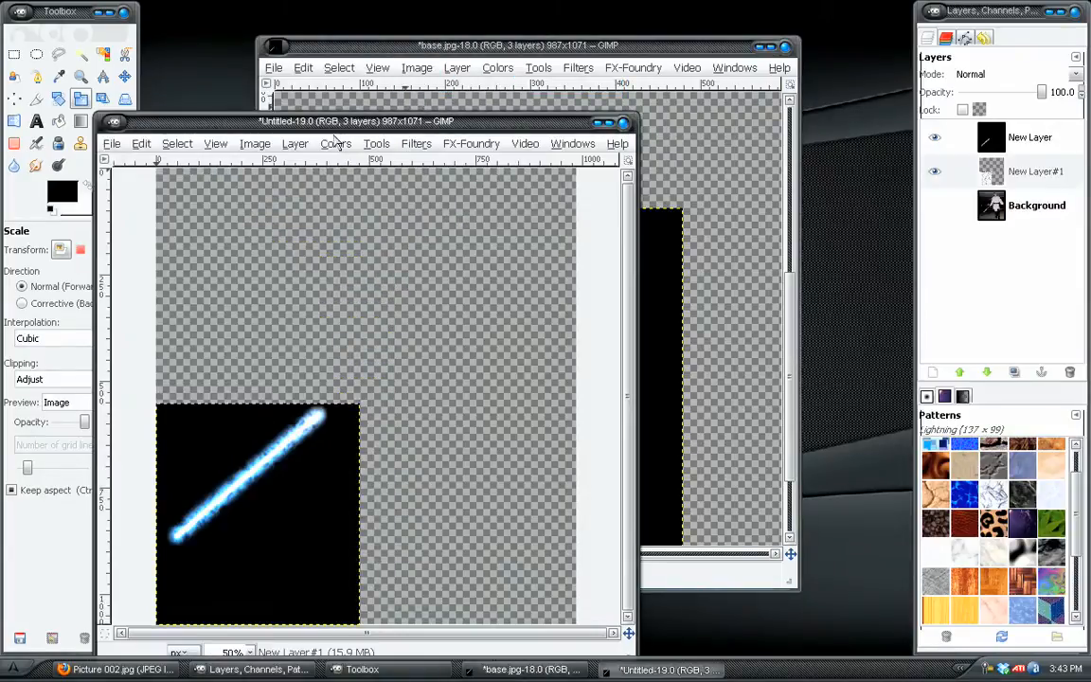
drag(356, 121, 602, 51)
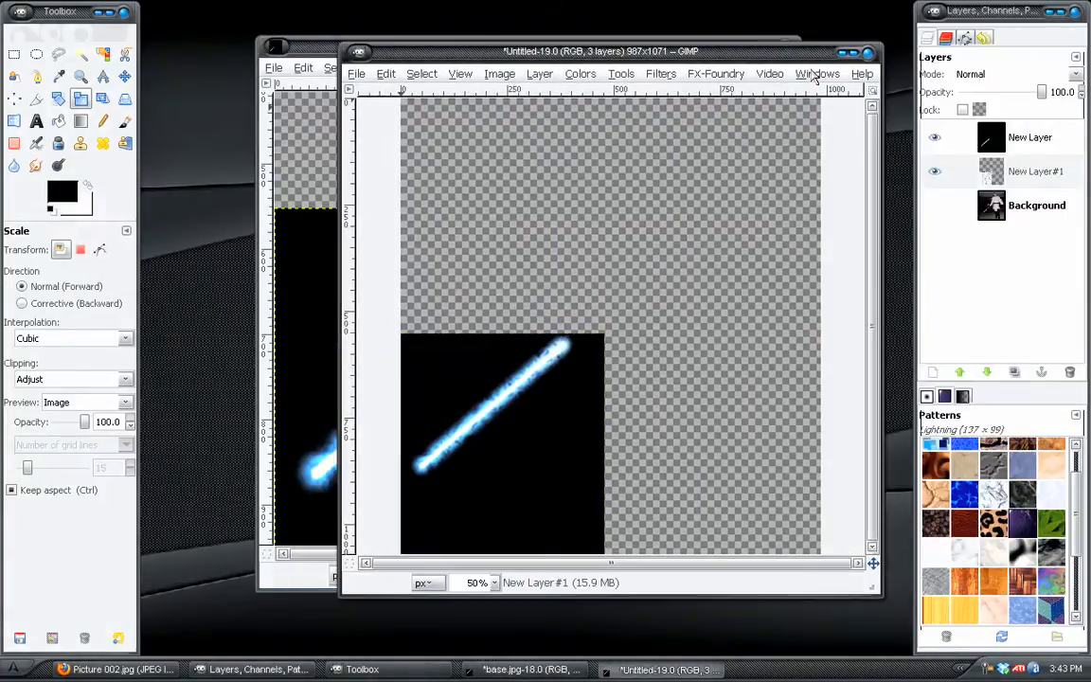
click(1037, 170)
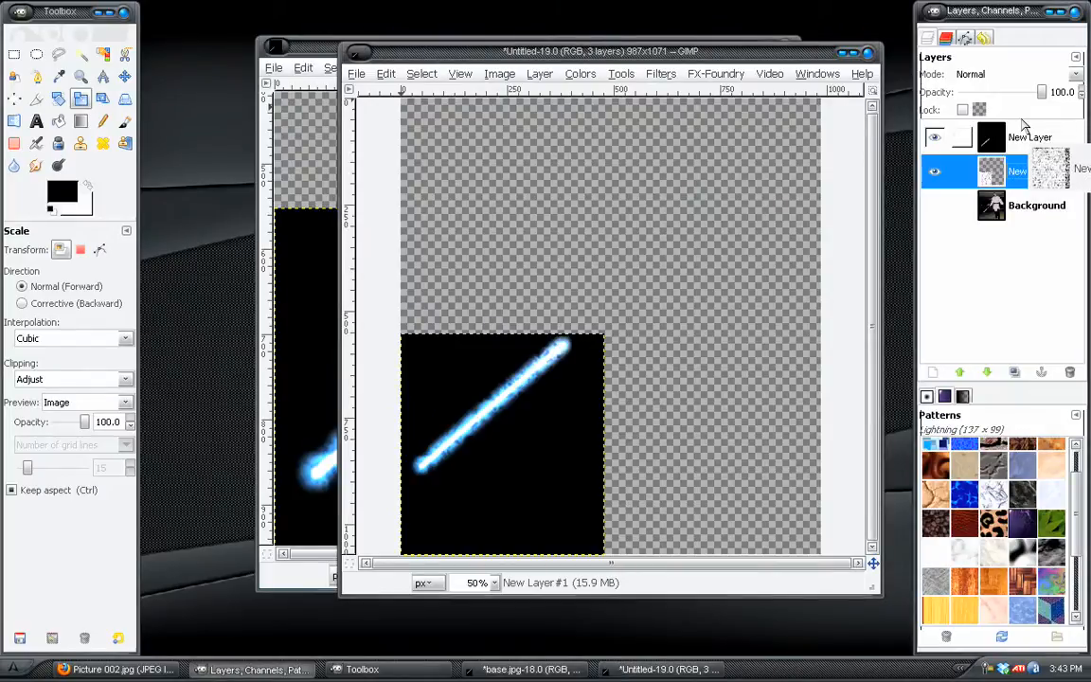
click(422, 72)
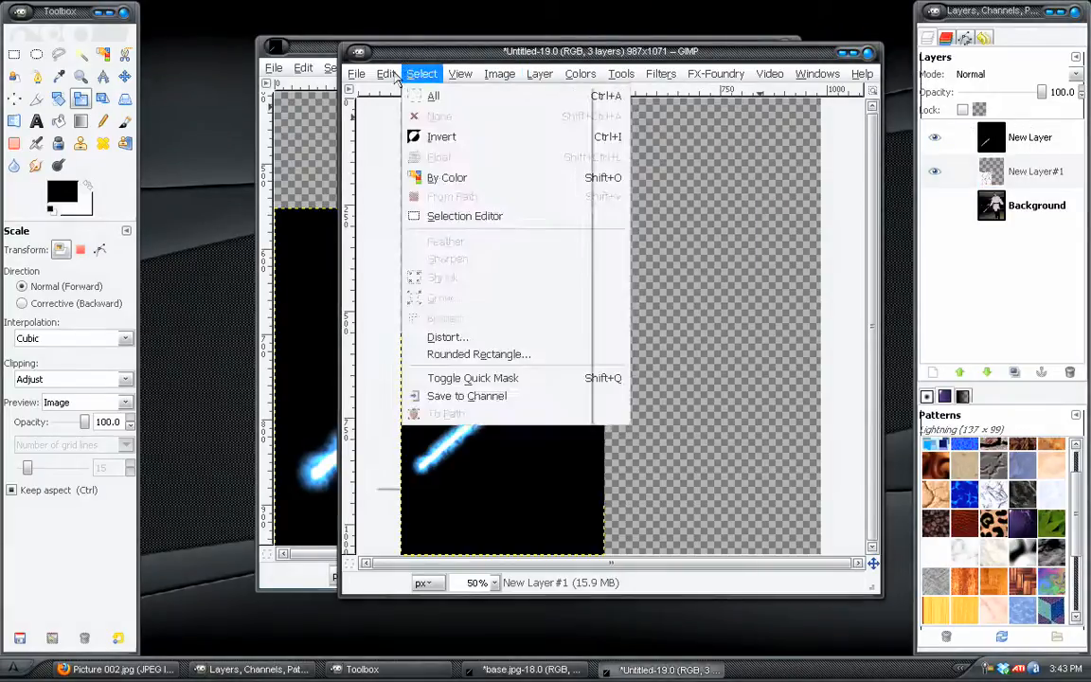
click(500, 72)
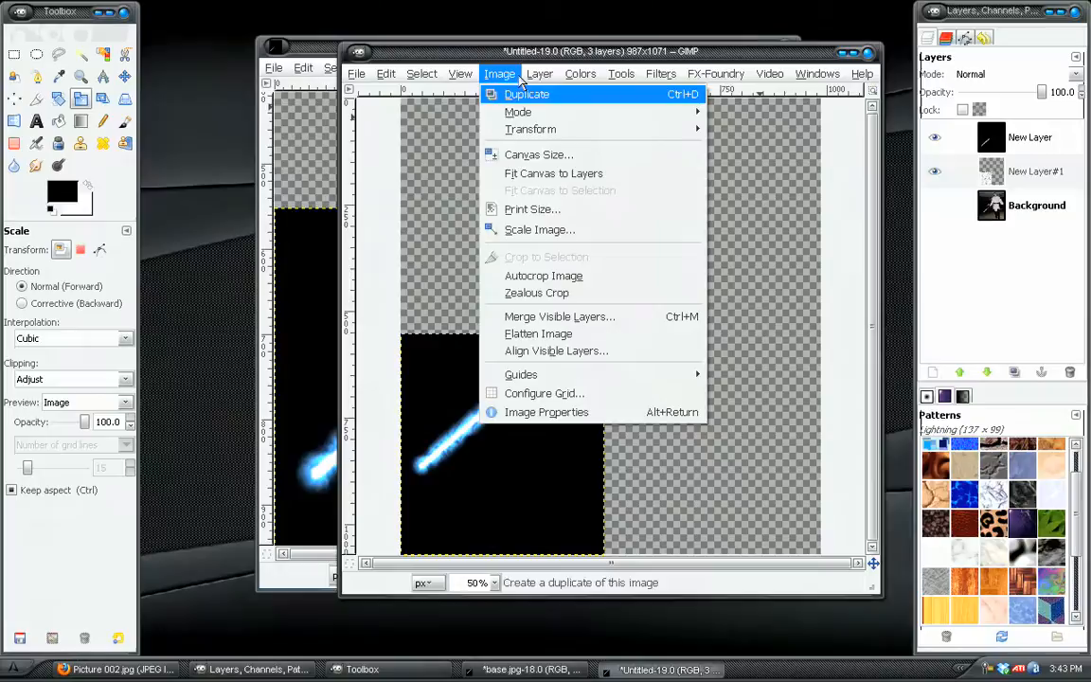
click(538, 72)
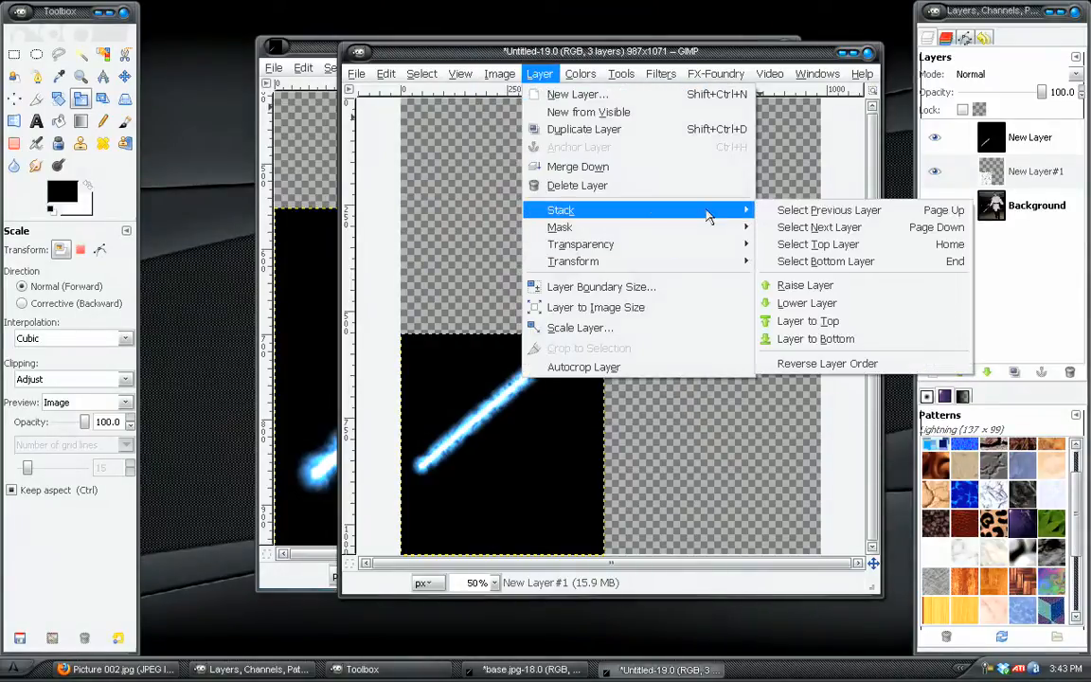
mouse_move(805, 284)
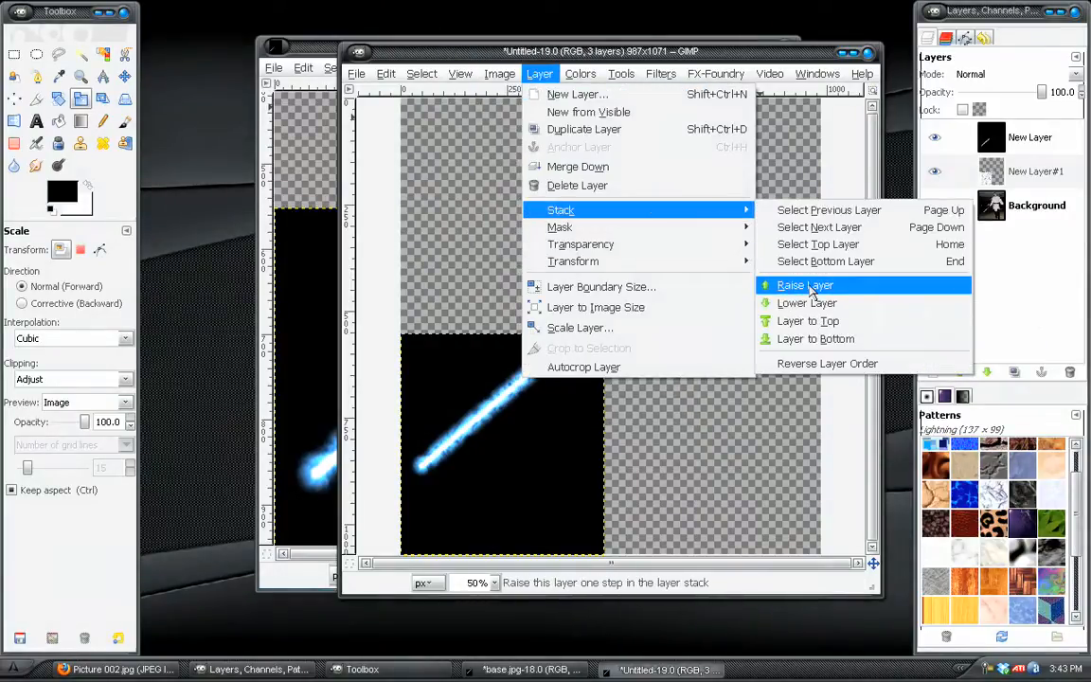
click(803, 284)
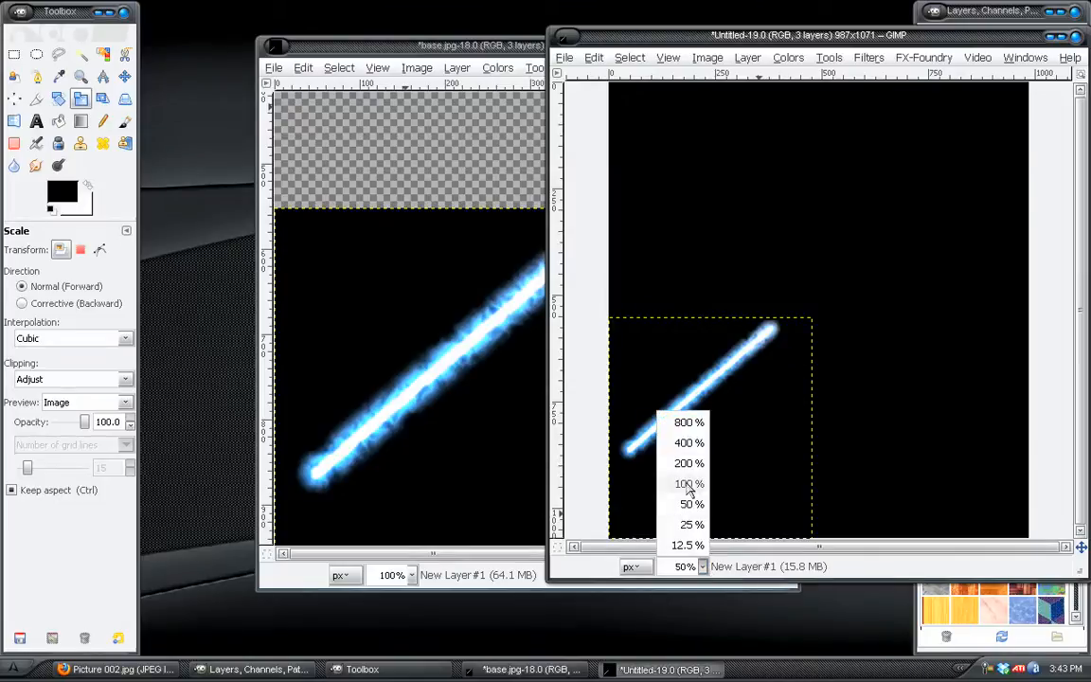
click(684, 483)
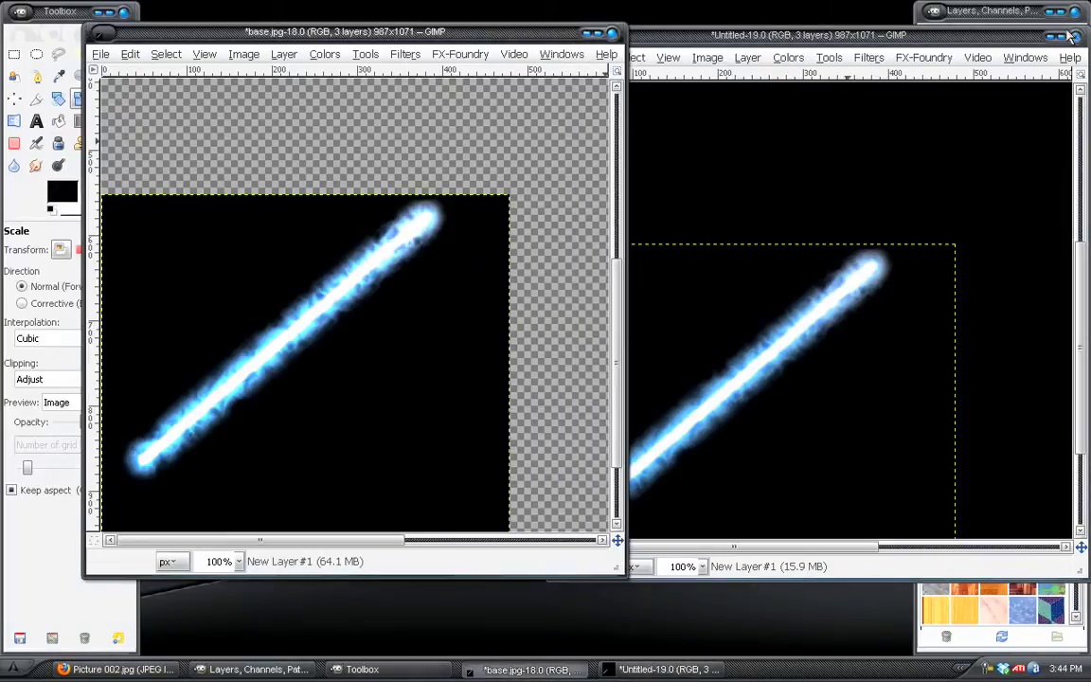
mouse_move(256, 387)
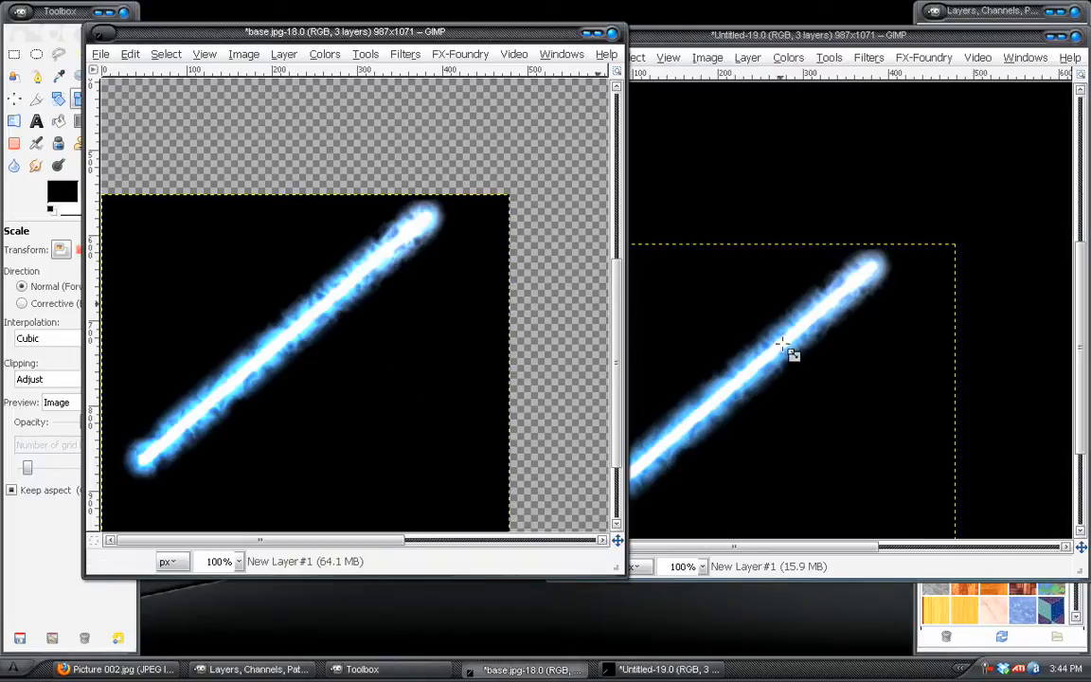
mouse_move(834, 258)
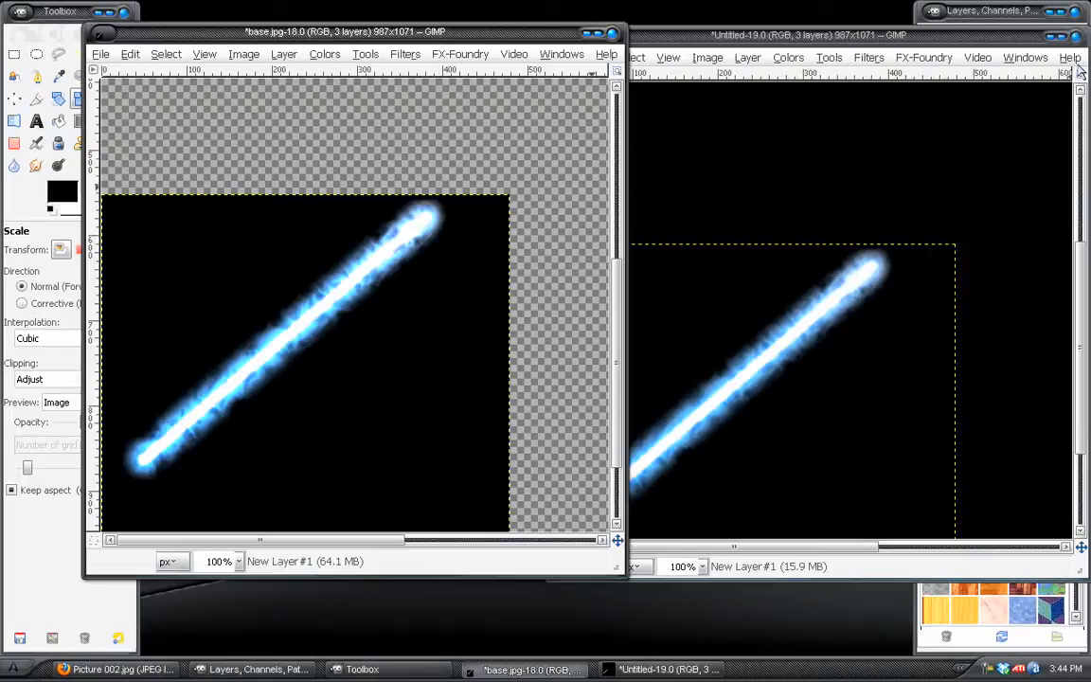
Close the separate Untitled glow image, leaving only base.jpg
click(1080, 72)
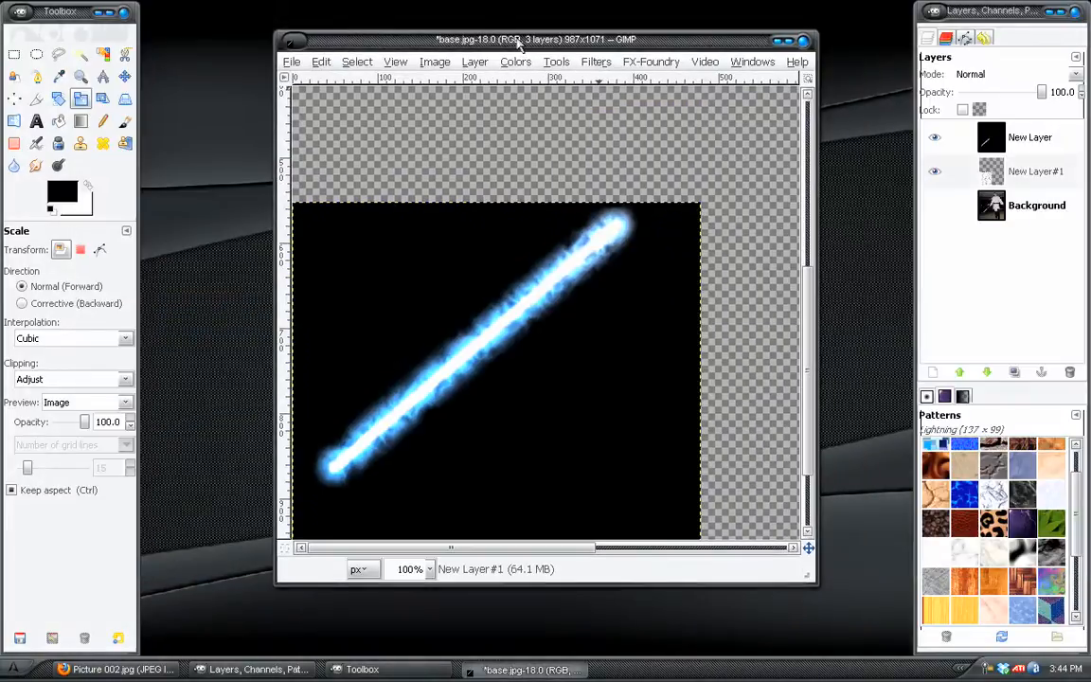
Hide the saber glow layer and expand the mottled pattern layer to the full image size
click(1034, 171)
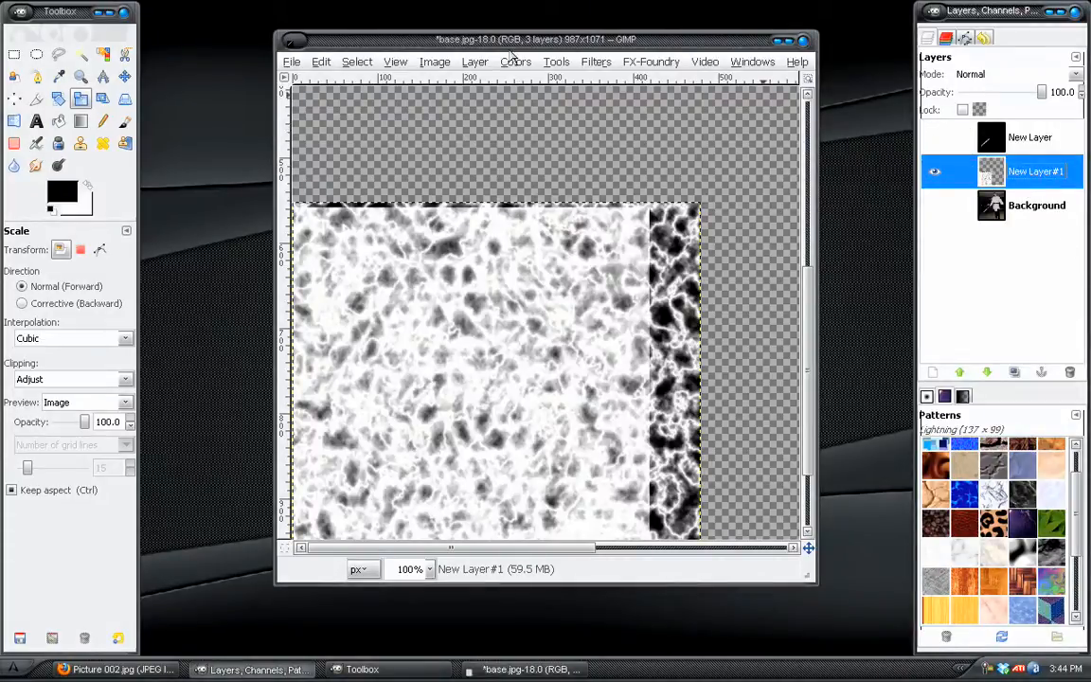
click(468, 60)
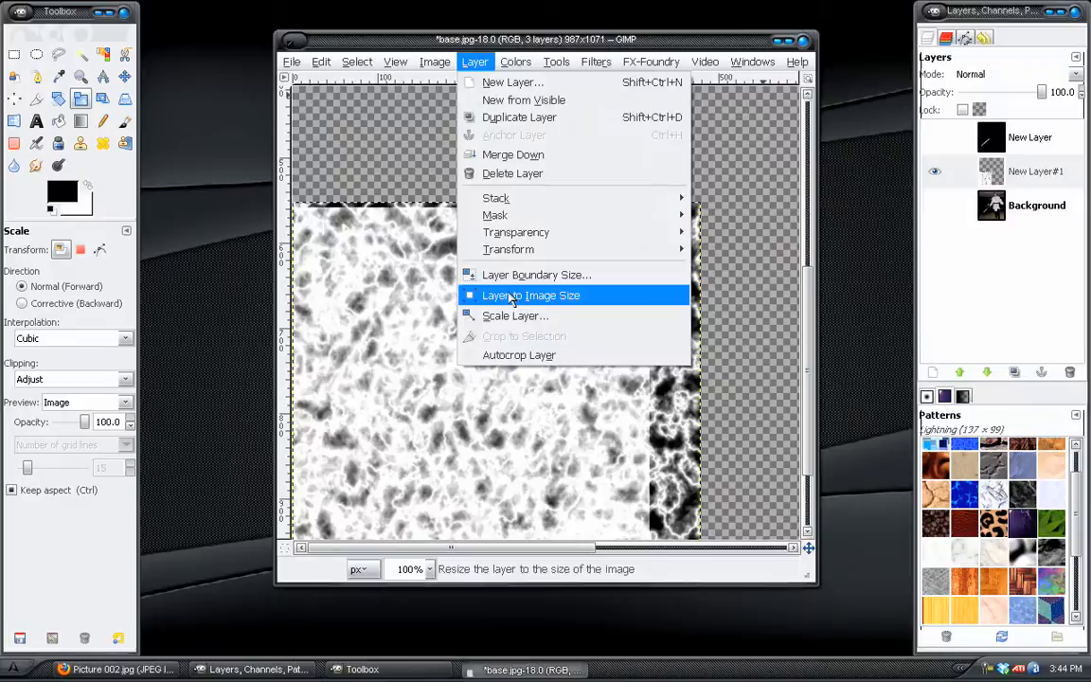
click(531, 295)
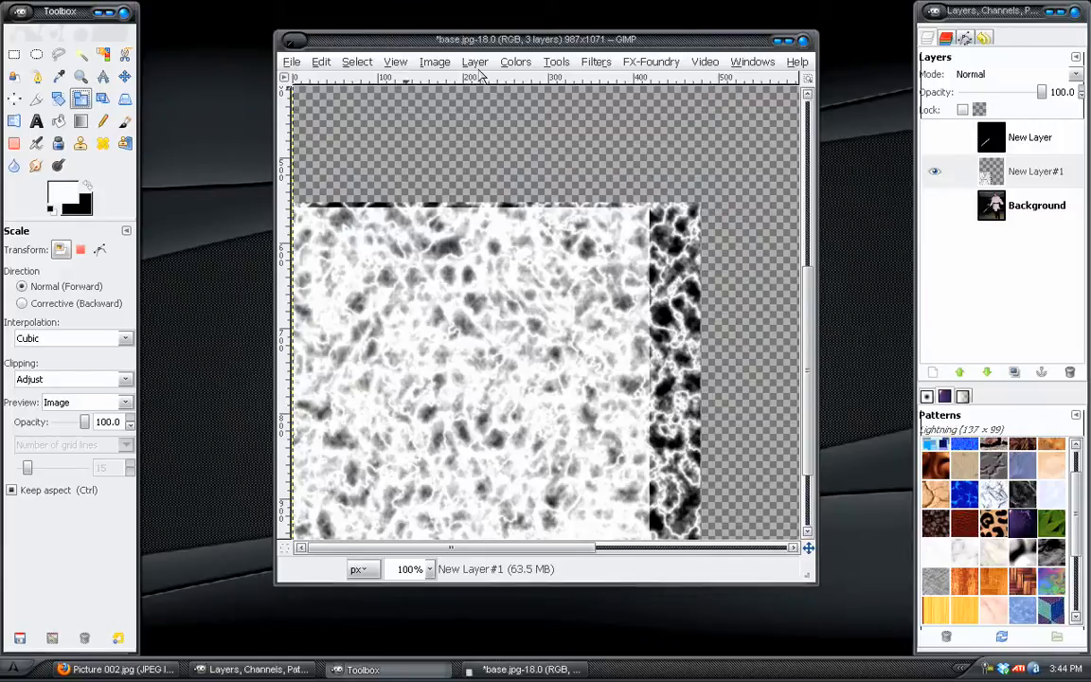
Run Color to Alpha on the pattern layer so its black becomes transparent
click(493, 60)
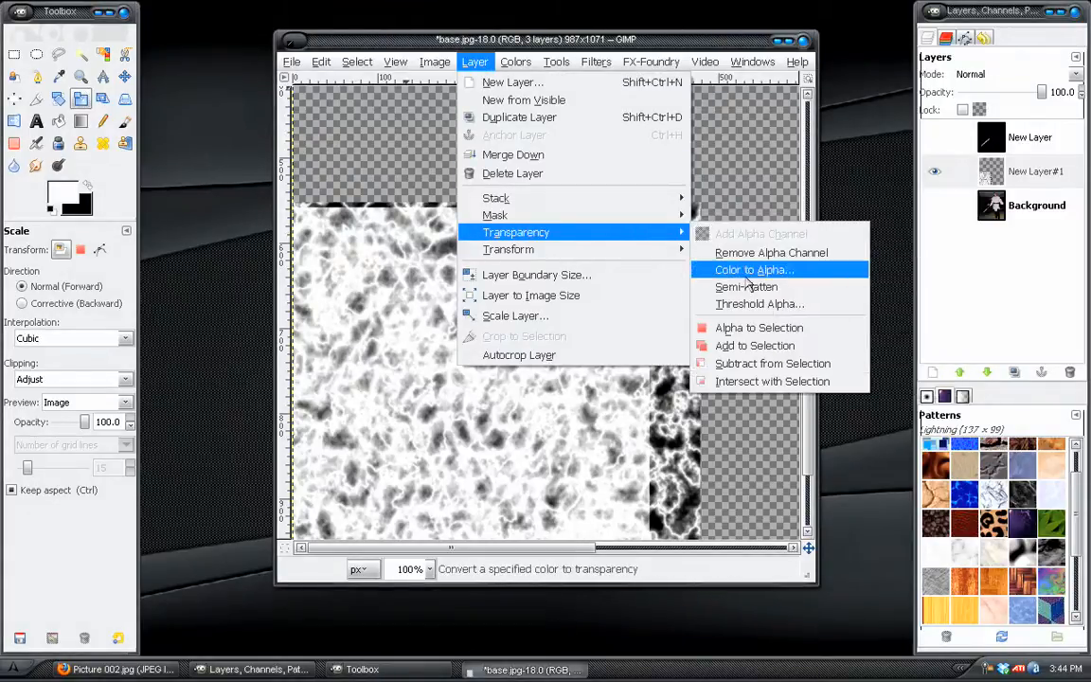
click(747, 269)
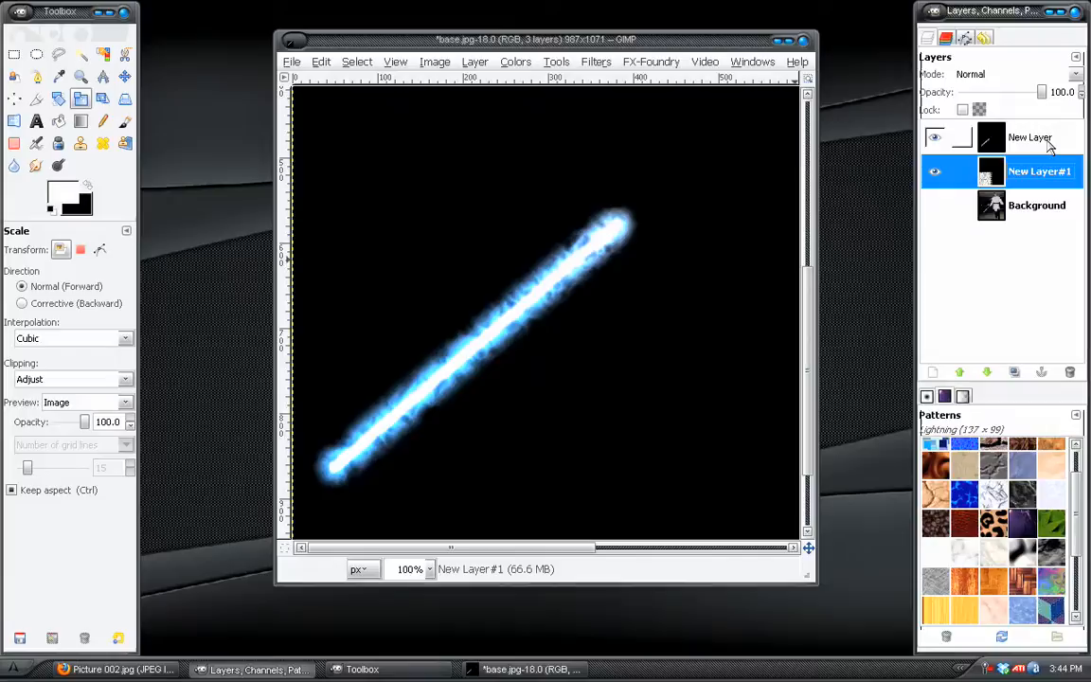
Merge the glow layers into one and set it to Screen blending over the background
click(1029, 137)
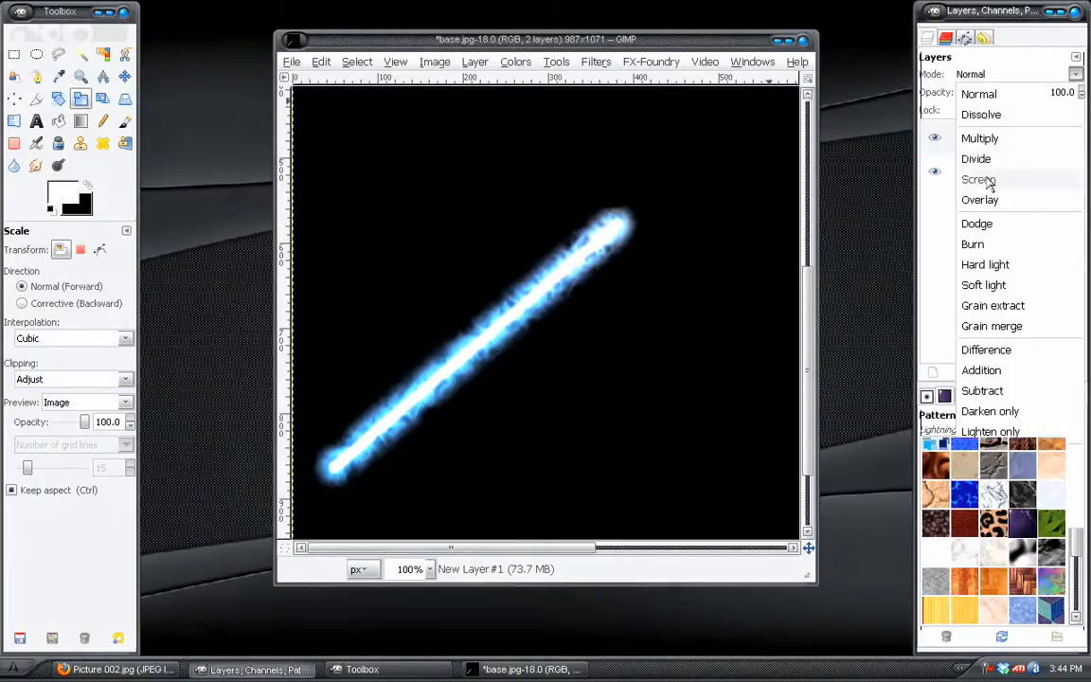
click(978, 178)
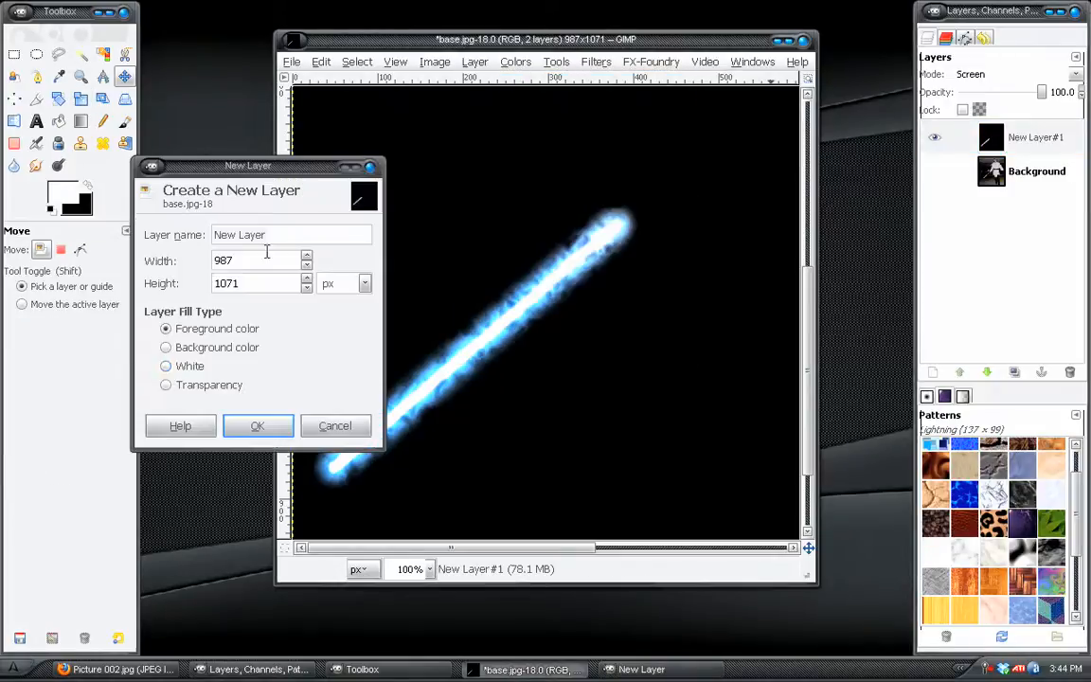
Add a new black-filled top layer and fill it with the Lightning pattern
click(258, 424)
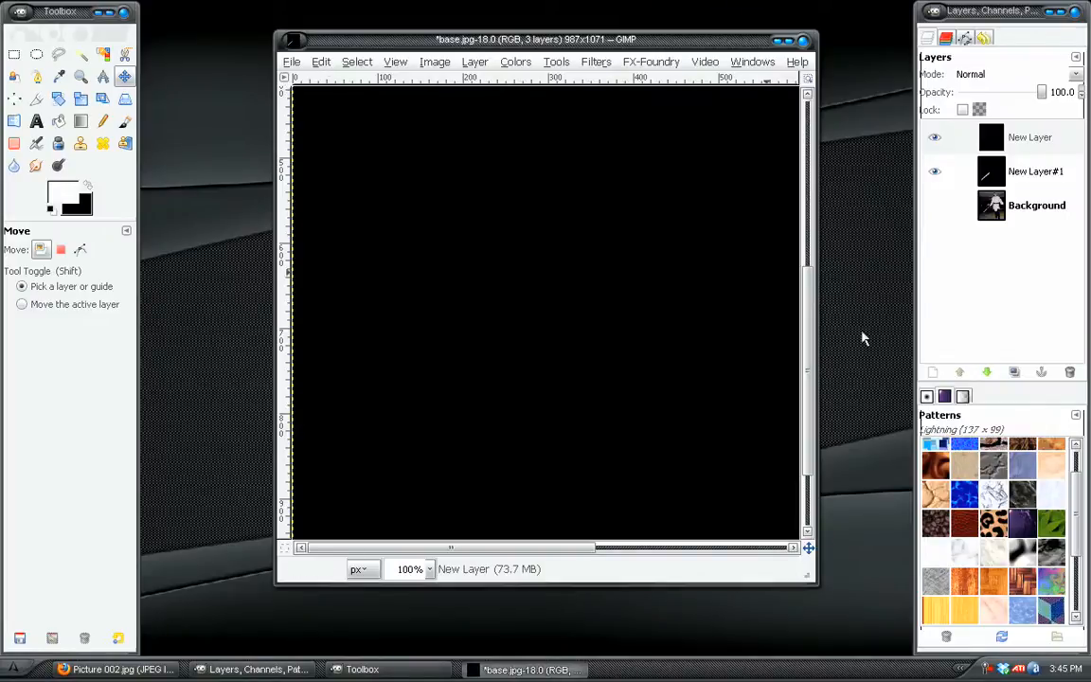
mouse_move(1021, 527)
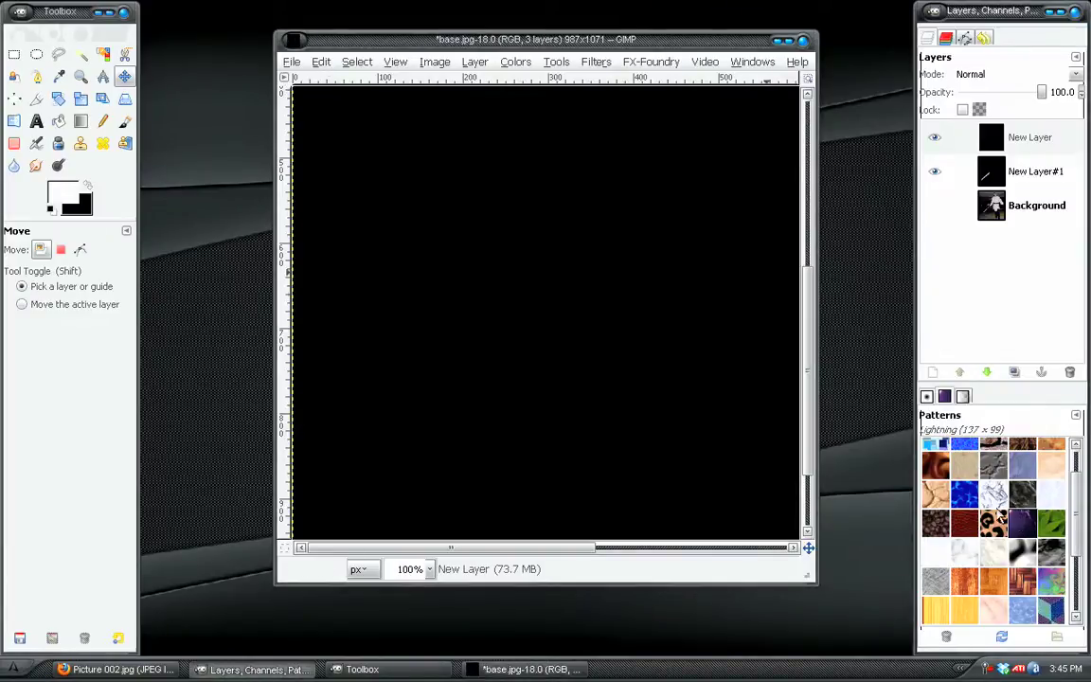
click(322, 61)
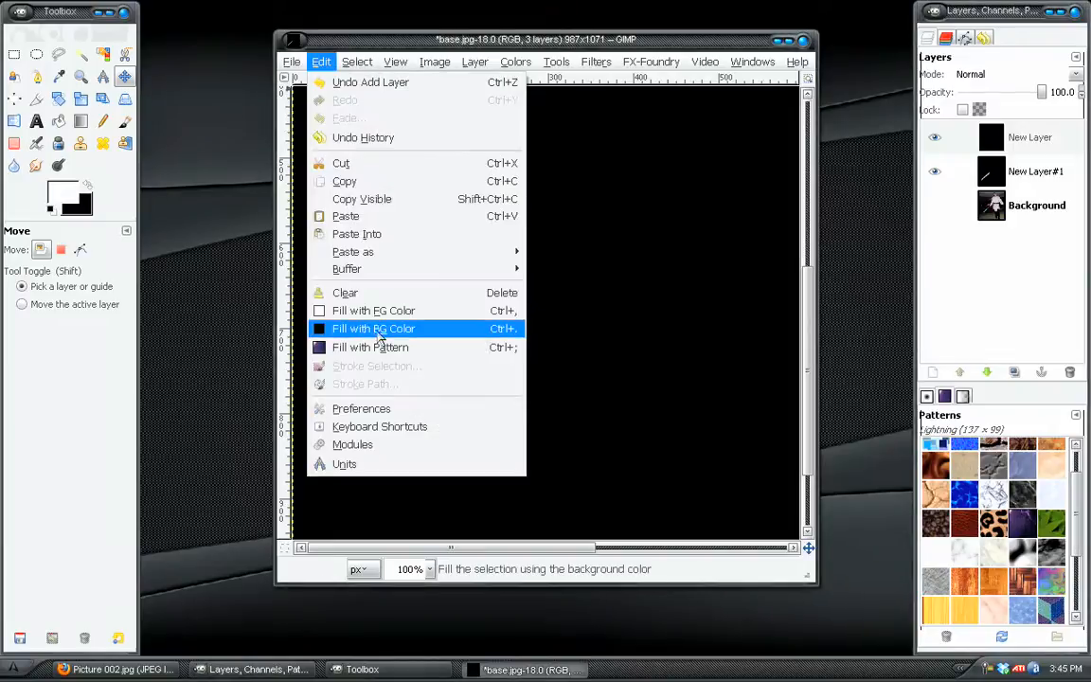
click(372, 346)
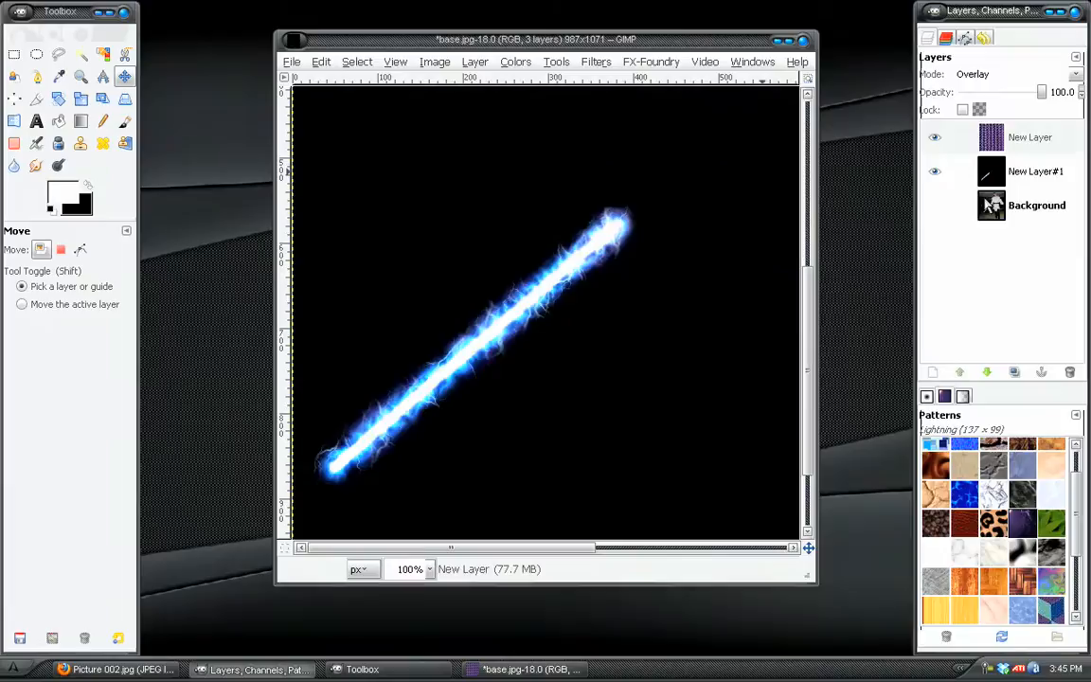
mouse_move(542, 125)
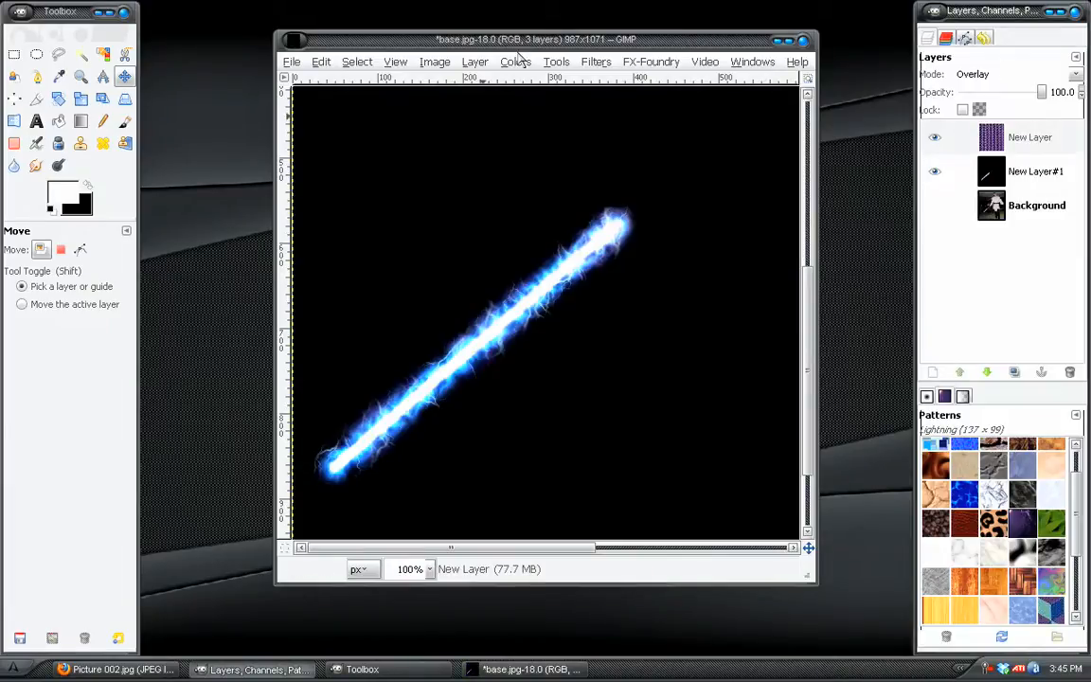
Scale the lightning pattern layer down to 600 × 651 pixels
click(472, 60)
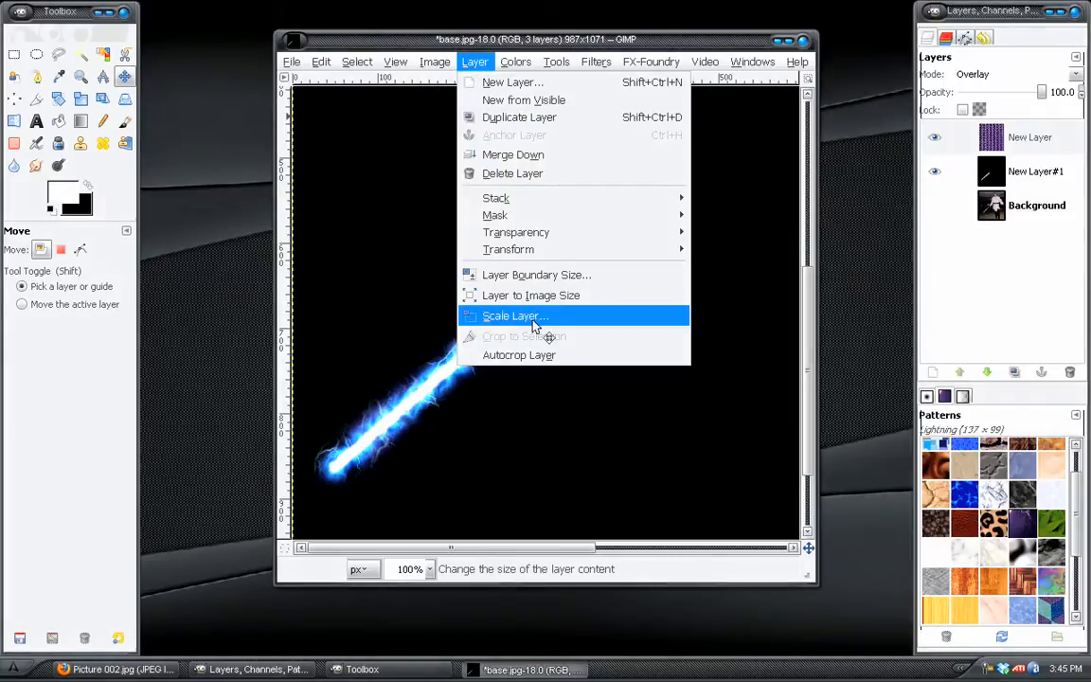
click(515, 314)
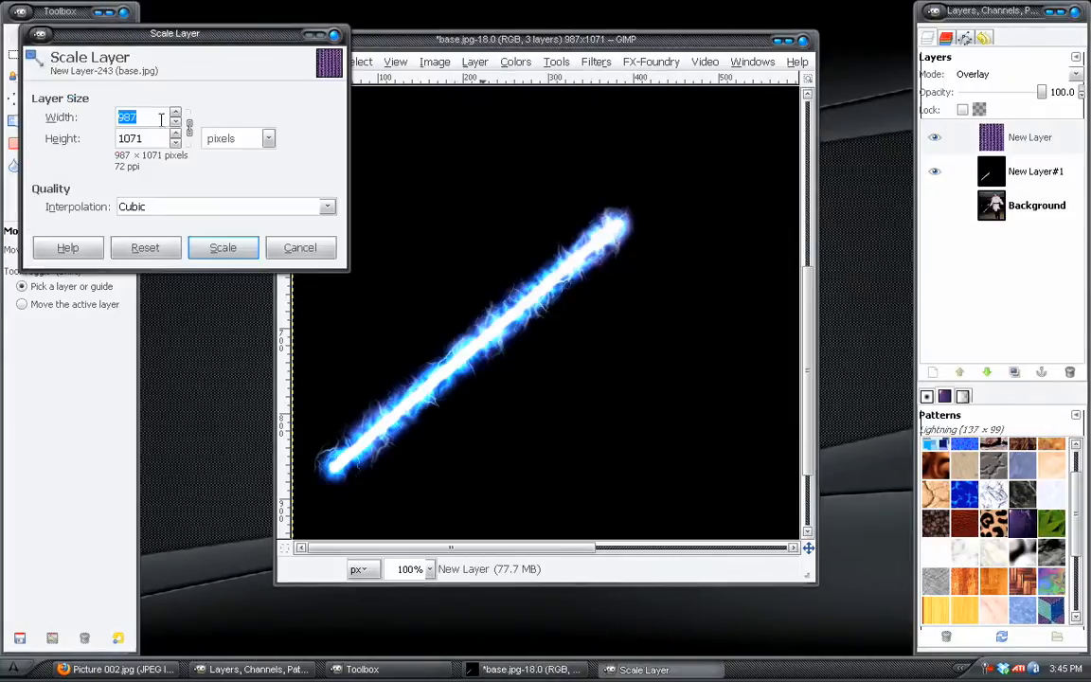
text(600)
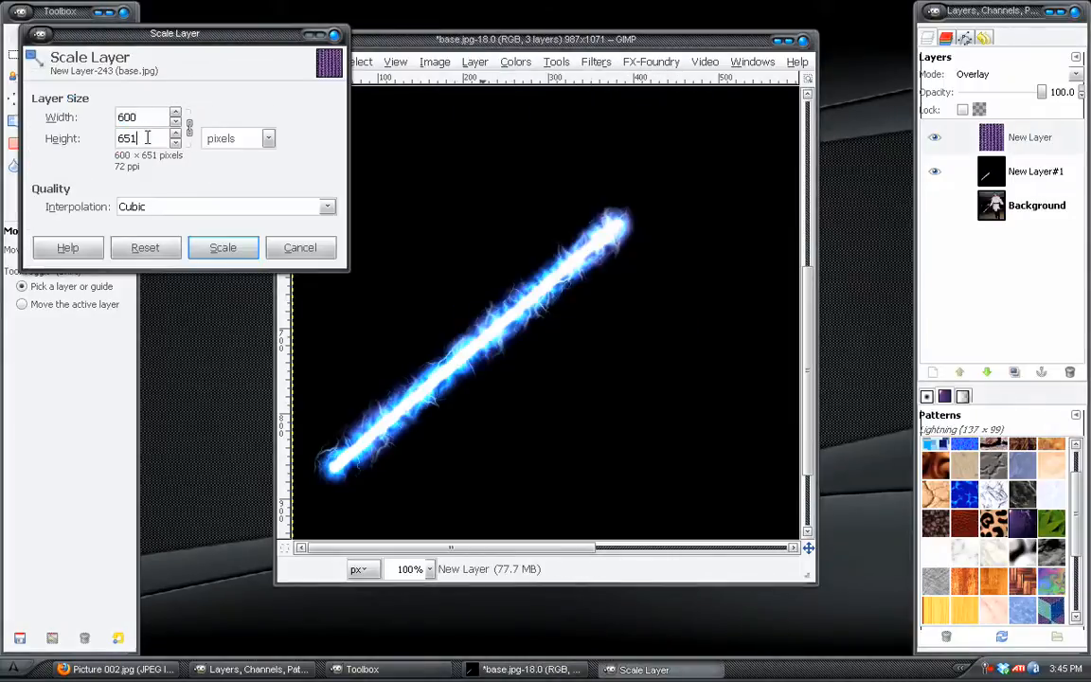
click(224, 246)
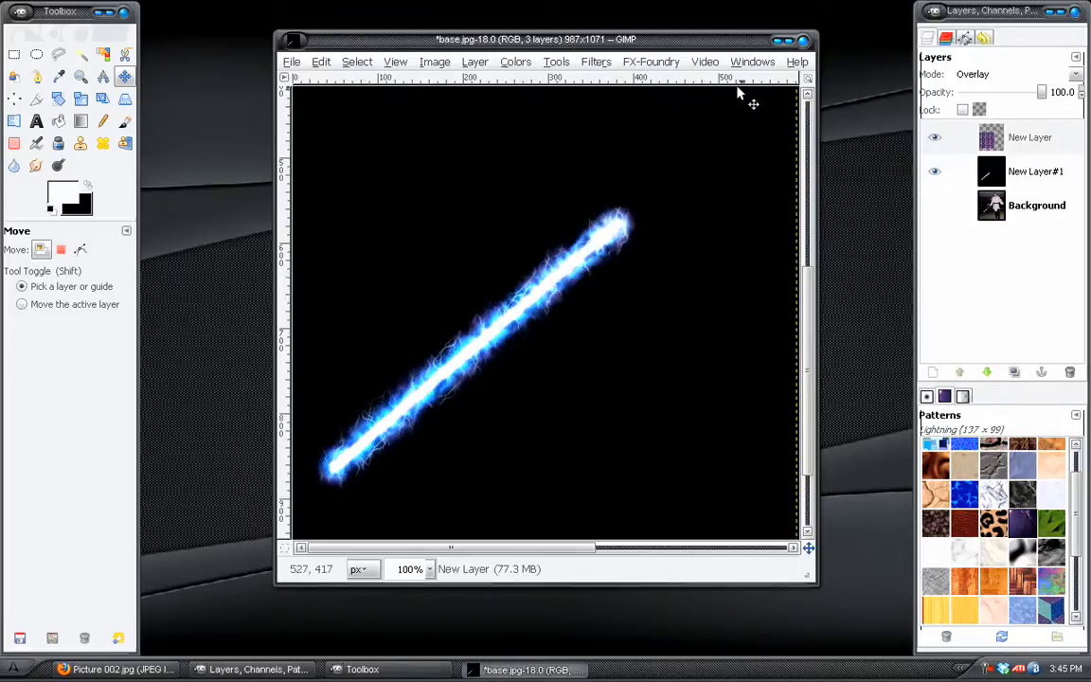
Desaturate the pattern layer so the wisps turn grey-white
click(568, 61)
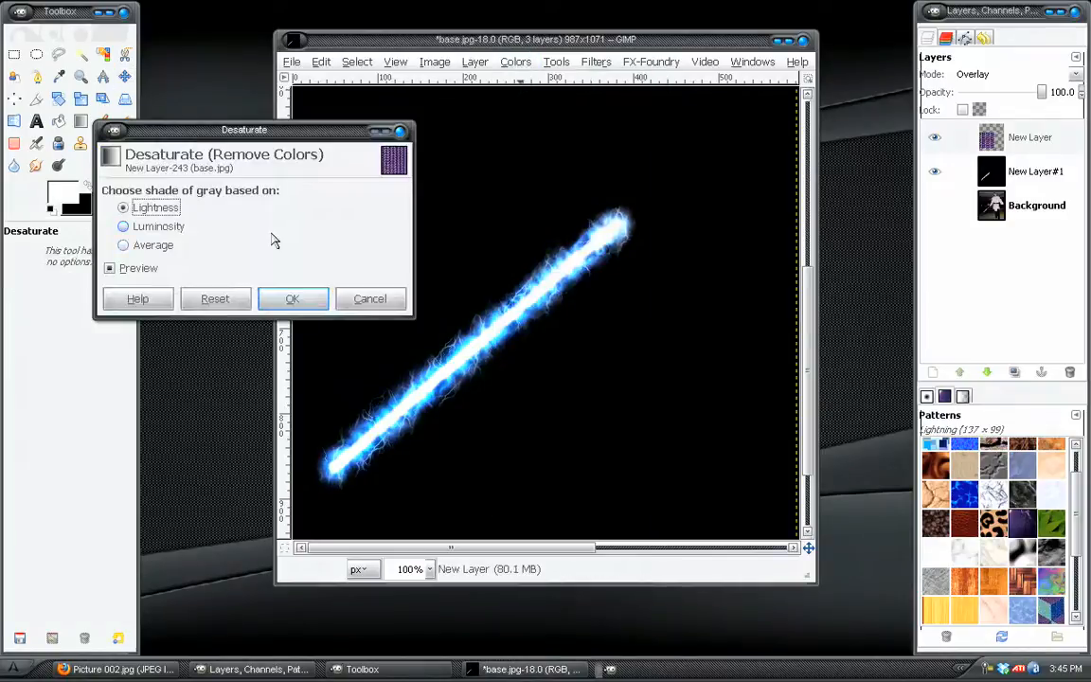
click(292, 300)
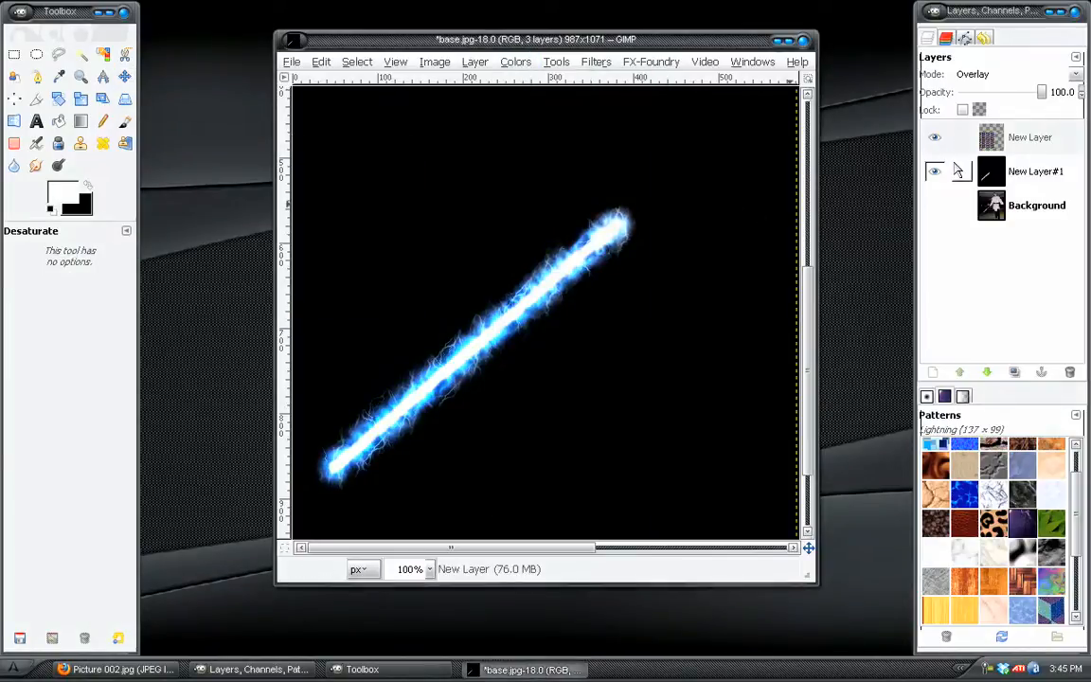
Boost the pattern's contrast with Levels, brightening highlights and darkening midtones
click(470, 61)
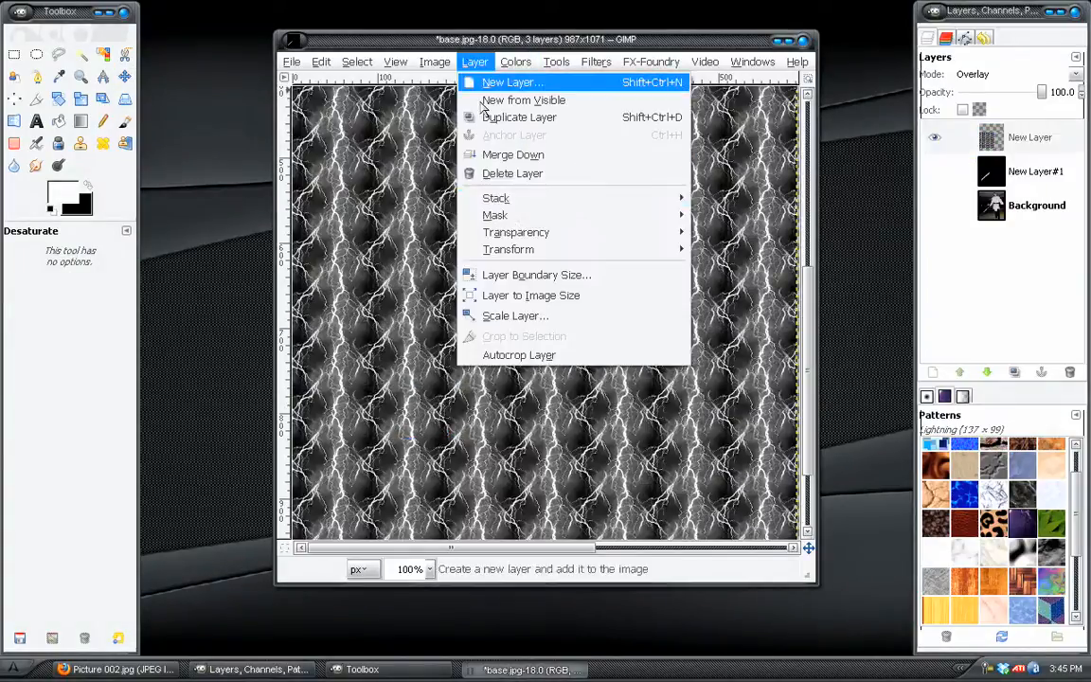
click(528, 61)
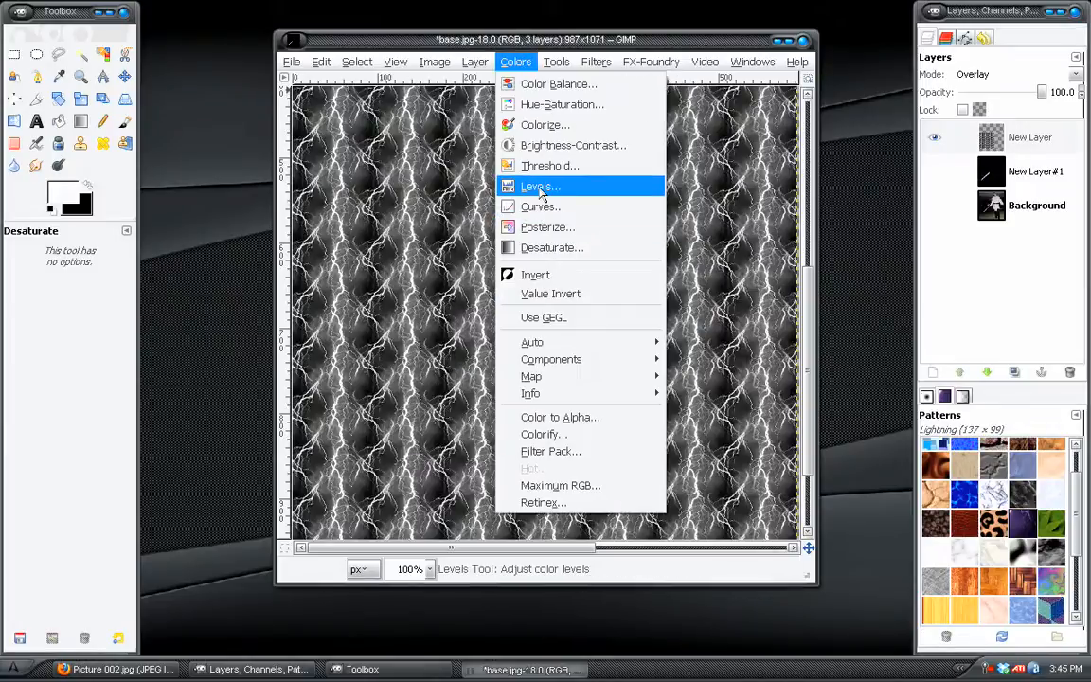
click(540, 185)
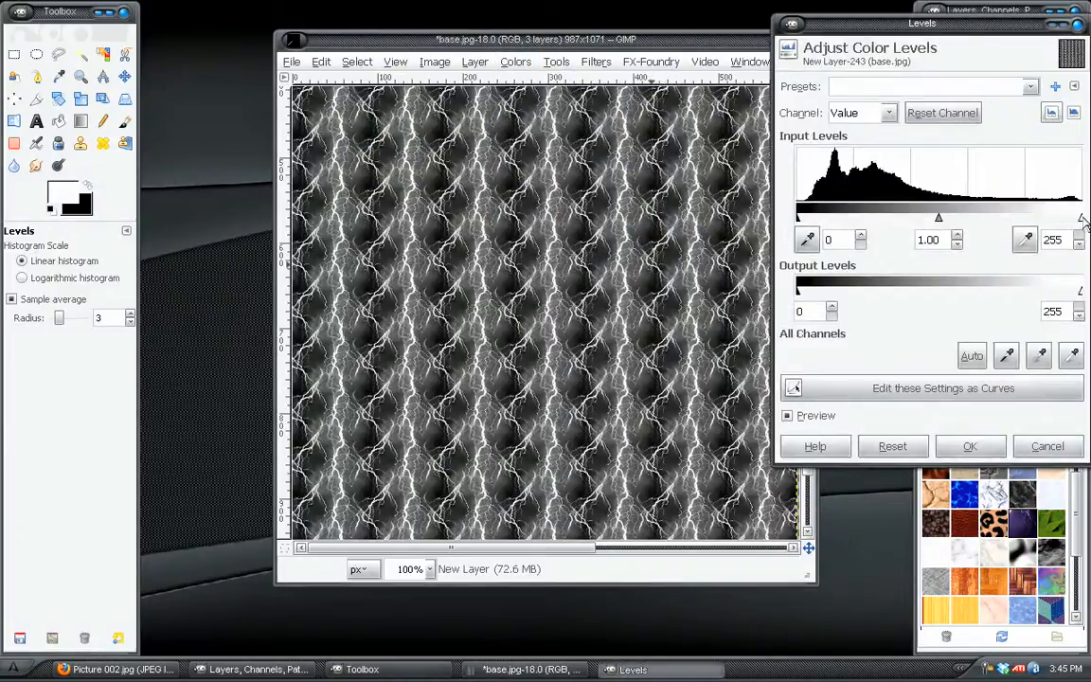
drag(1080, 216, 965, 216)
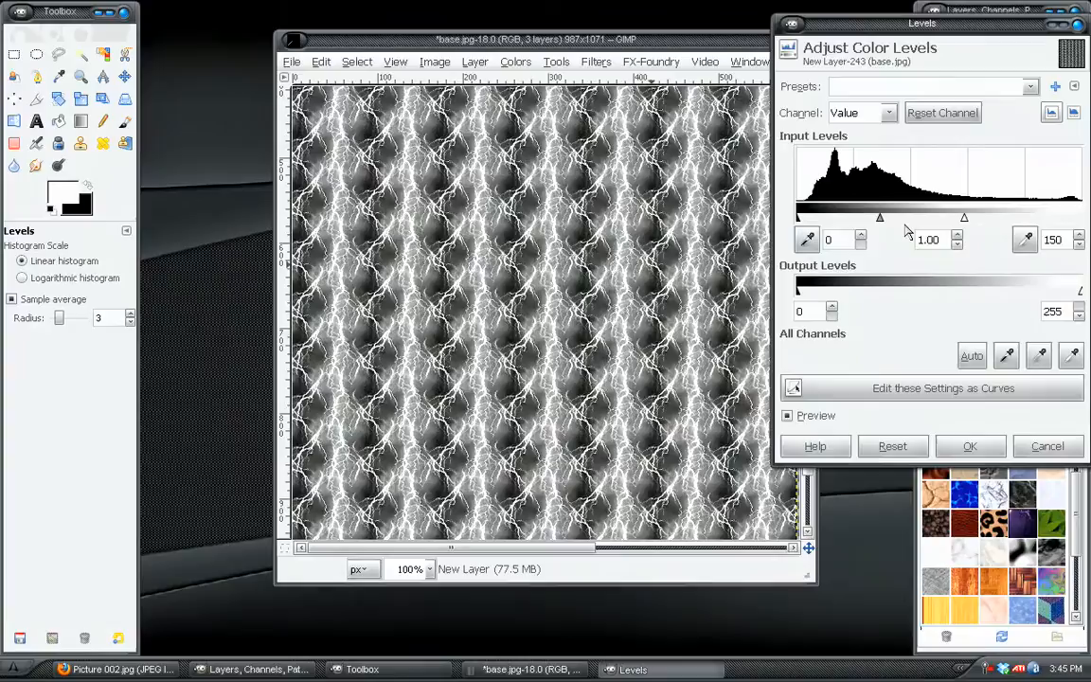
drag(879, 218, 910, 218)
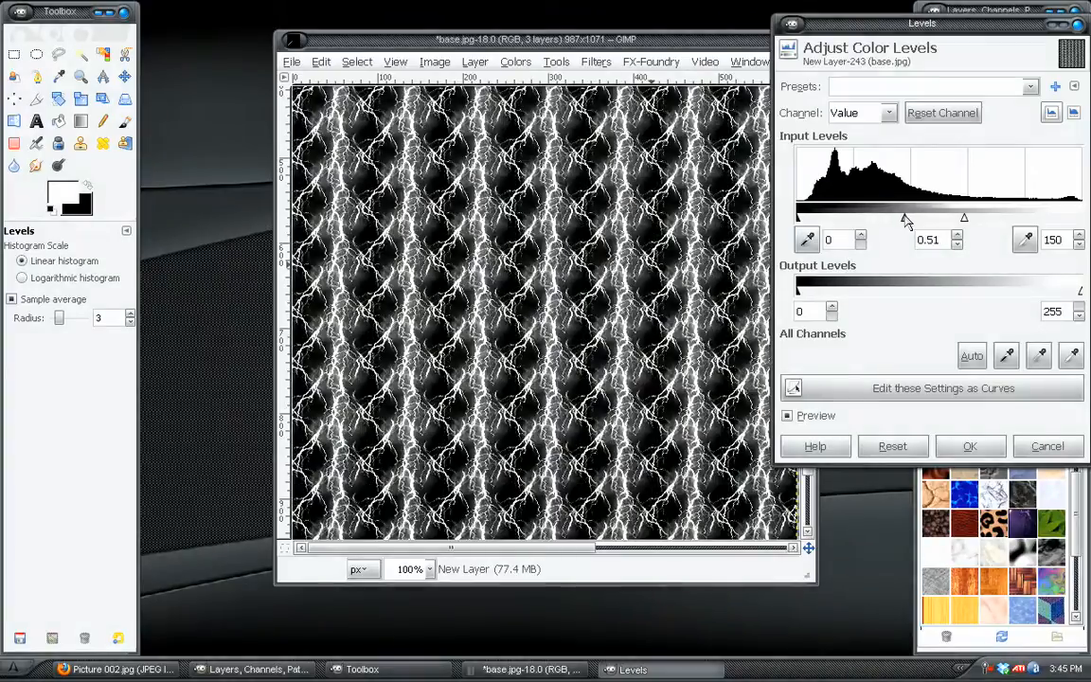
drag(965, 218, 1008, 218)
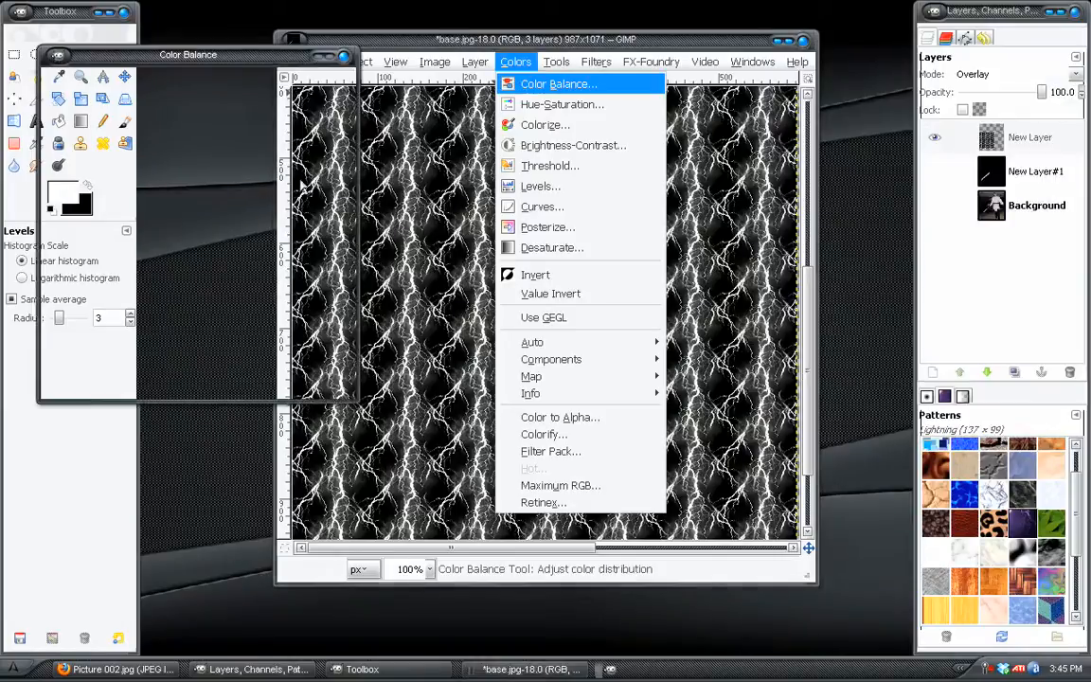
Tint the lightning blue with Color Balance, shifting midtones toward cyan, and apply
click(564, 83)
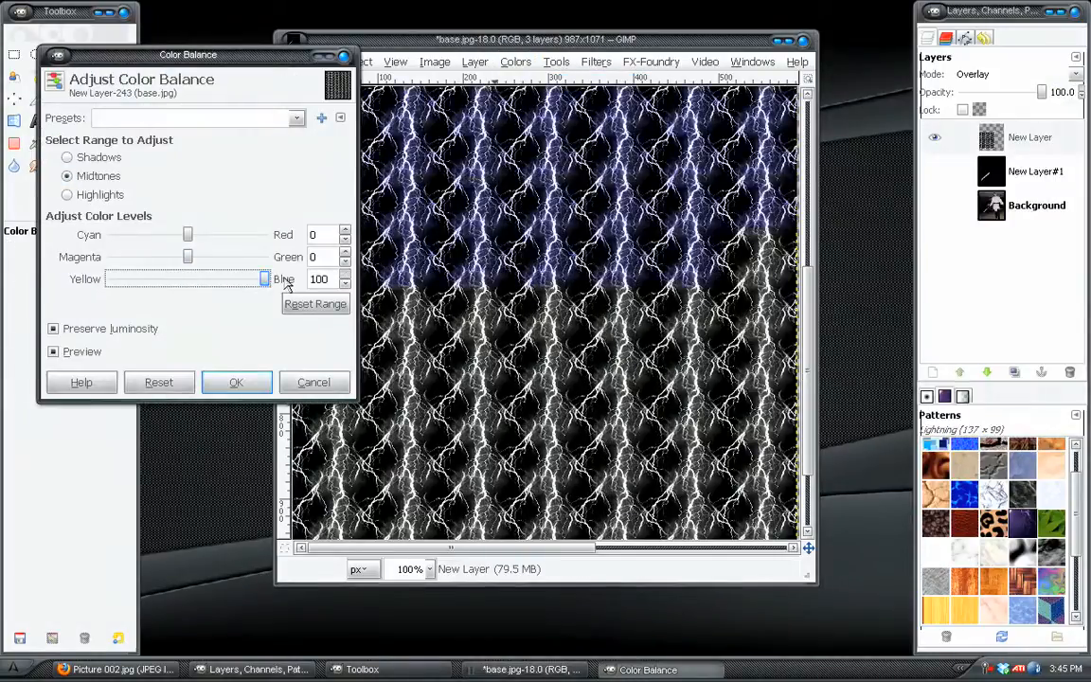
drag(187, 235, 129, 235)
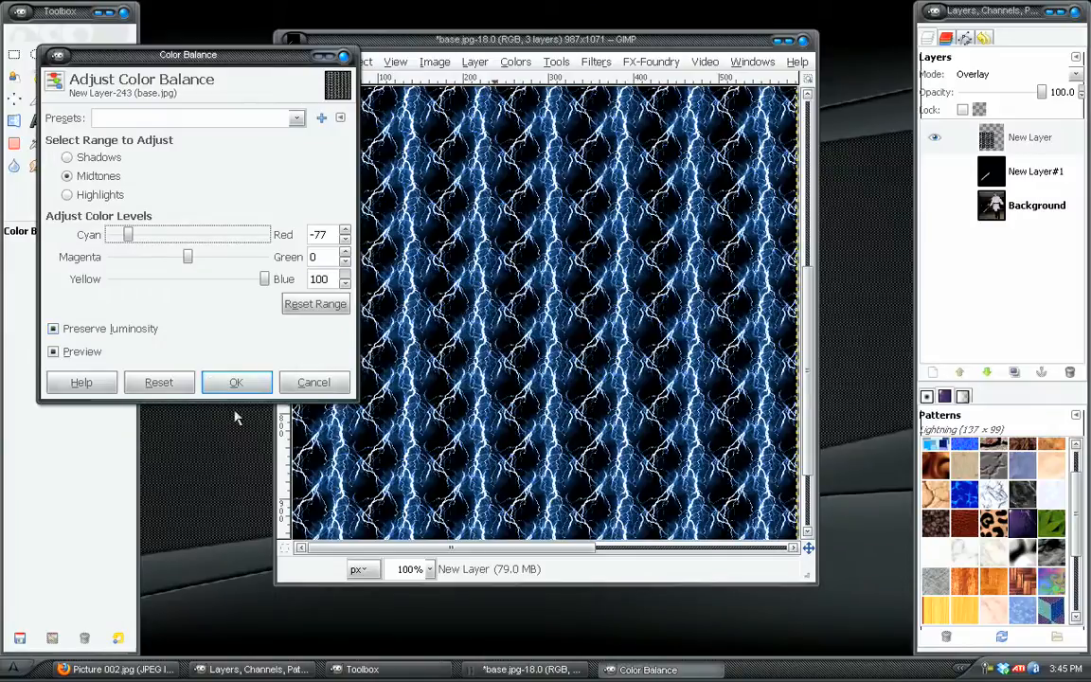
click(234, 383)
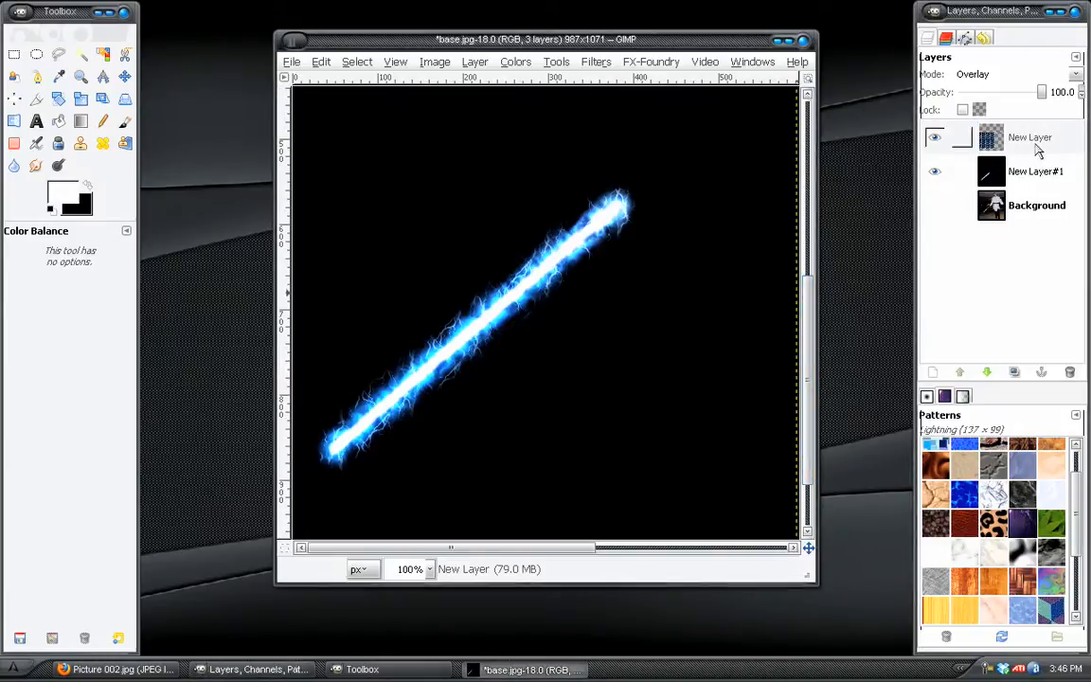
Merge the lightning into the saber layer, set it to Screen mode and hide the background photo
right_click(1031, 136)
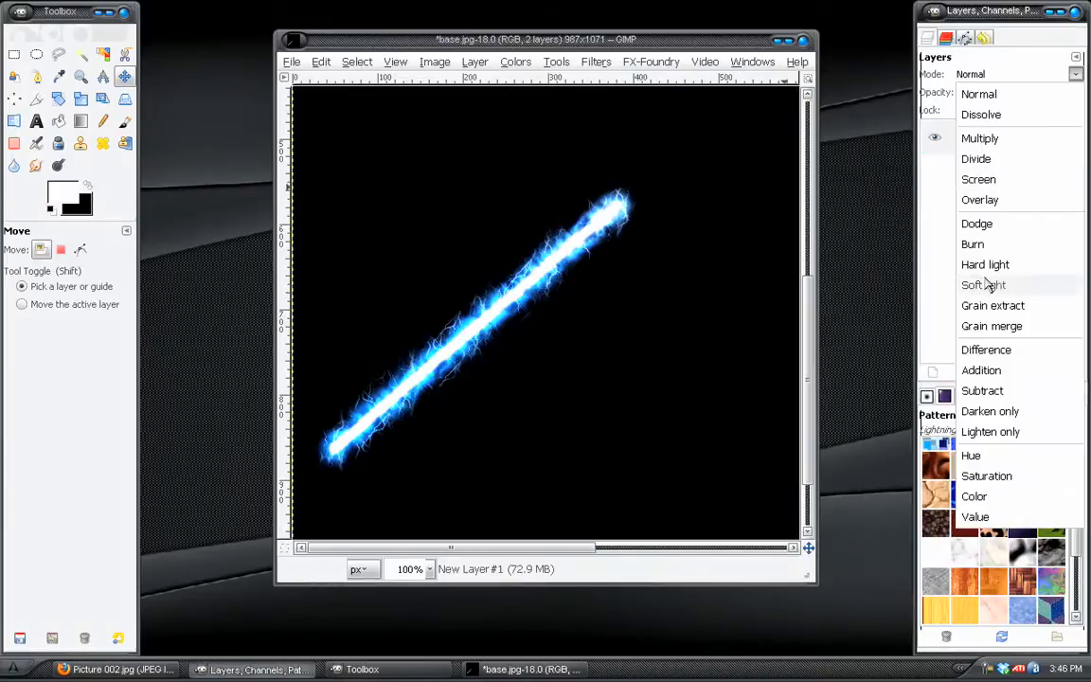
click(980, 178)
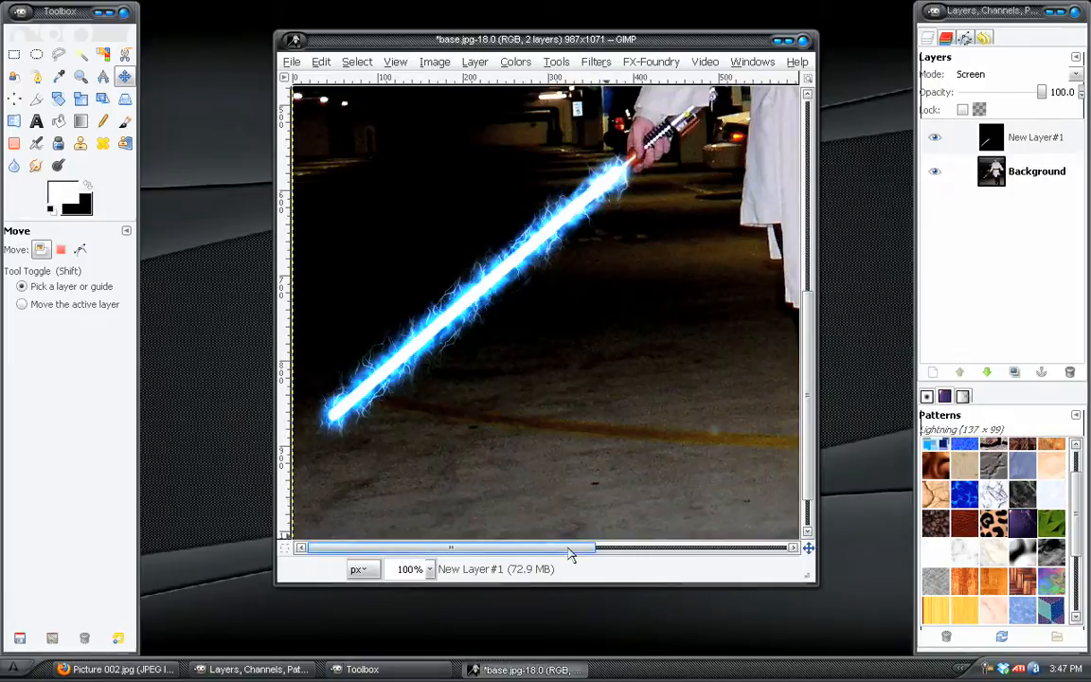
click(932, 170)
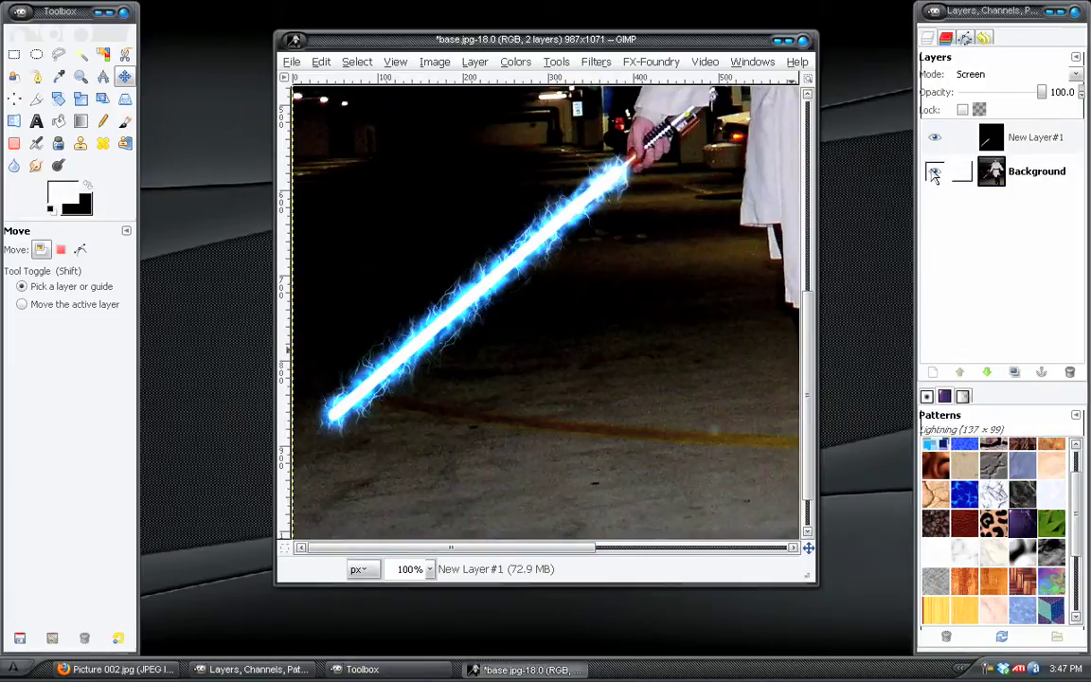
click(932, 170)
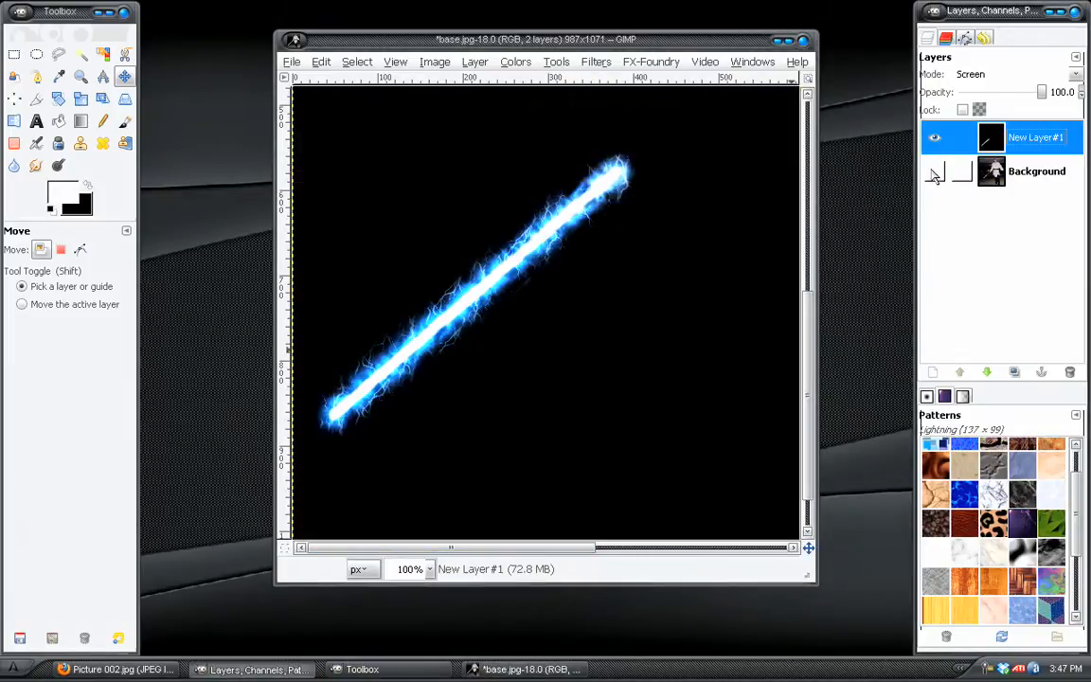
Duplicate the saber layer and Gaussian-blur the copy at radius 52 for a soft halo
click(1016, 371)
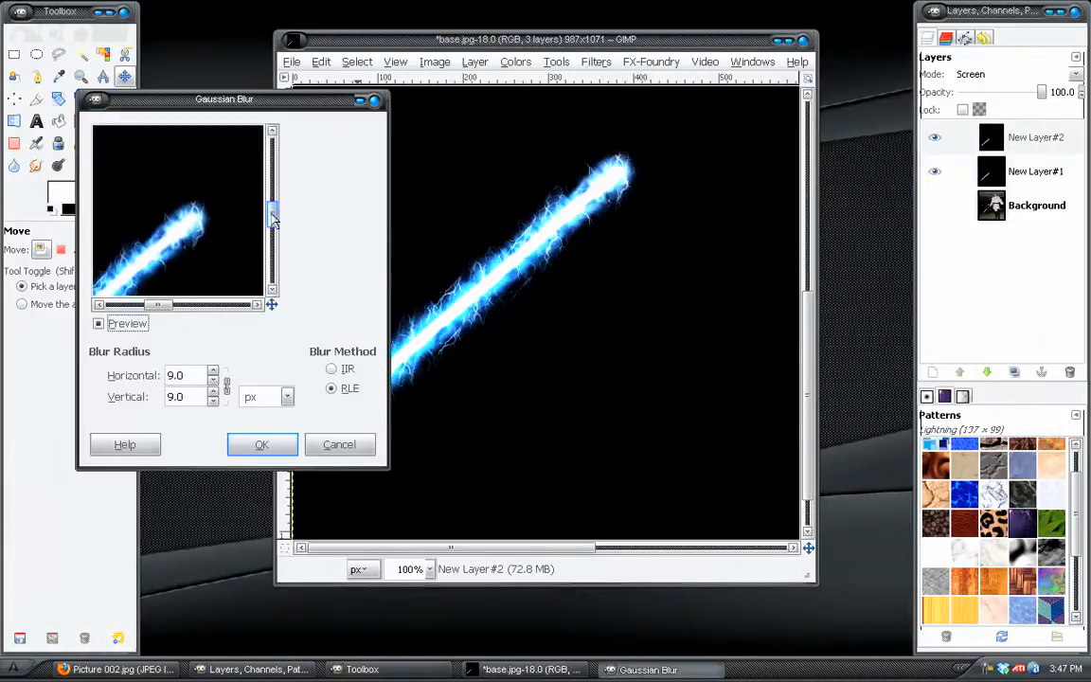
click(212, 369)
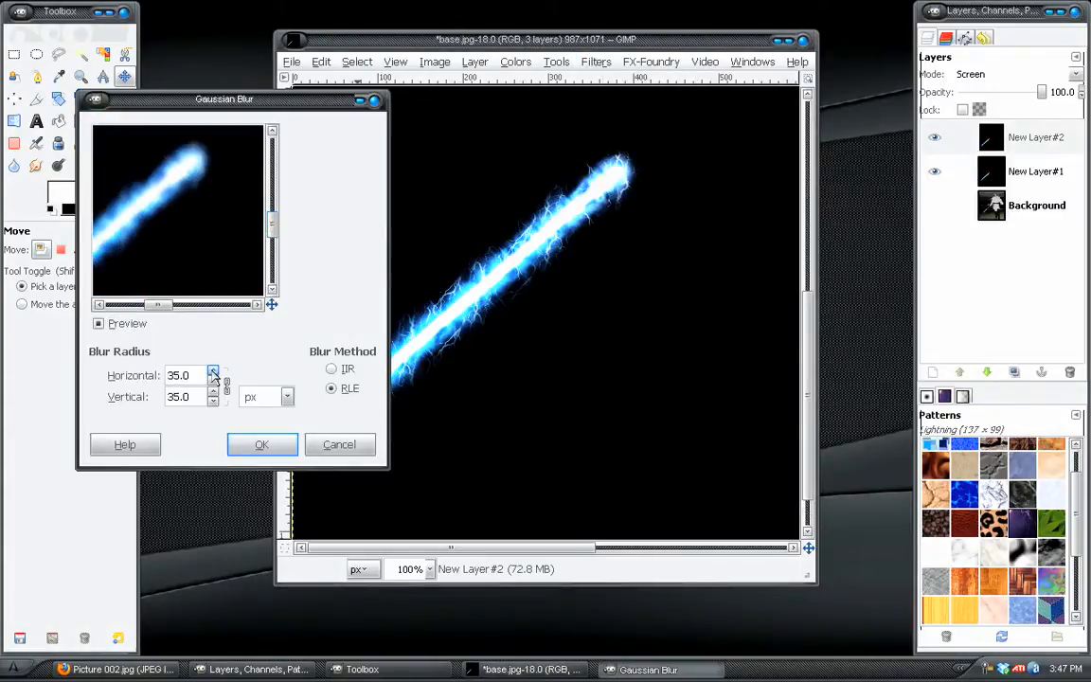
click(212, 368)
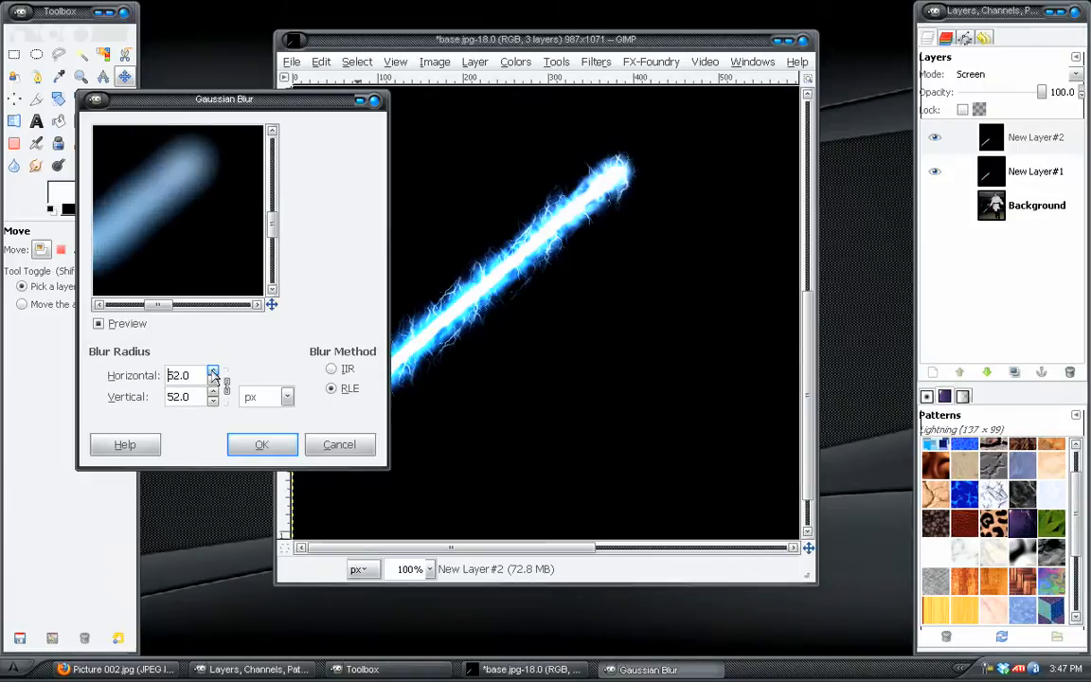
click(262, 443)
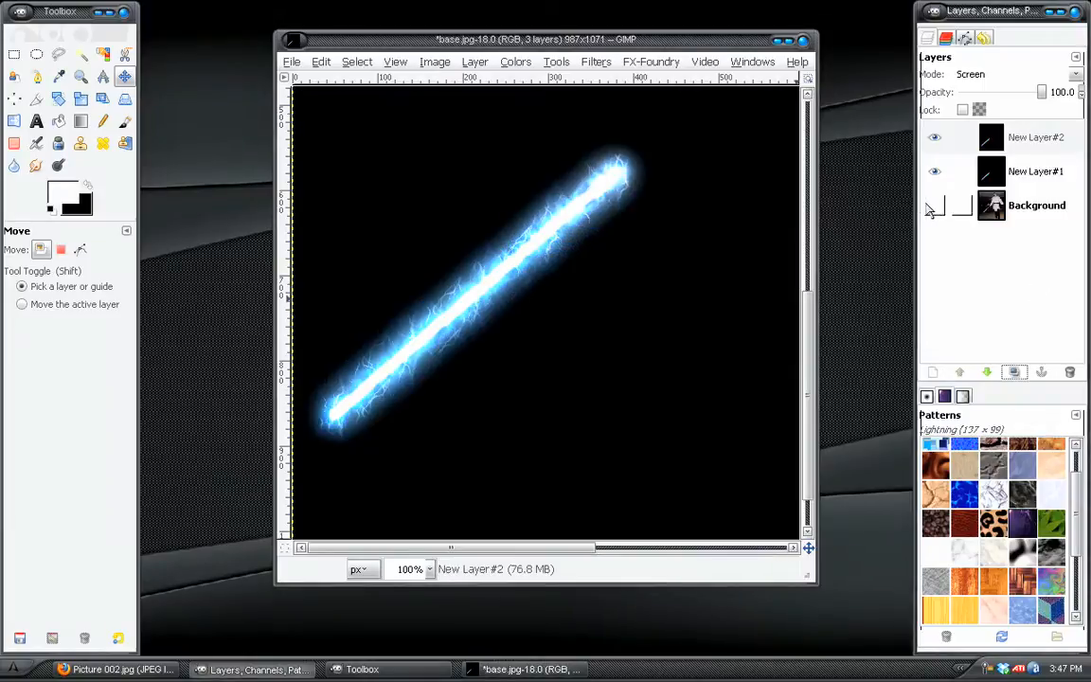
Show the background and shift the blurred glow toward cyan (about -69) in Color Balance
click(935, 205)
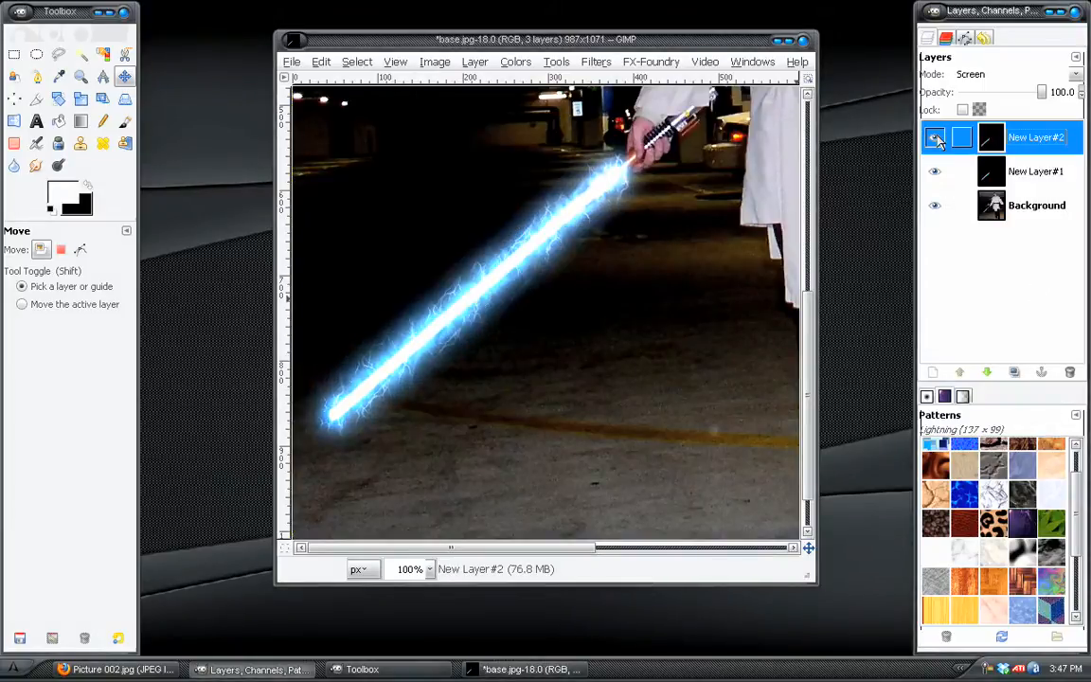
click(516, 61)
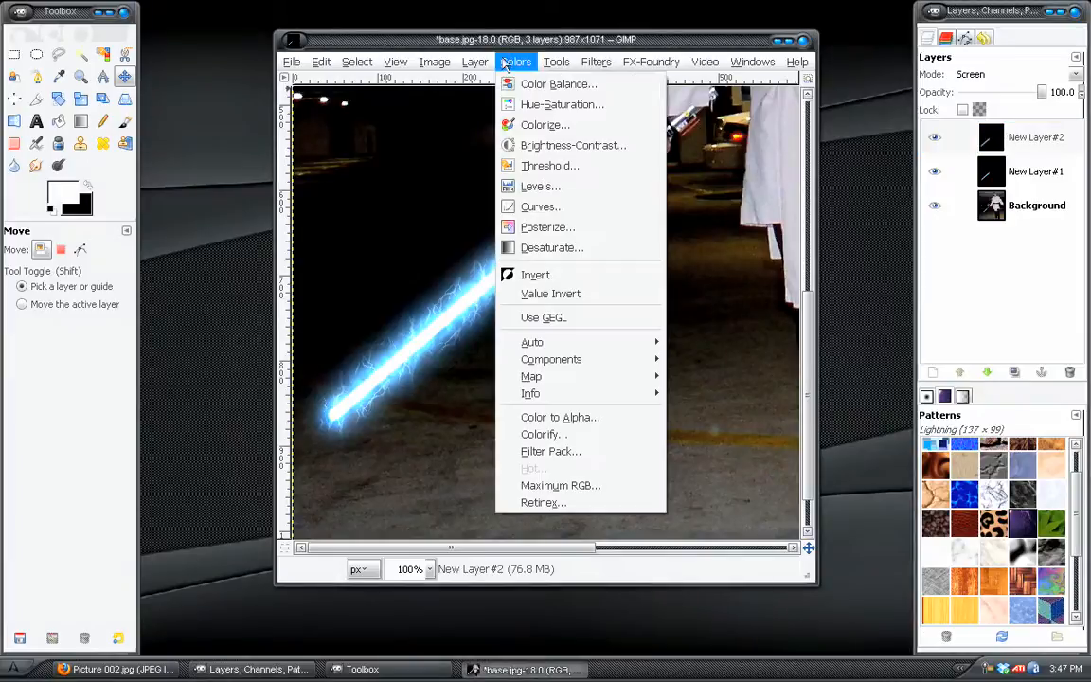
click(559, 83)
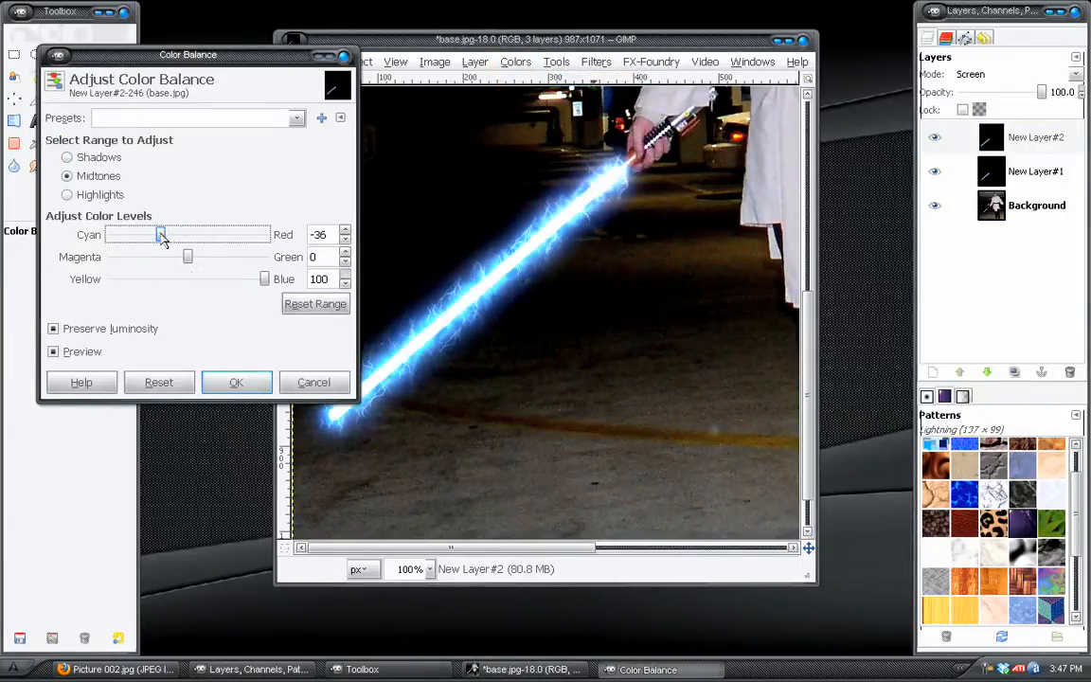
drag(161, 234, 121, 235)
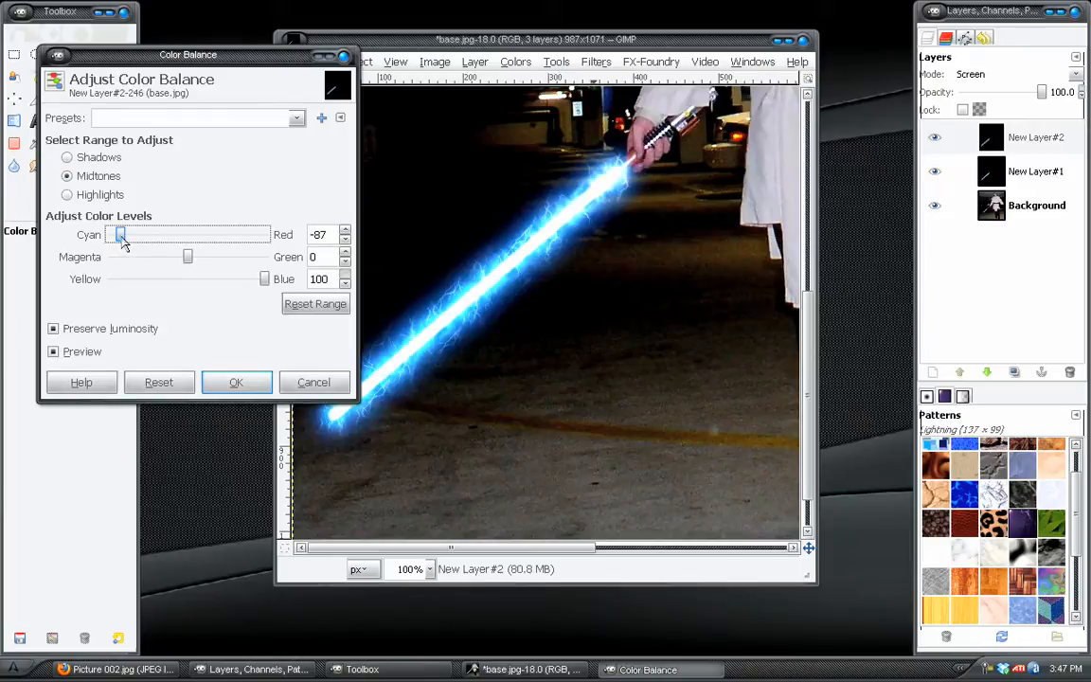
drag(121, 235, 137, 235)
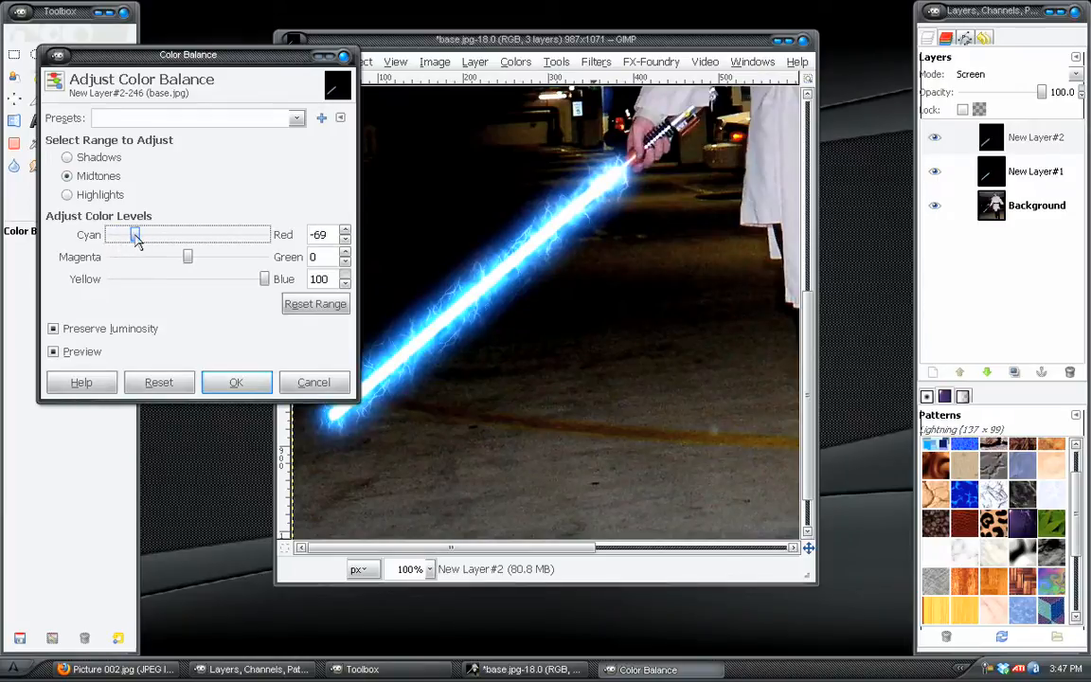
drag(137, 235, 128, 235)
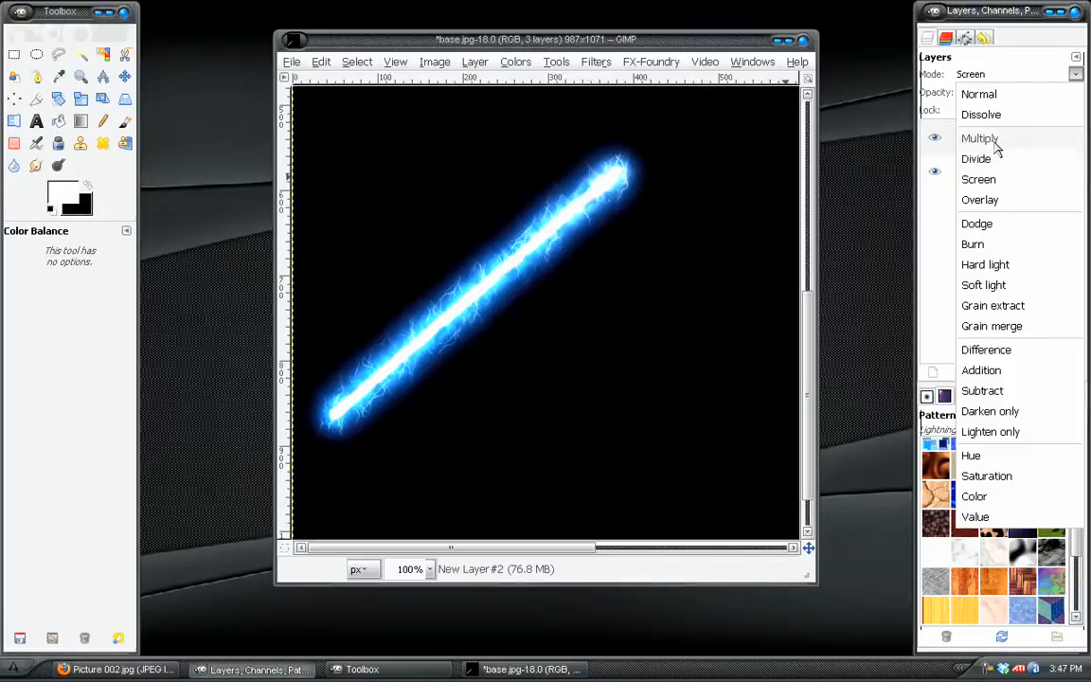
Try Overlay, then settle the glow layer on Screen blending over the saber
click(982, 201)
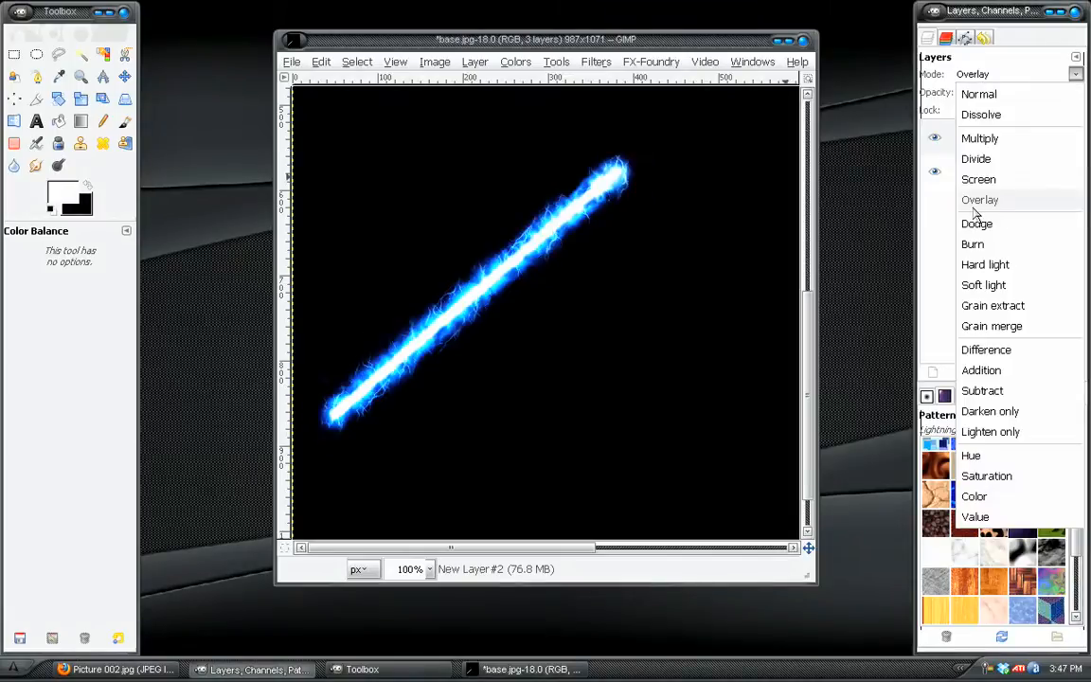
click(979, 179)
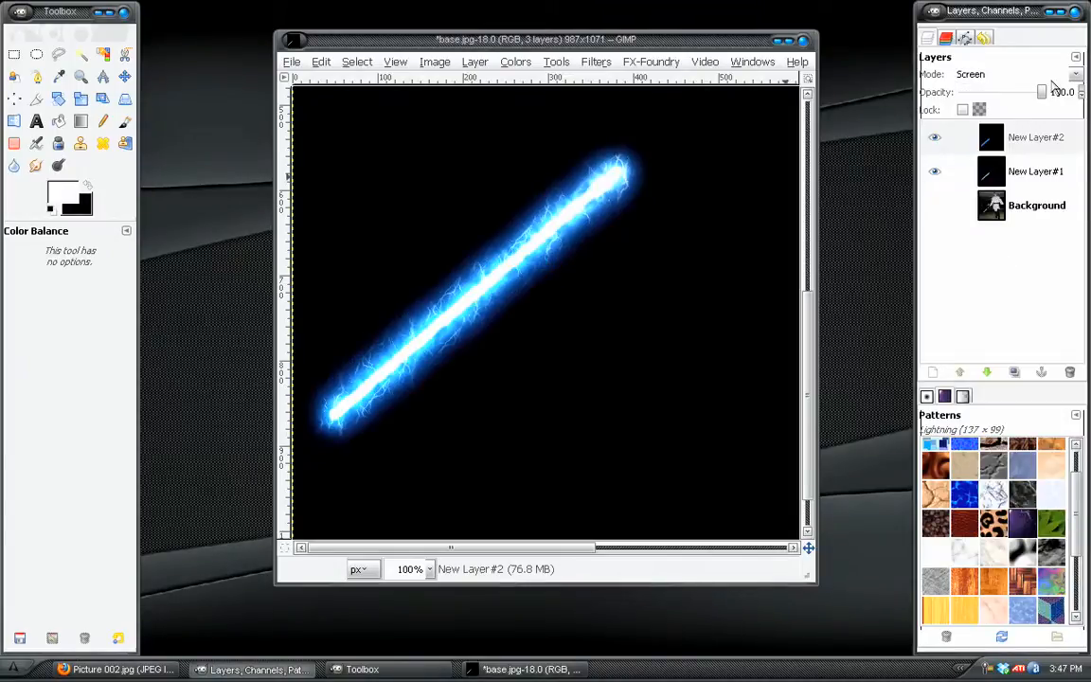
drag(1042, 91, 1007, 91)
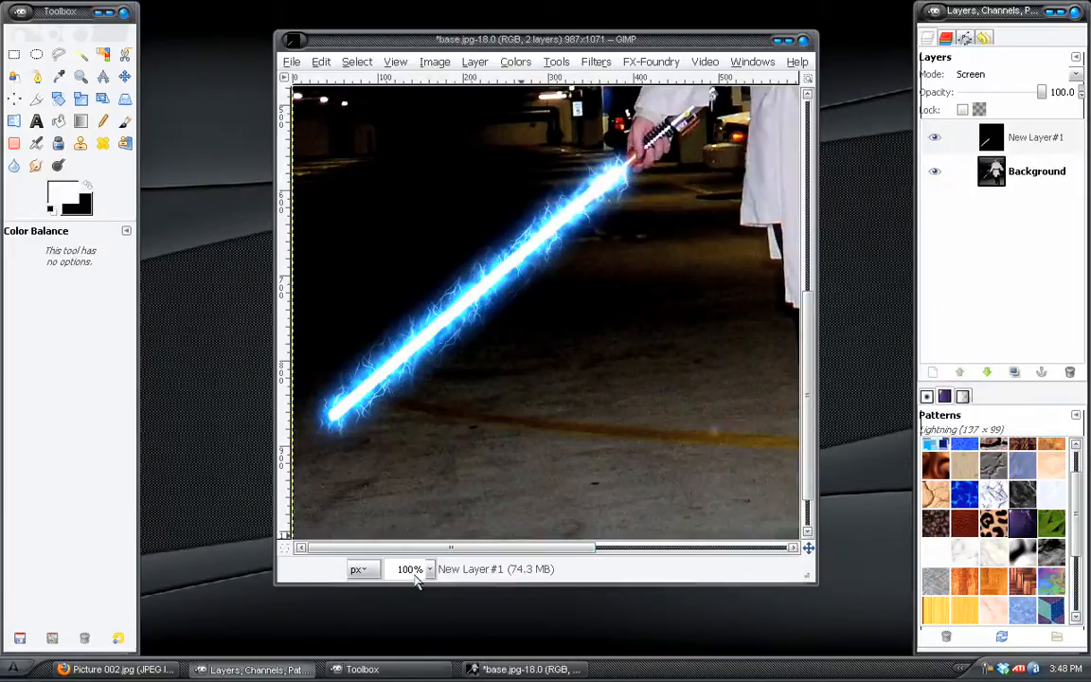
Zoom out to 50% to view the whole photo of the man with the glowing saber
click(426, 569)
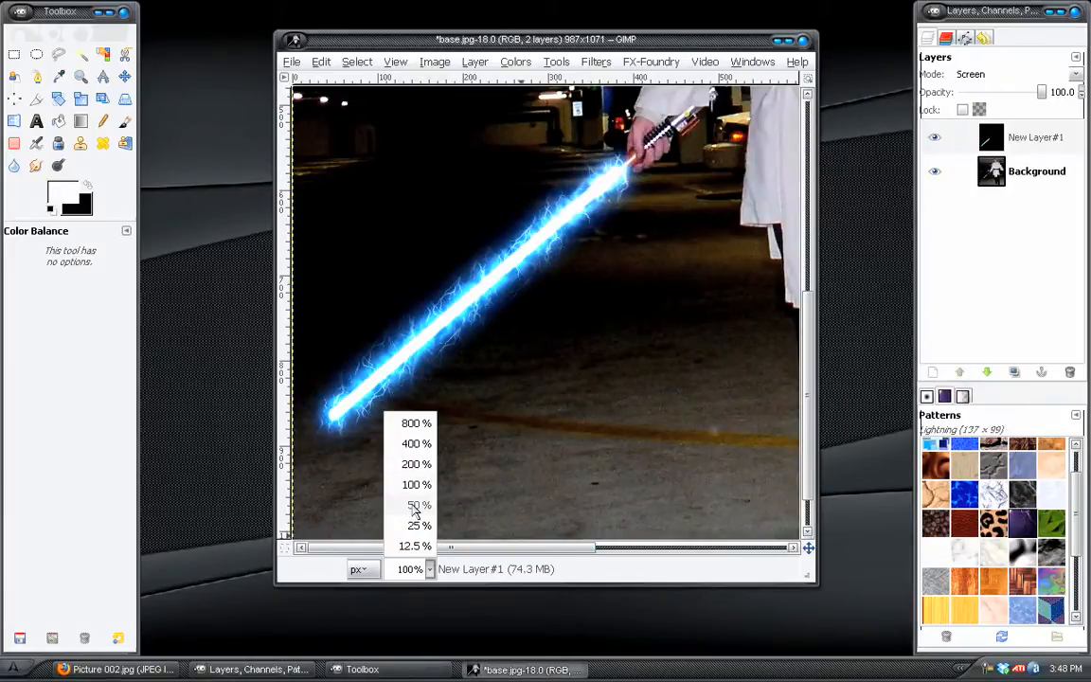
click(412, 504)
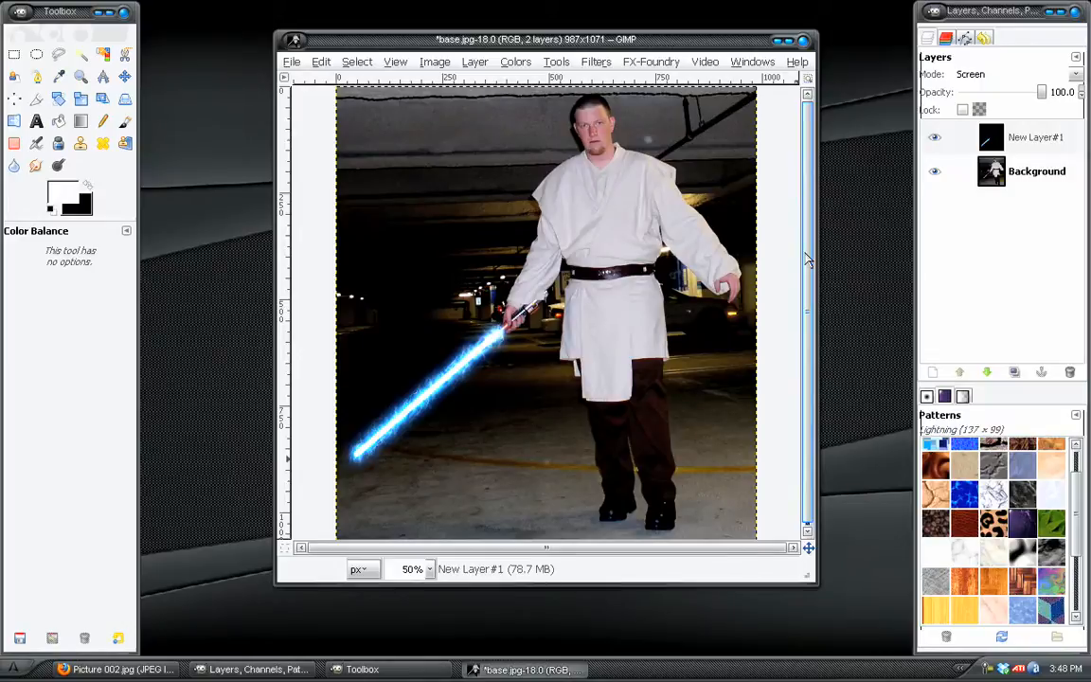
mouse_move(358, 462)
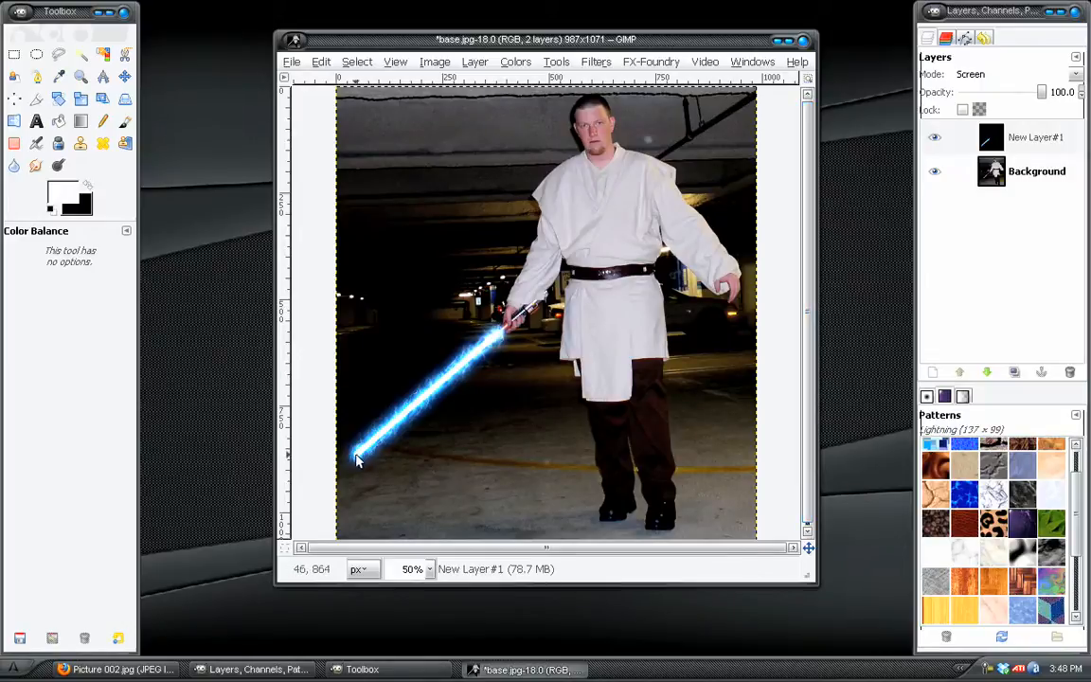
mouse_move(400, 443)
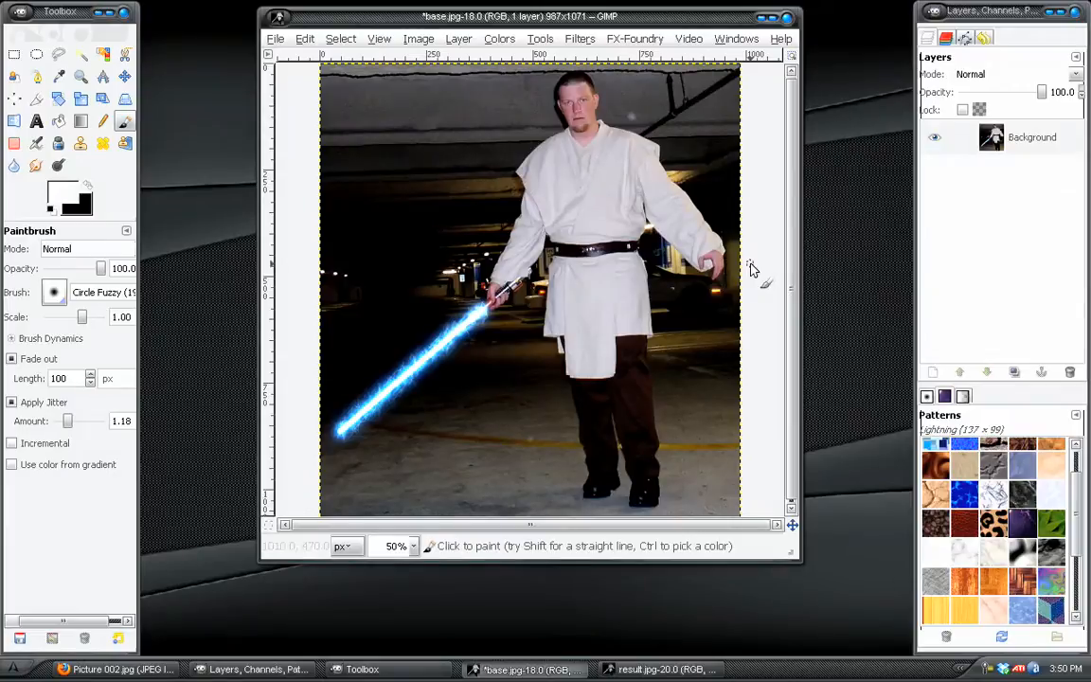
mouse_move(665, 273)
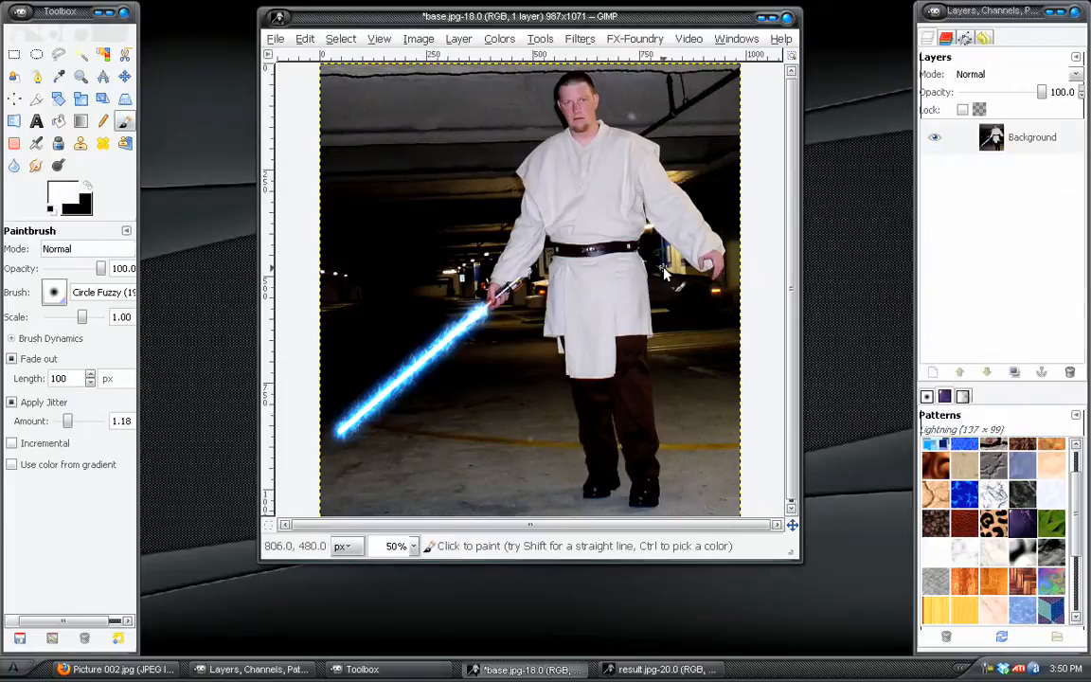